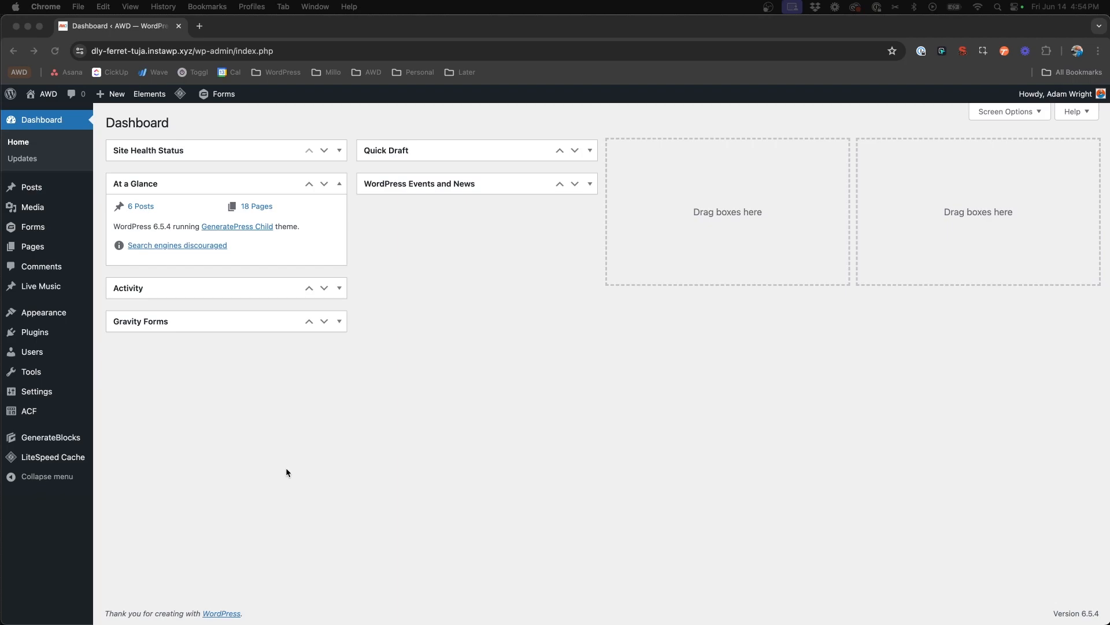
pyautogui.moveTo(38, 440)
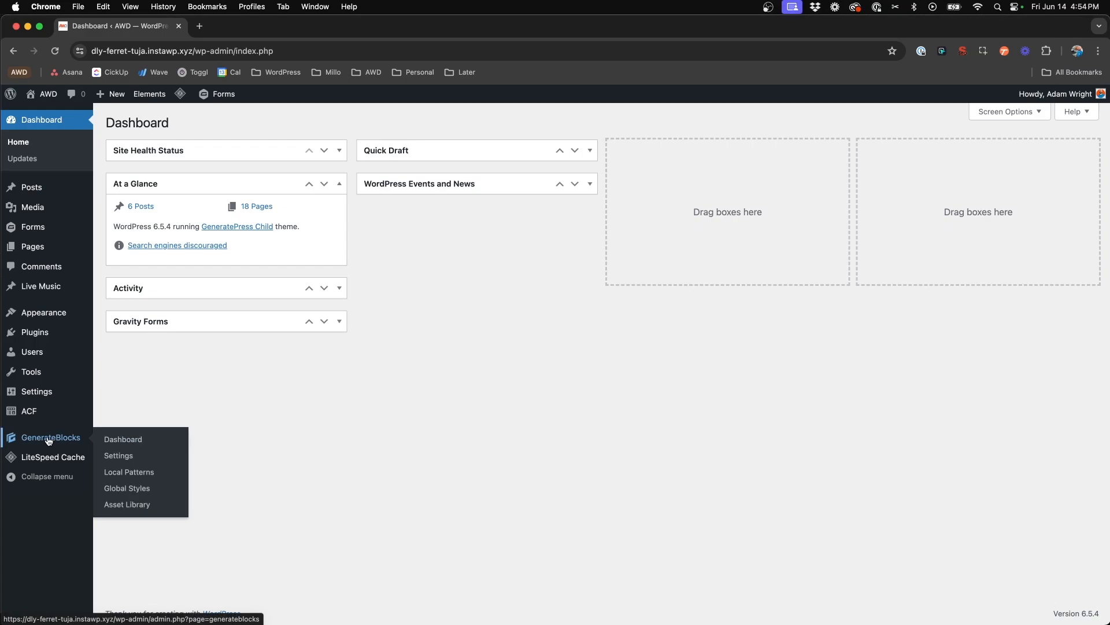
pyautogui.moveTo(129, 497)
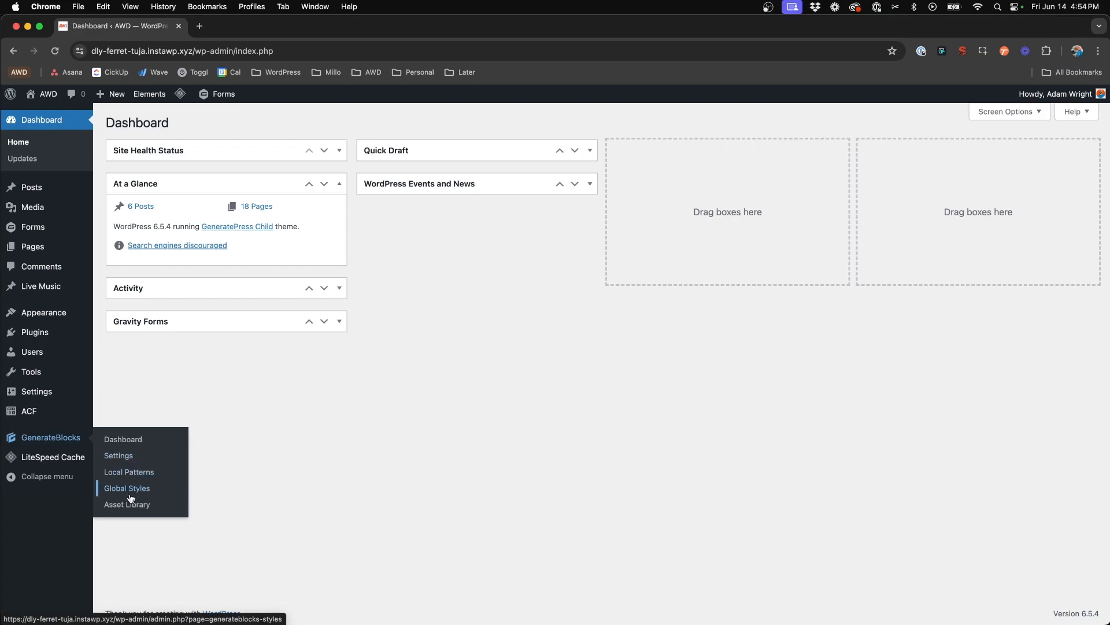
# Go to the GenerateBlocks Global Styles page from the admin sidebar.
pyautogui.click(127, 488)
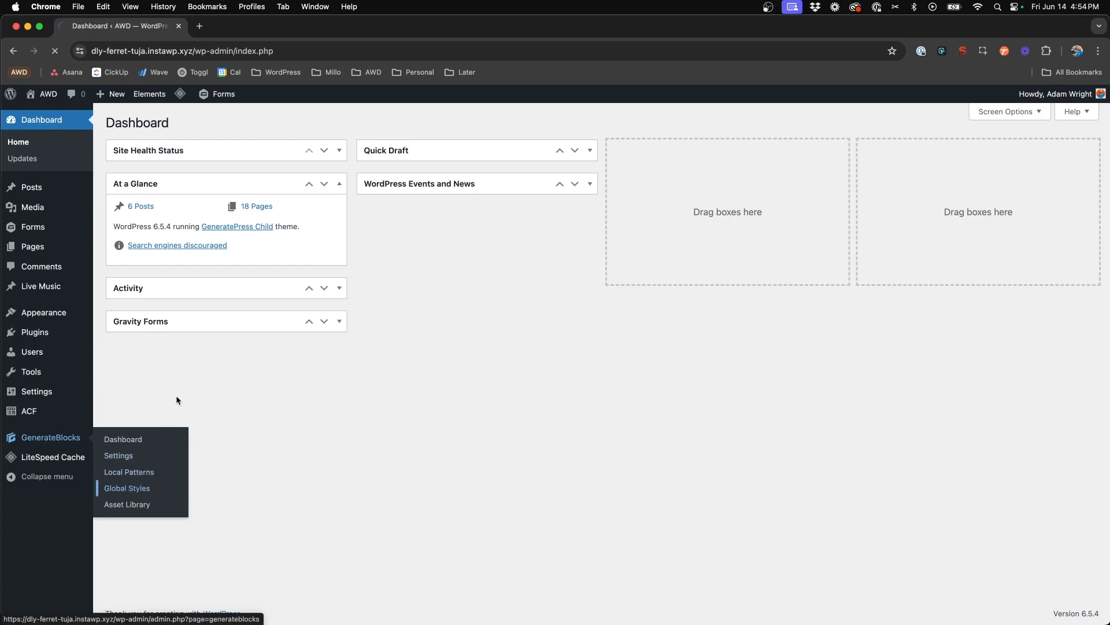
# Load the Global Styles list showing .headline-shadow, .box-shadow and the legacy styles notice.
pyautogui.click(126, 488)
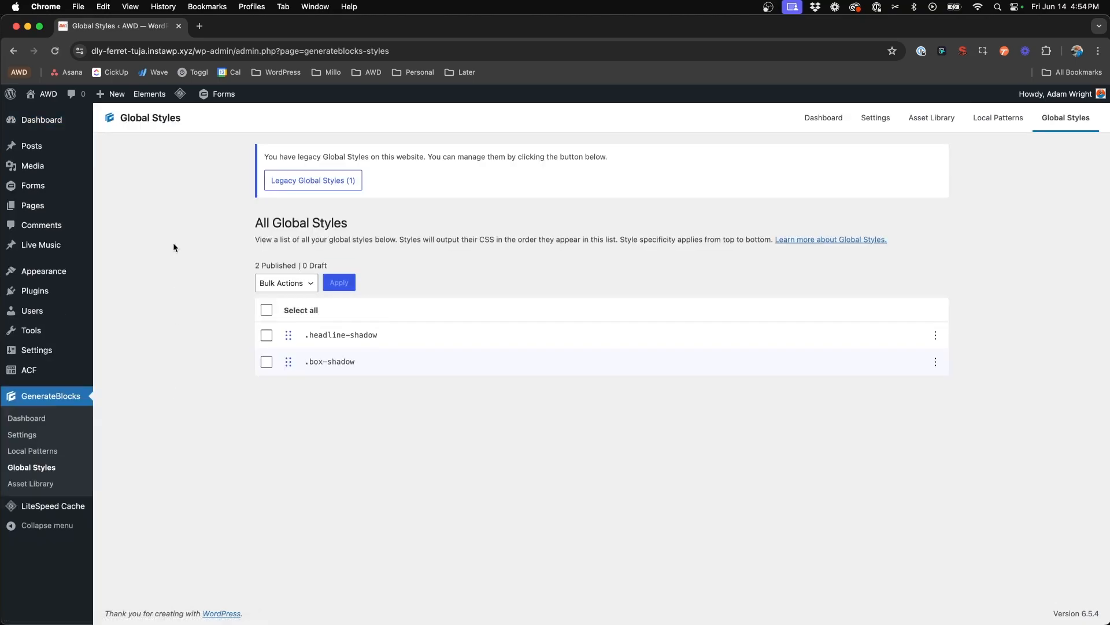
pyautogui.moveTo(290, 229)
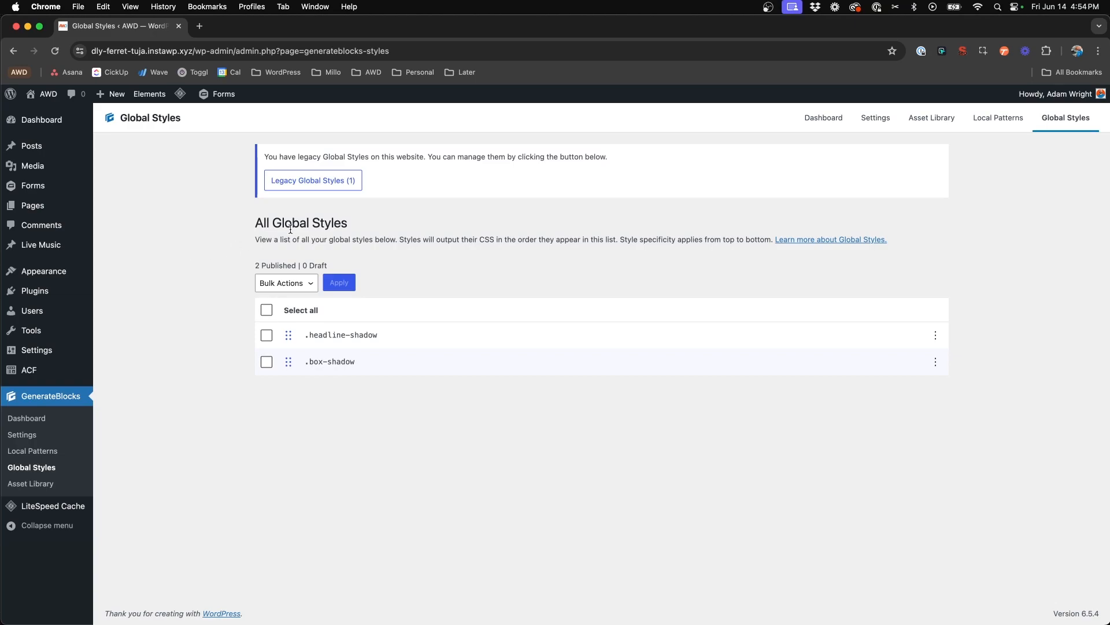
pyautogui.moveTo(309, 374)
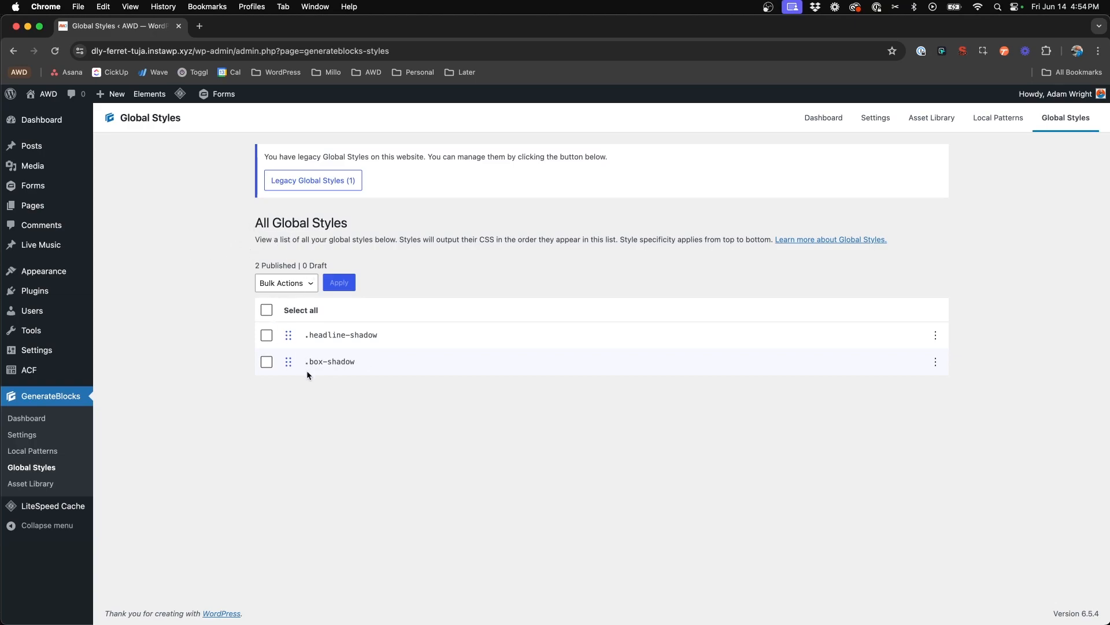
pyautogui.moveTo(316, 335)
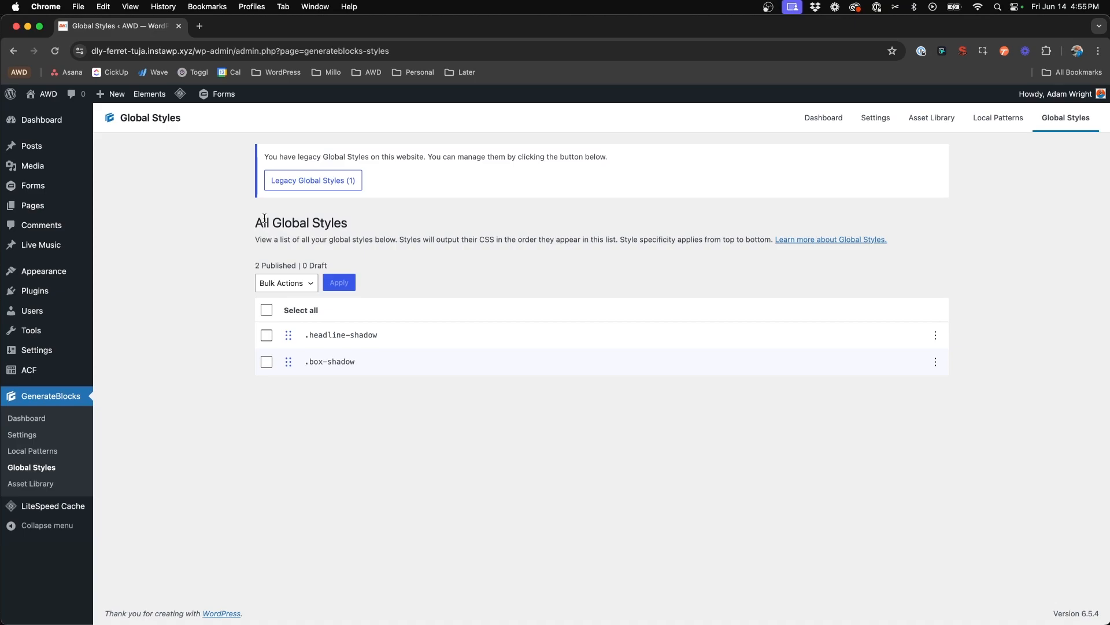
pyautogui.moveTo(316, 183)
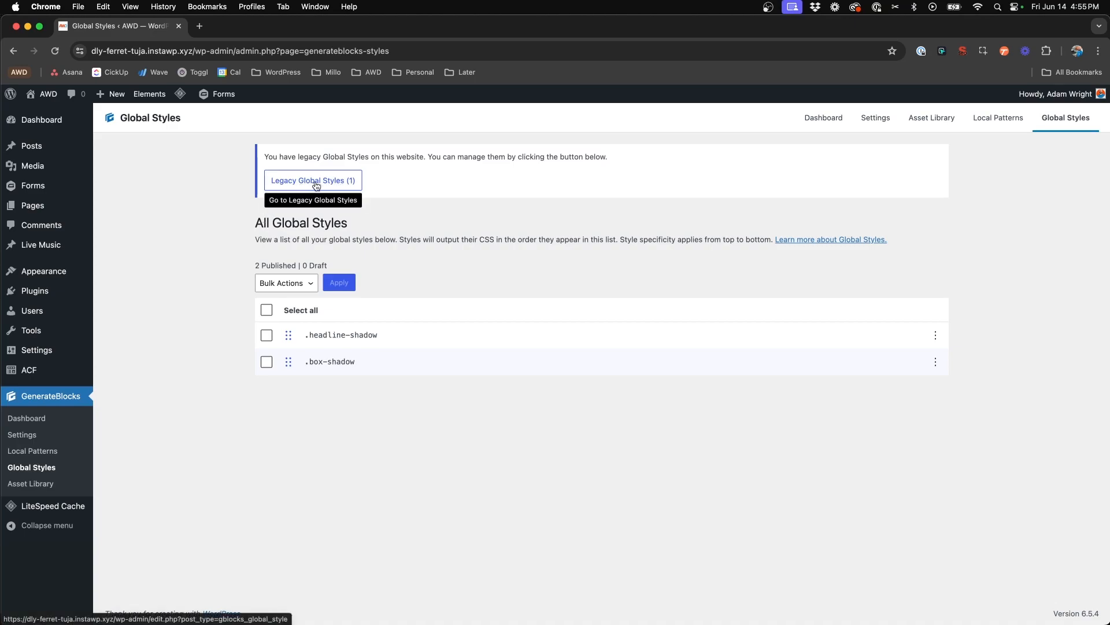
# Show the legacy Global Styles list containing the published Global Buttons style.
pyautogui.click(312, 180)
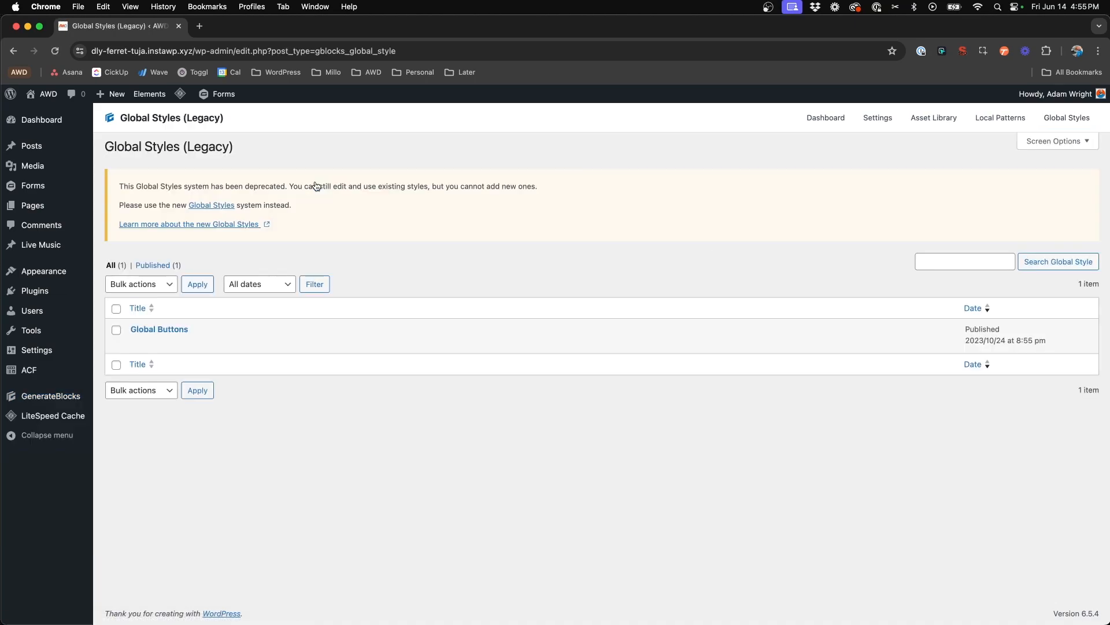
pyautogui.moveTo(303, 186)
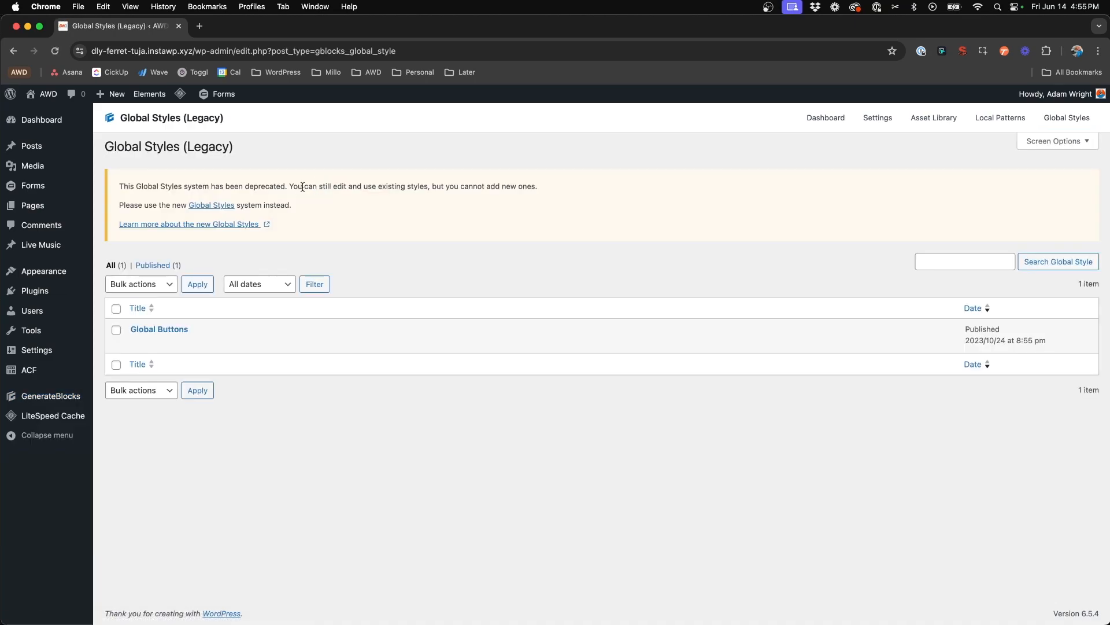
pyautogui.moveTo(296, 202)
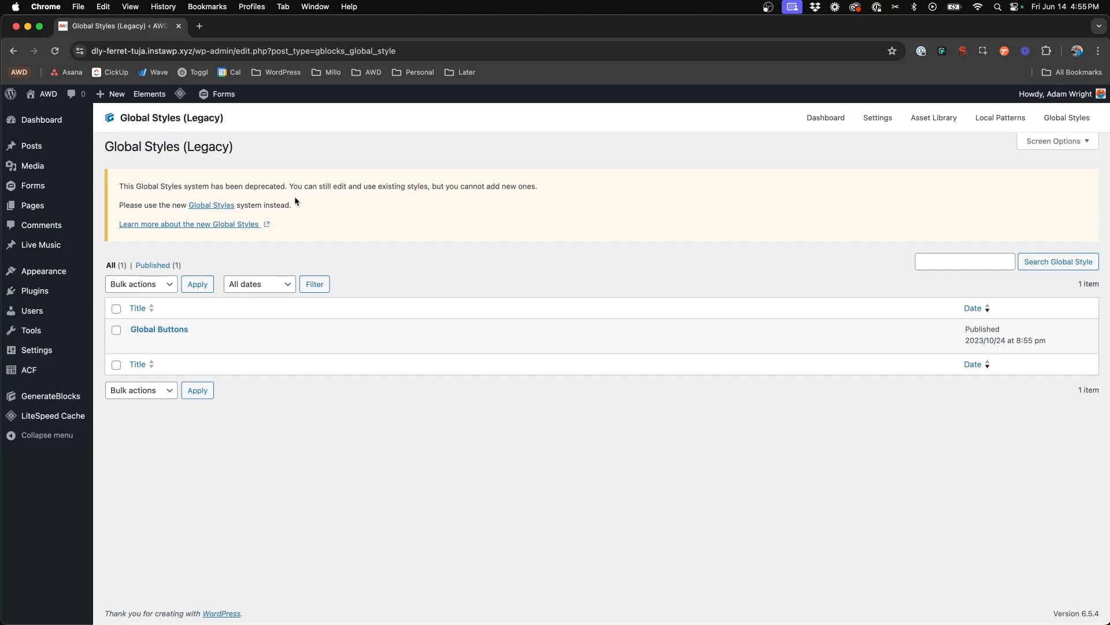
pyautogui.moveTo(375, 190)
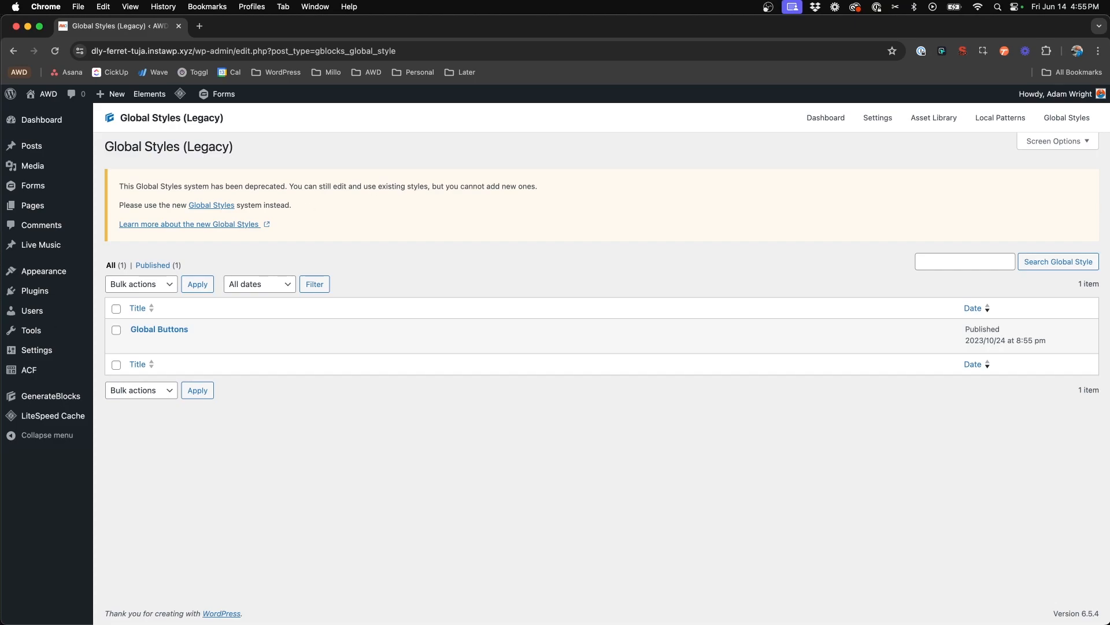
pyautogui.moveTo(174, 333)
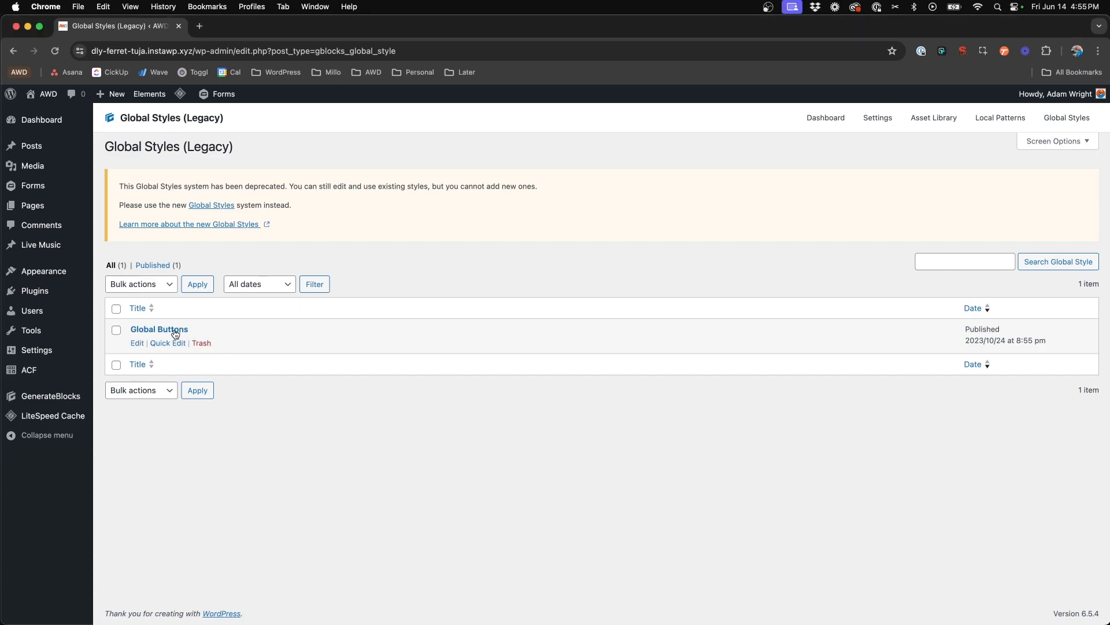
# Edit the legacy Global Buttons style and inspect the Blue Button's blue-button settings and spacing.
pyautogui.click(158, 328)
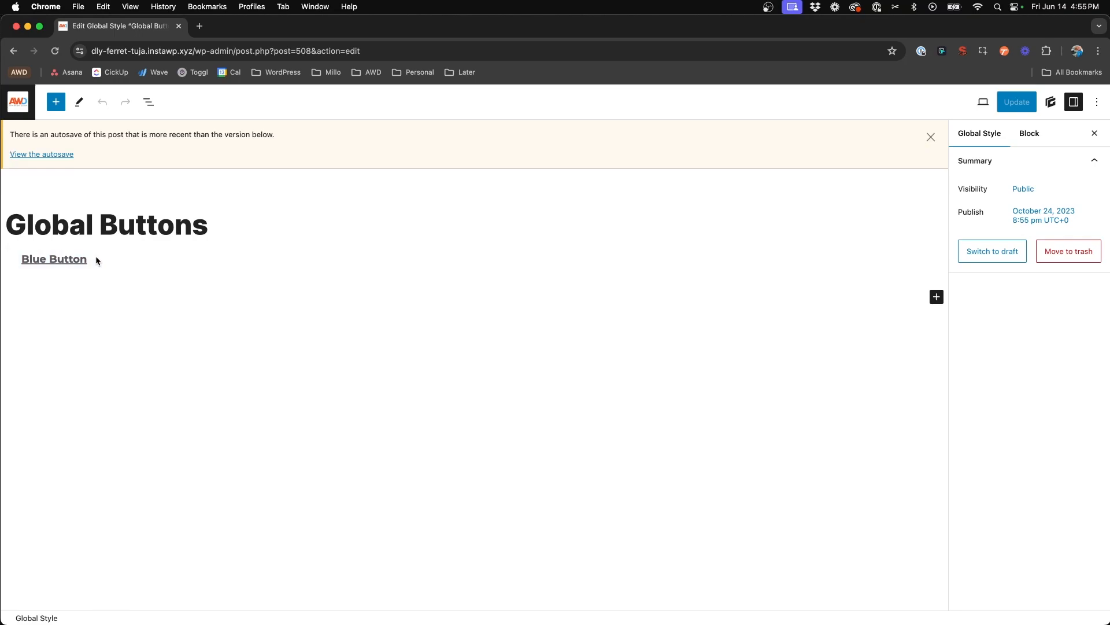
pyautogui.click(53, 259)
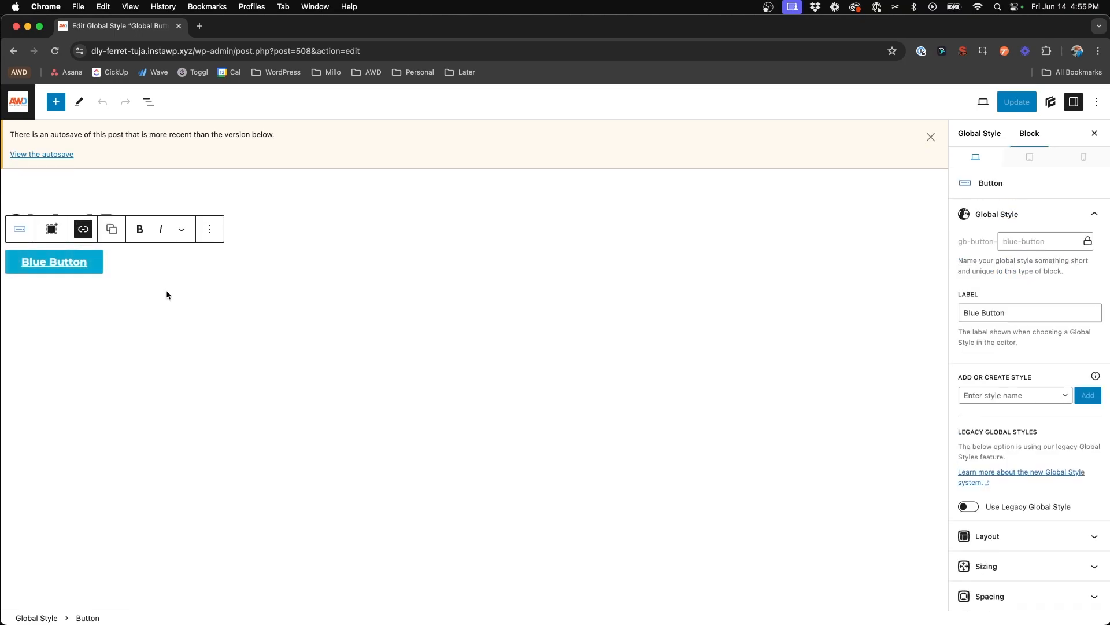
pyautogui.moveTo(222, 293)
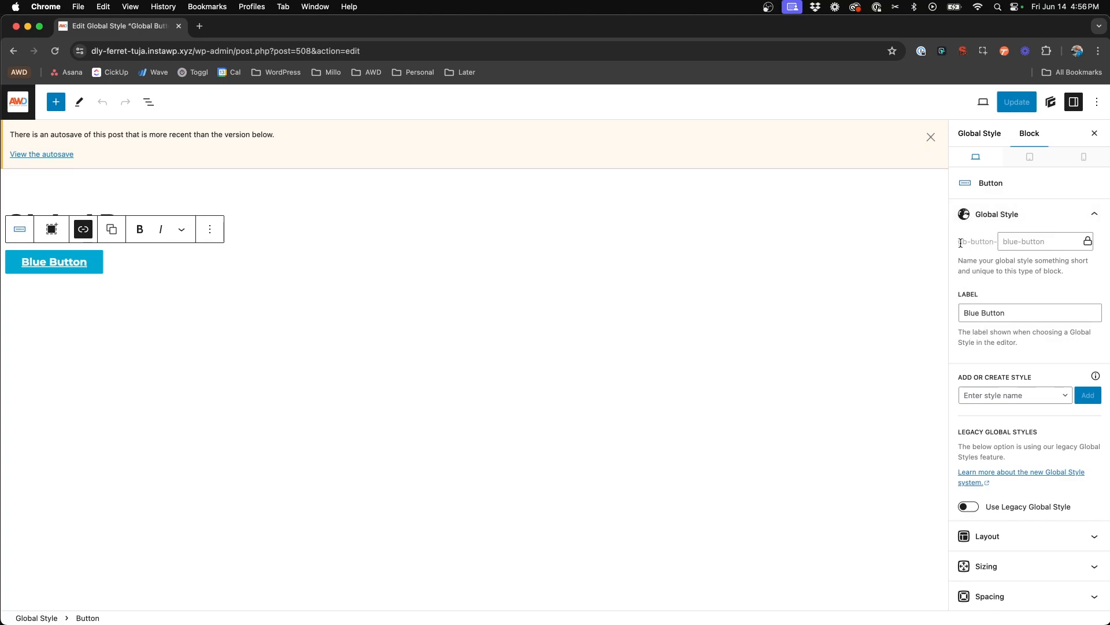
pyautogui.moveTo(977, 267)
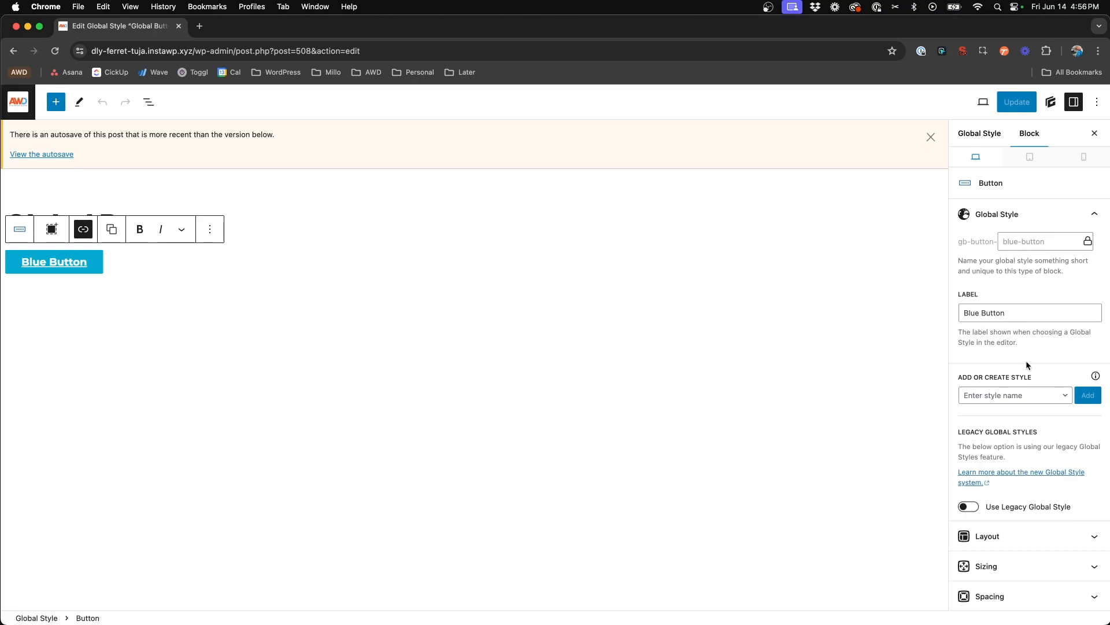
pyautogui.scroll(-3)
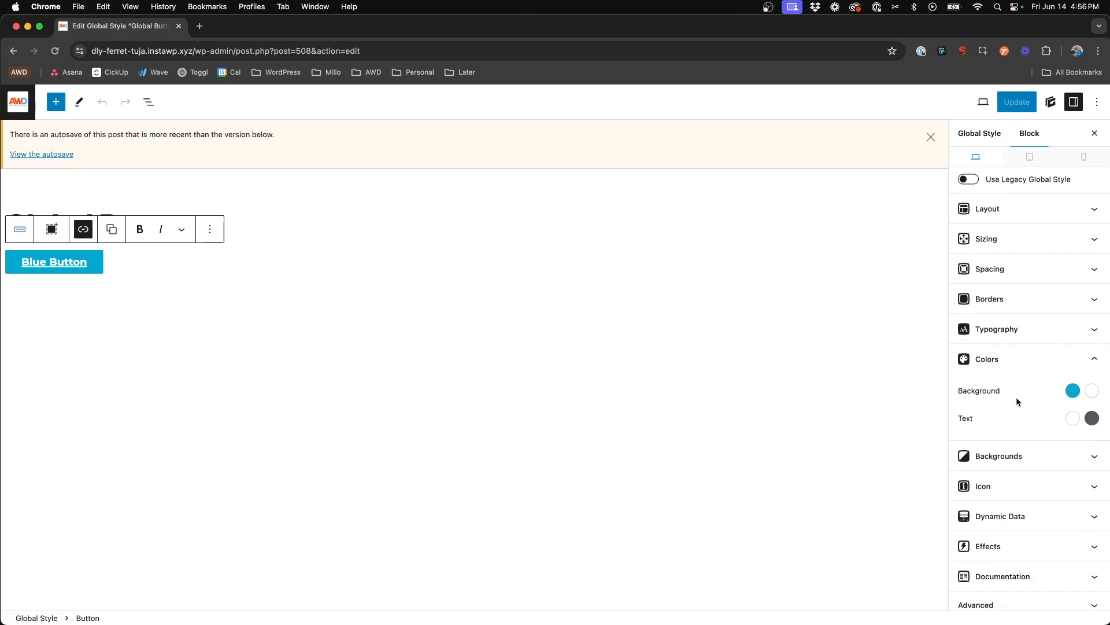
pyautogui.click(990, 268)
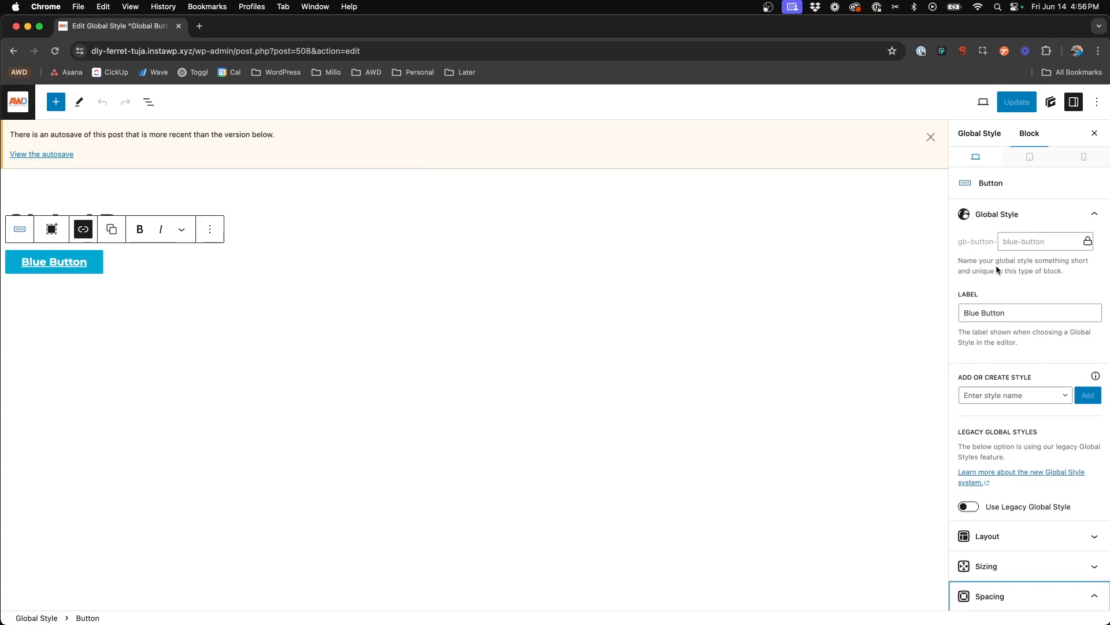
pyautogui.moveTo(207, 308)
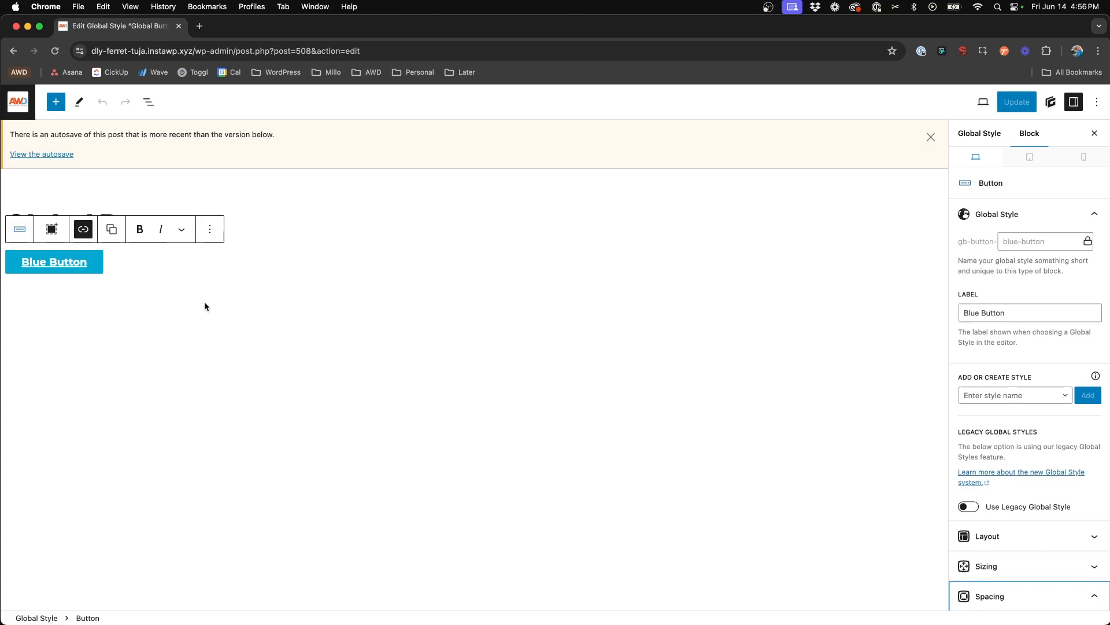
pyautogui.moveTo(293, 304)
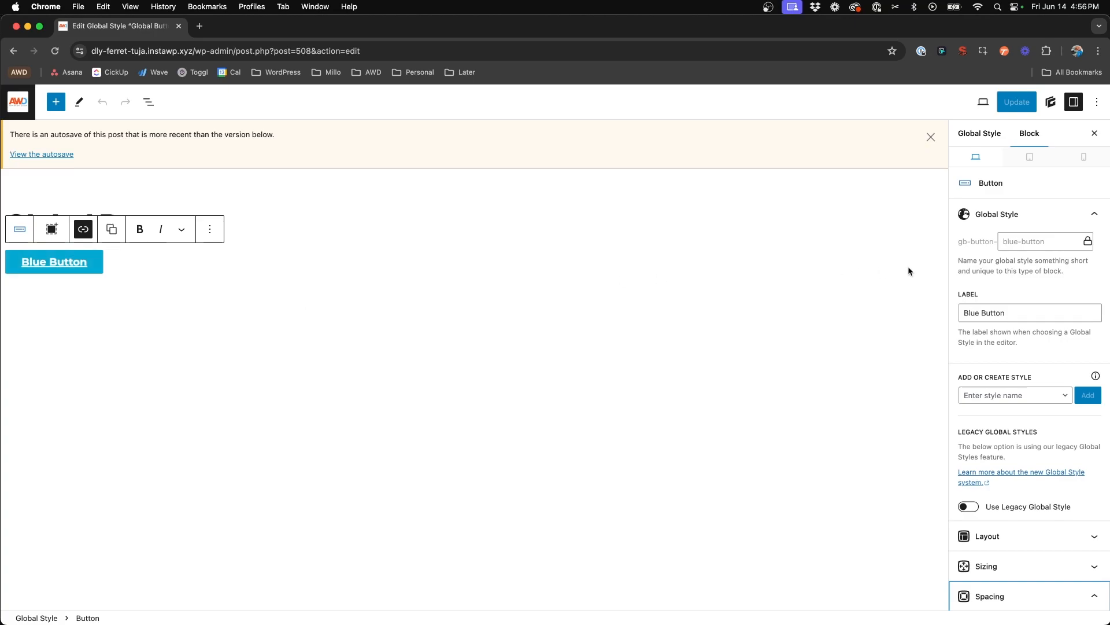
# Enter btn-blue as the Blue Button's new global style name.
pyautogui.click(1016, 395)
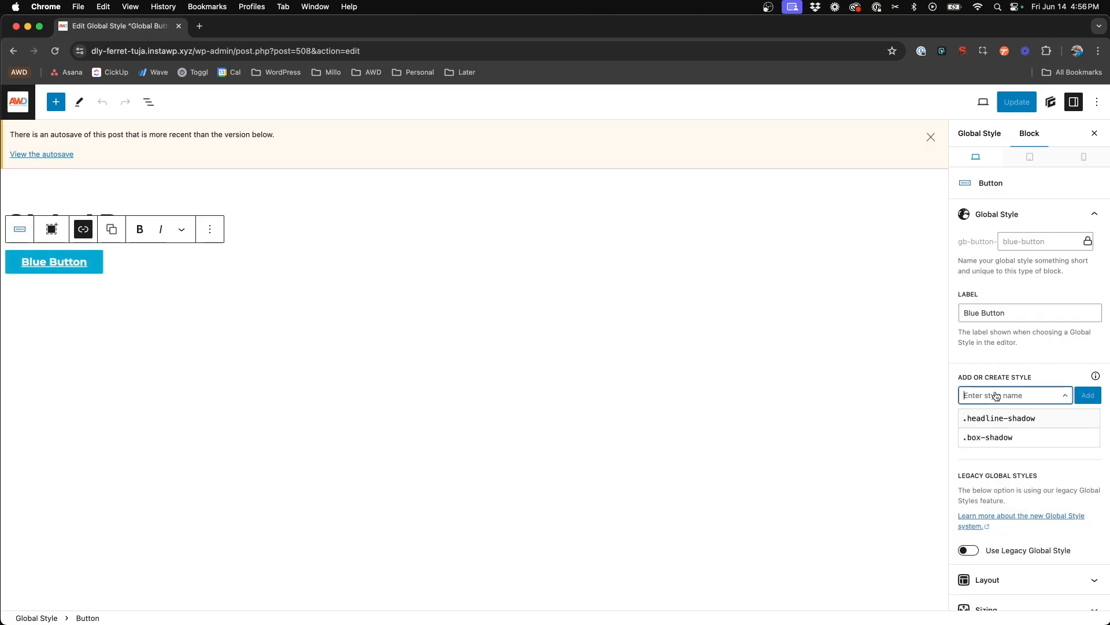
pyautogui.moveTo(1025, 381)
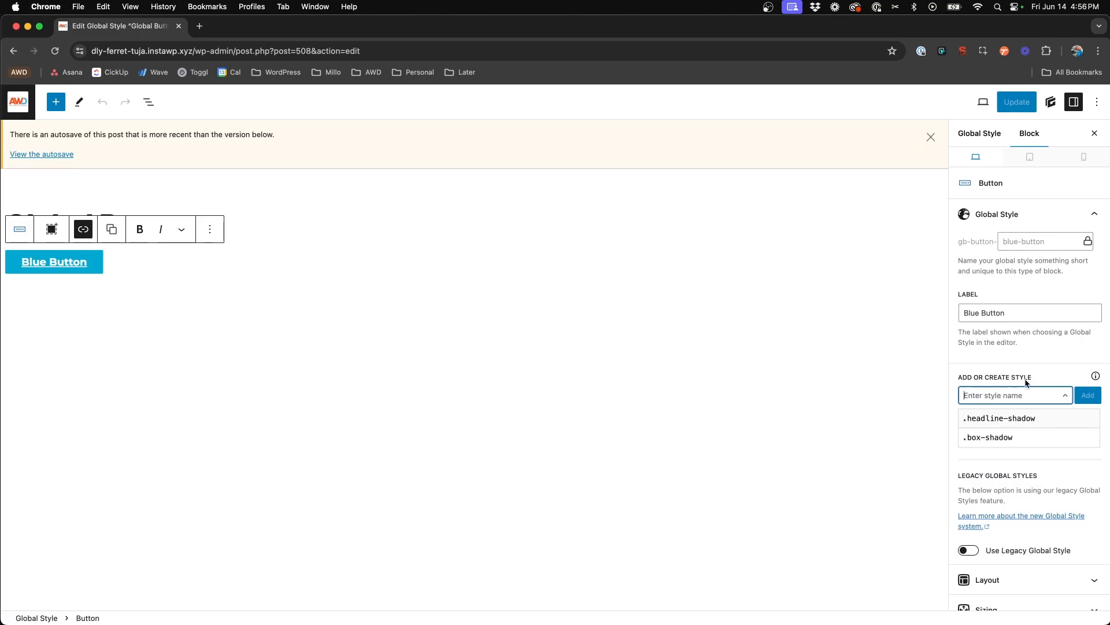
pyautogui.moveTo(991, 395)
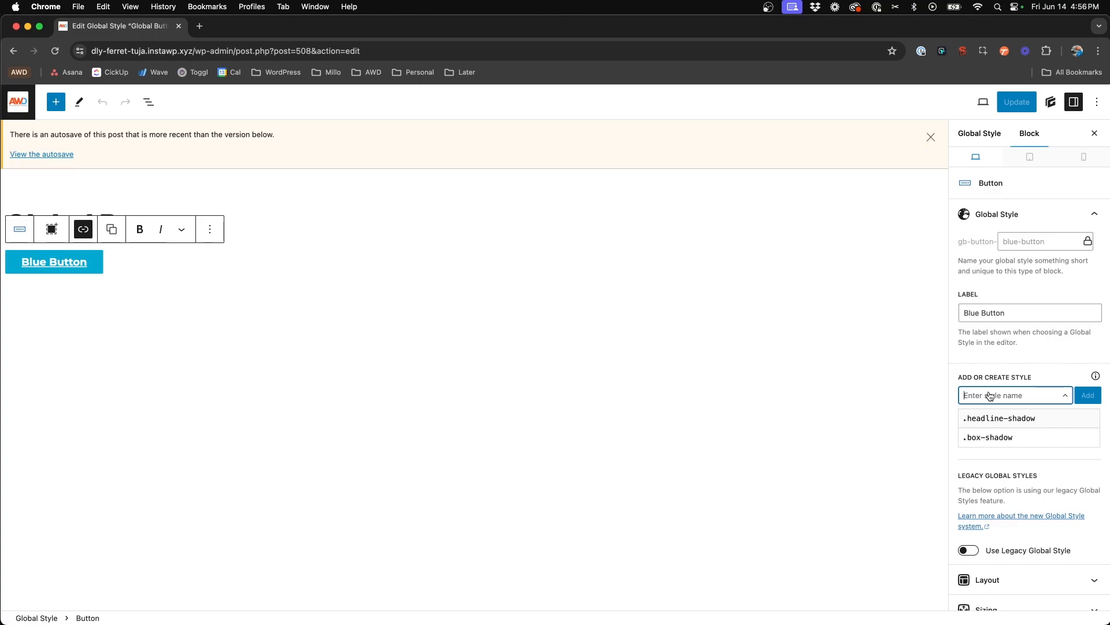
pyautogui.write('b')
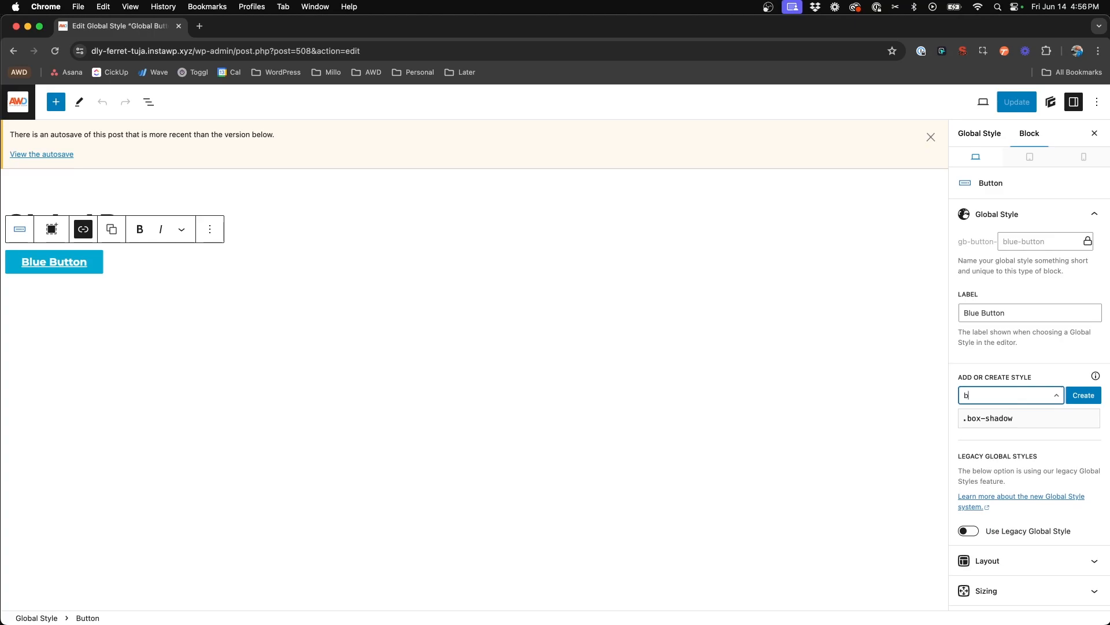
pyautogui.write('btn-')
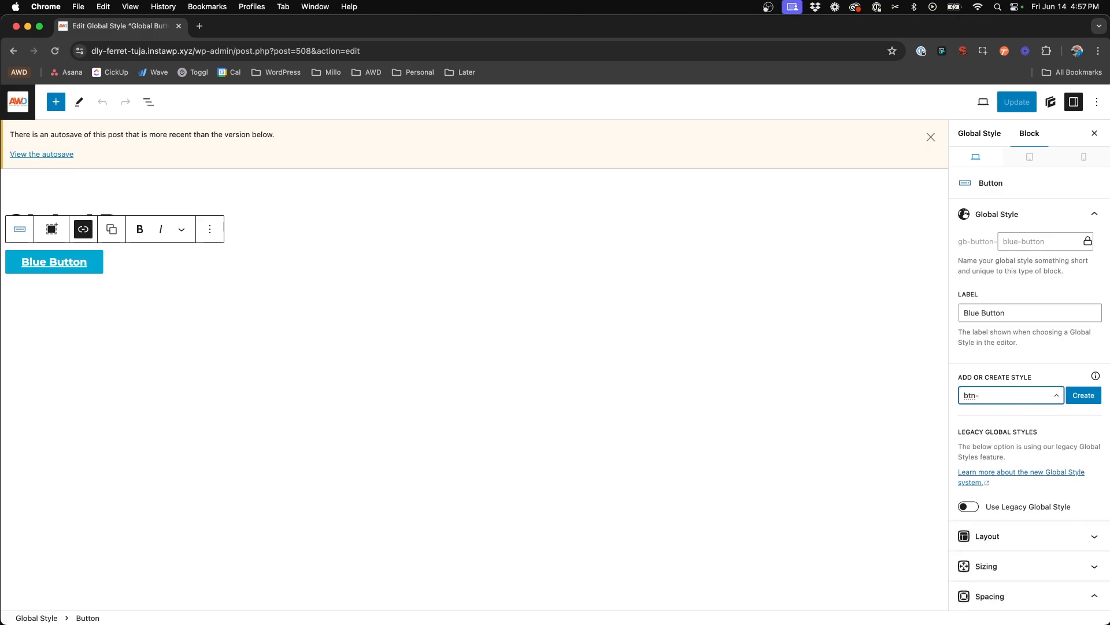
pyautogui.write('blue')
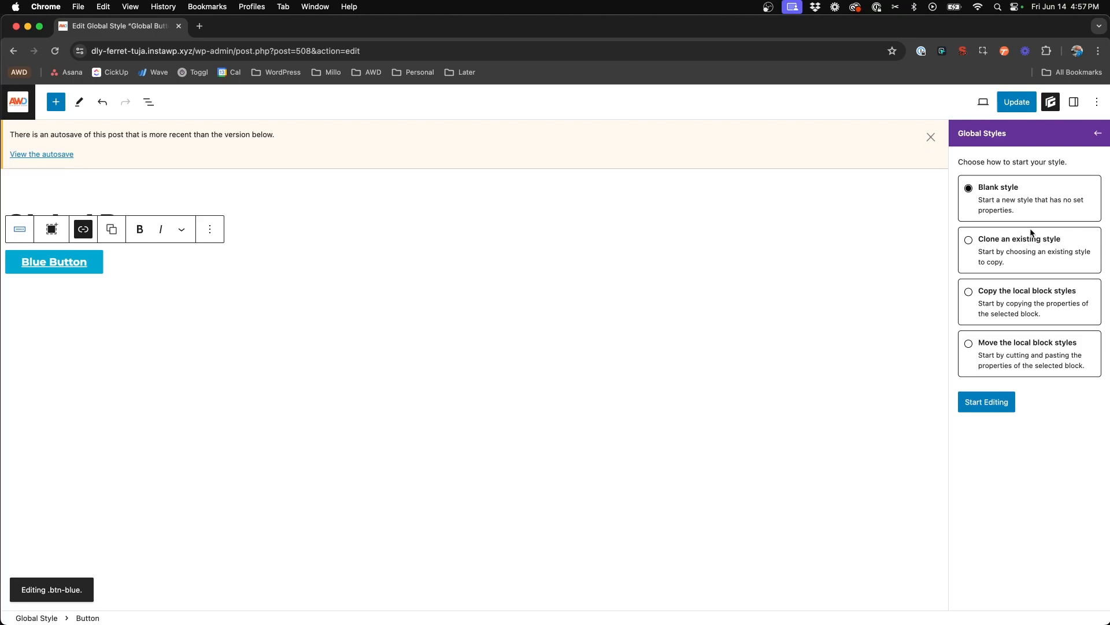
pyautogui.moveTo(988, 192)
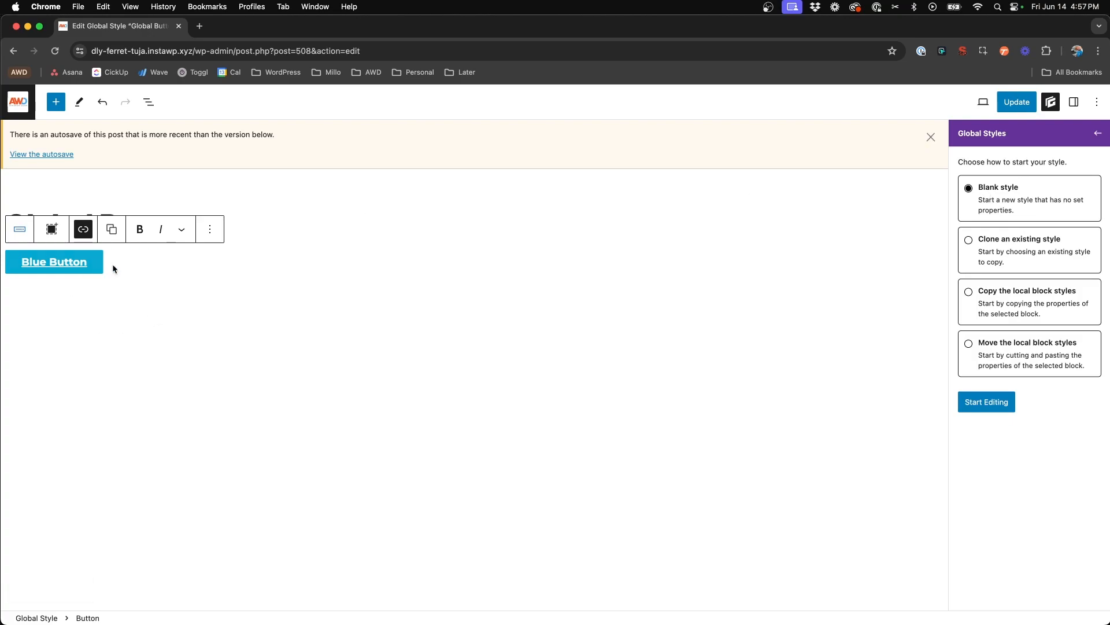
pyautogui.moveTo(864, 224)
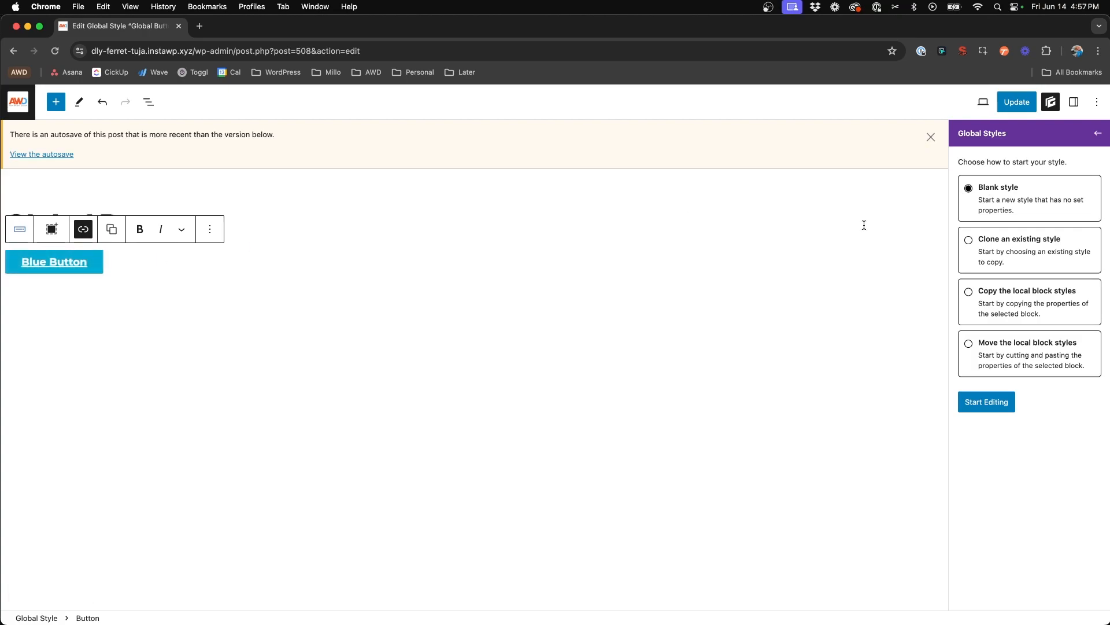
pyautogui.moveTo(1006, 245)
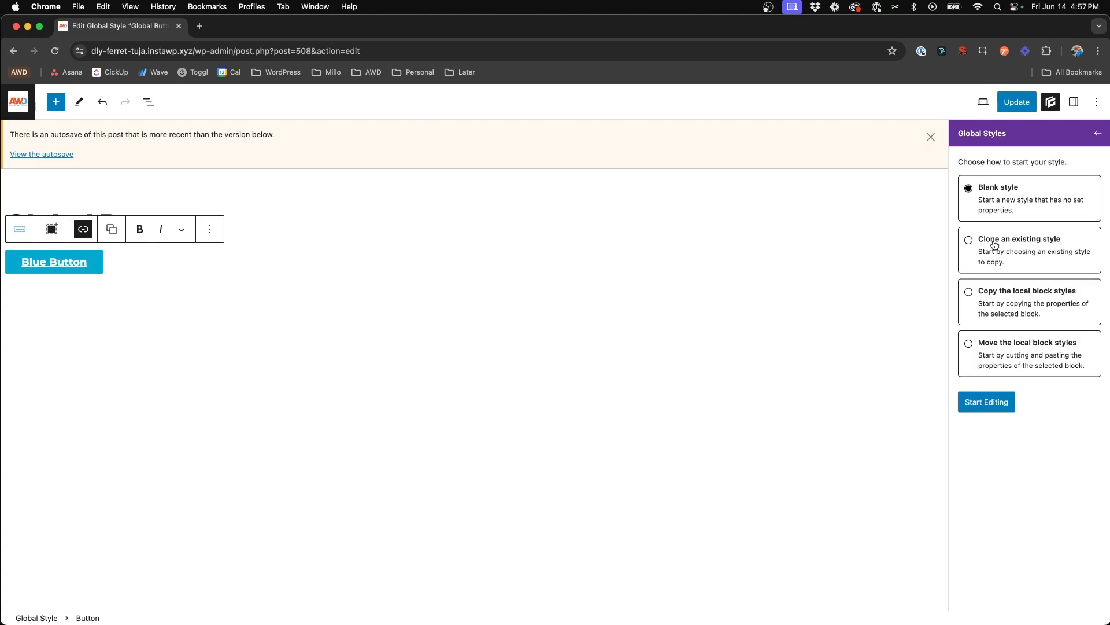
pyautogui.moveTo(995, 300)
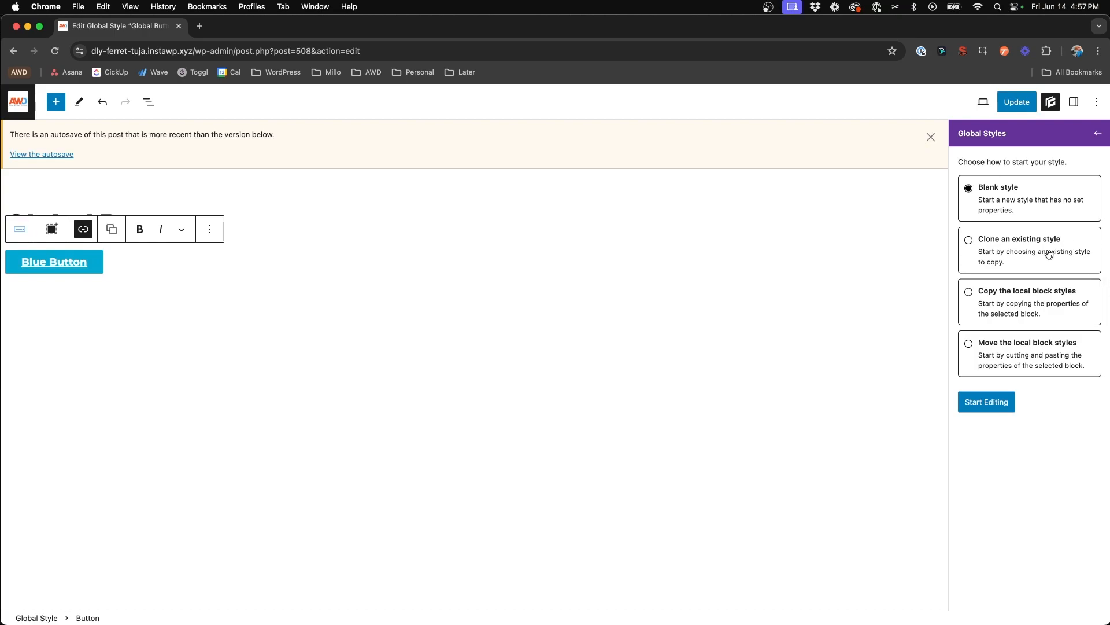
pyautogui.moveTo(1007, 303)
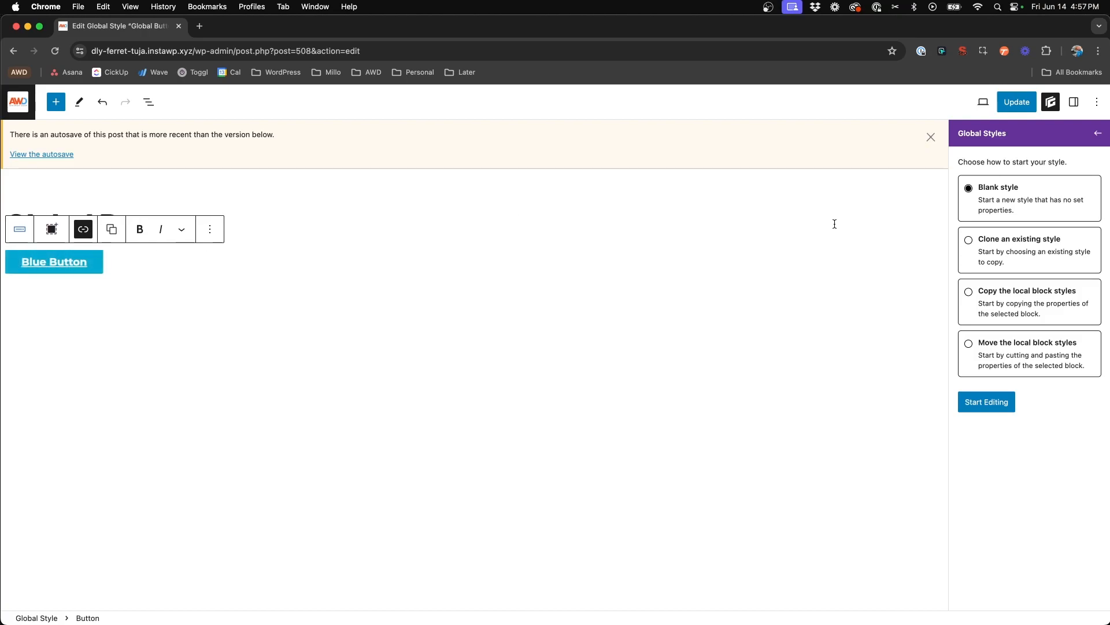
# Choose 'Copy the local block styles' as the starting point for .btn-blue.
pyautogui.click(967, 290)
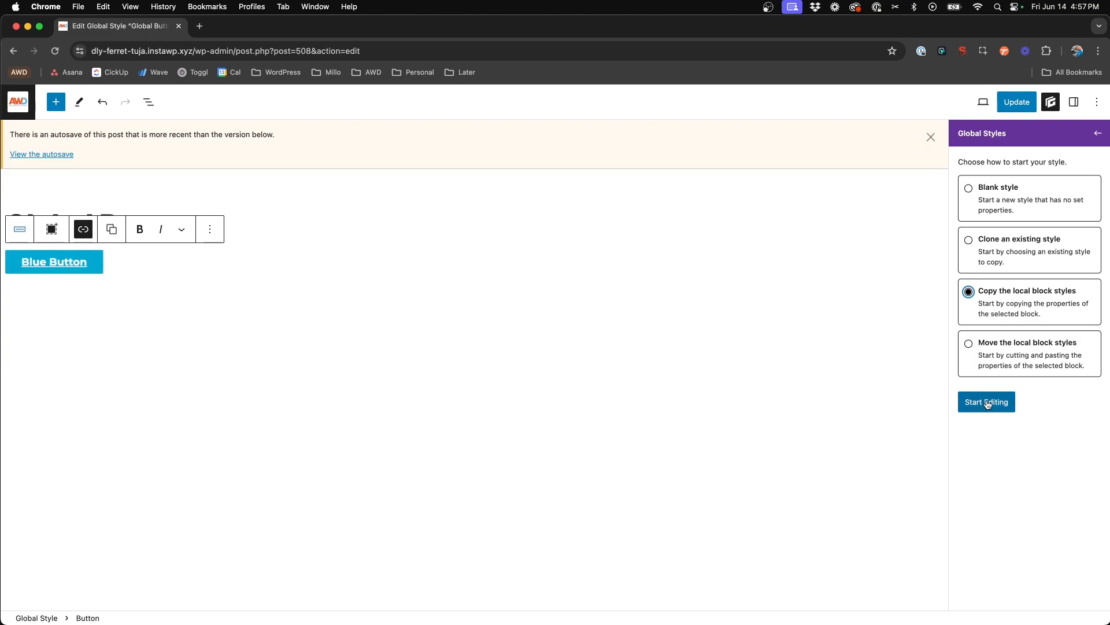
# Start editing .btn-blue and verify its copied 8px/28px padding and background settings.
pyautogui.click(986, 401)
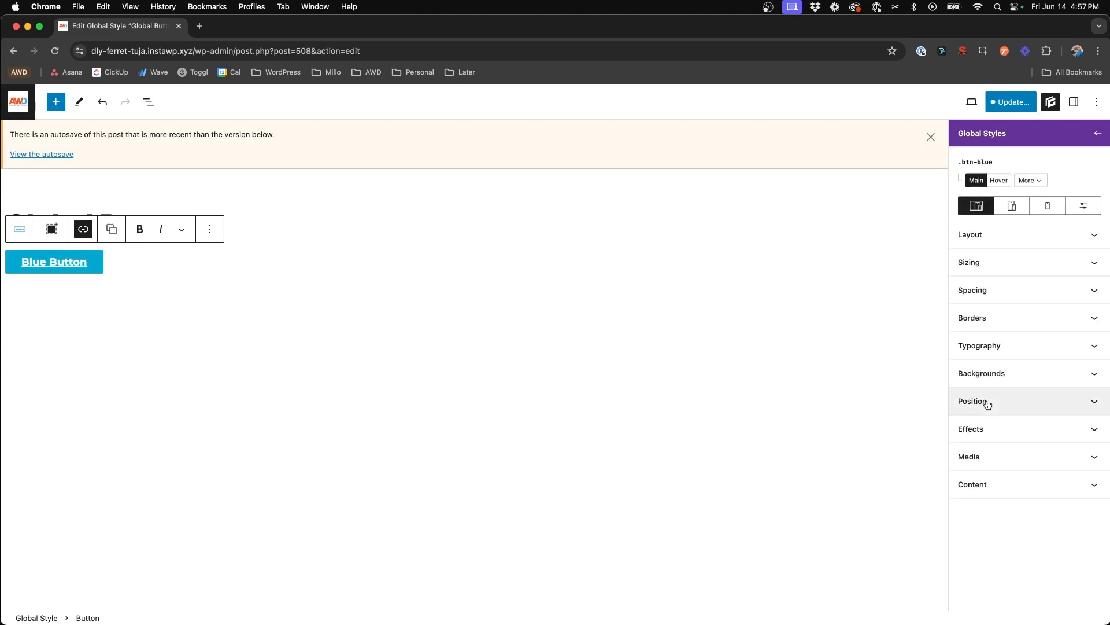
pyautogui.moveTo(1004, 286)
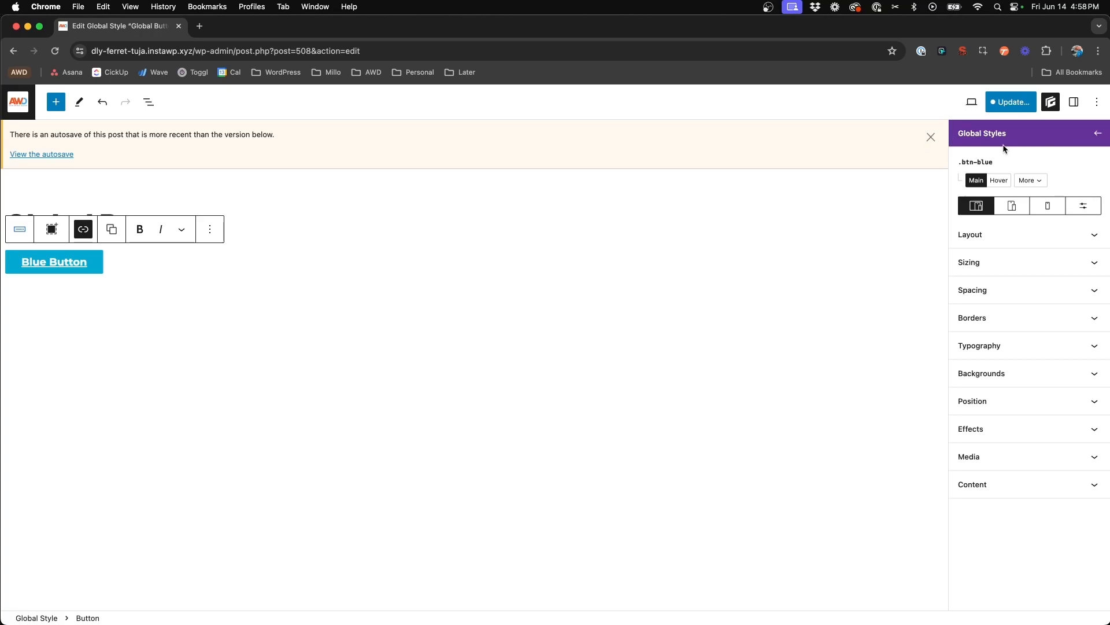
pyautogui.moveTo(979, 157)
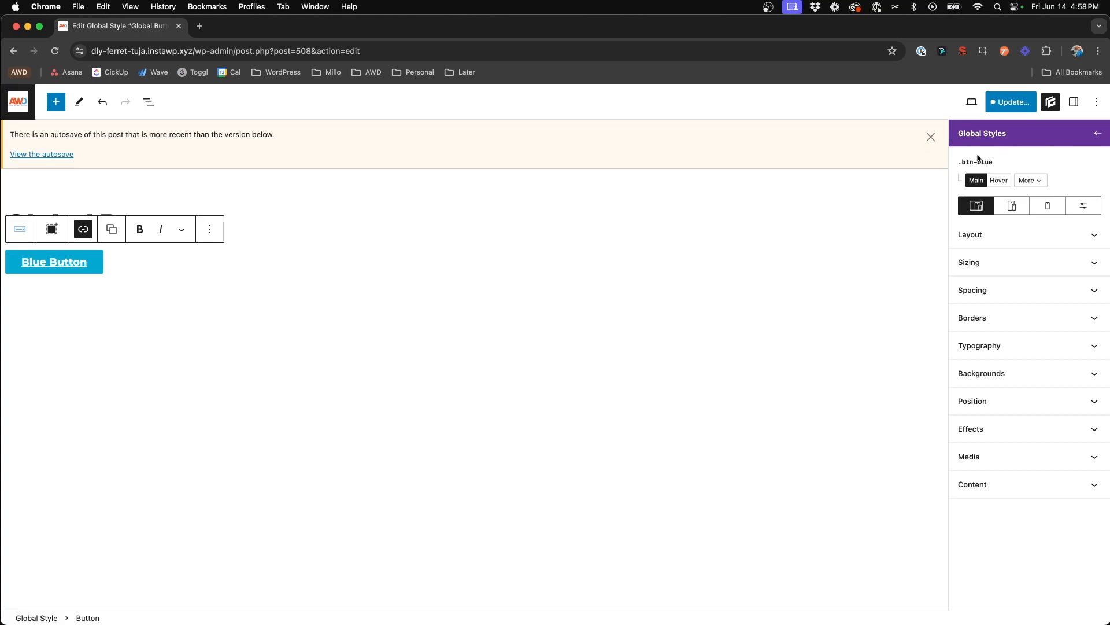
pyautogui.moveTo(1006, 165)
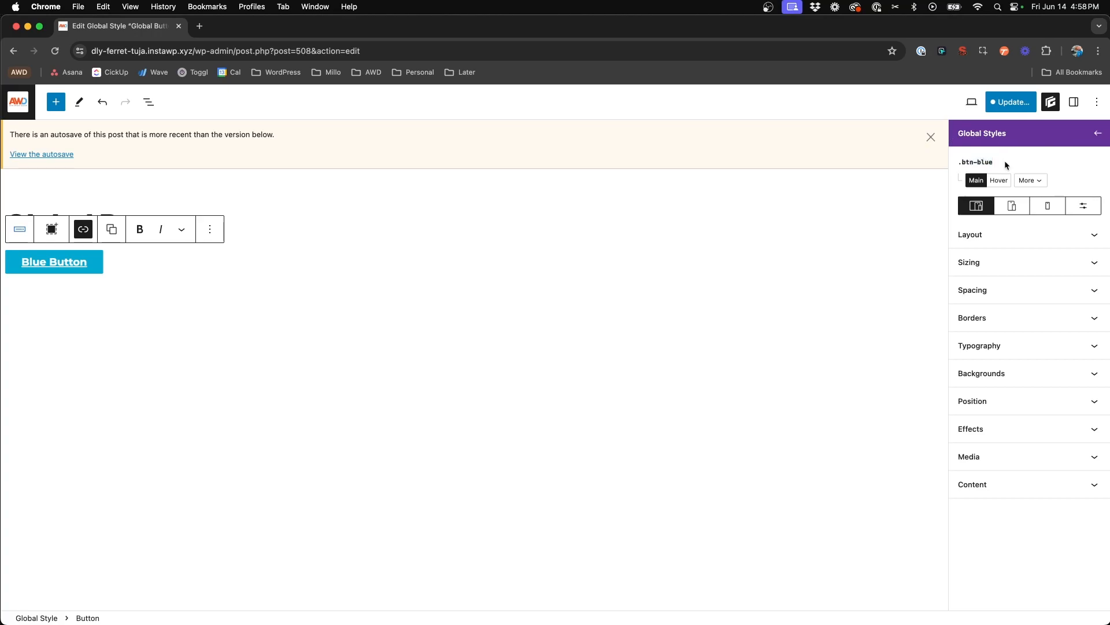
pyautogui.moveTo(997, 249)
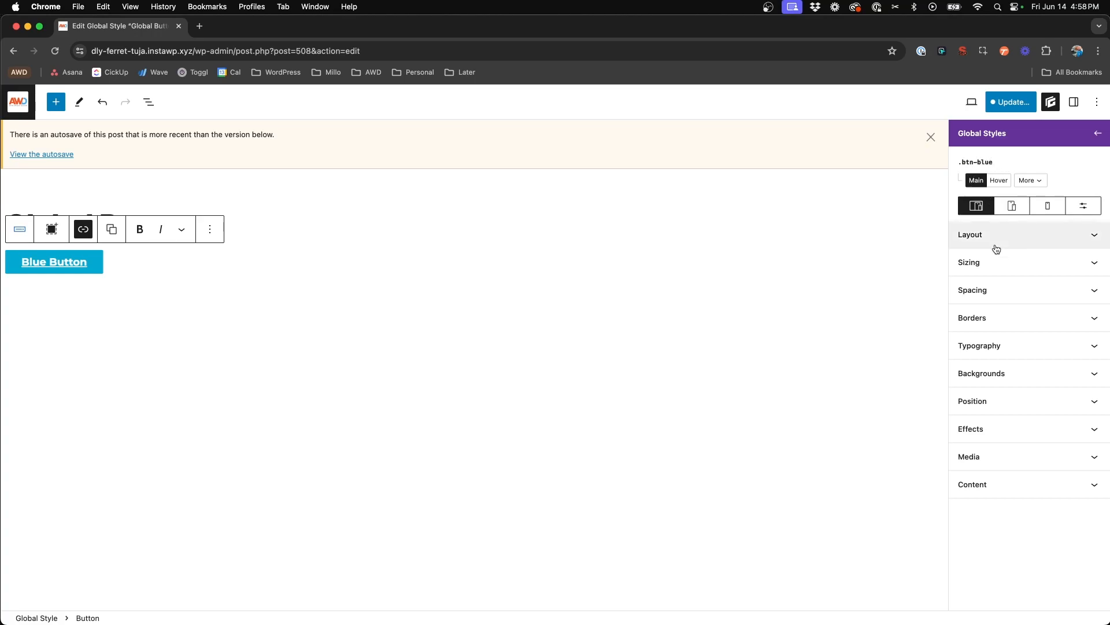
pyautogui.click(971, 289)
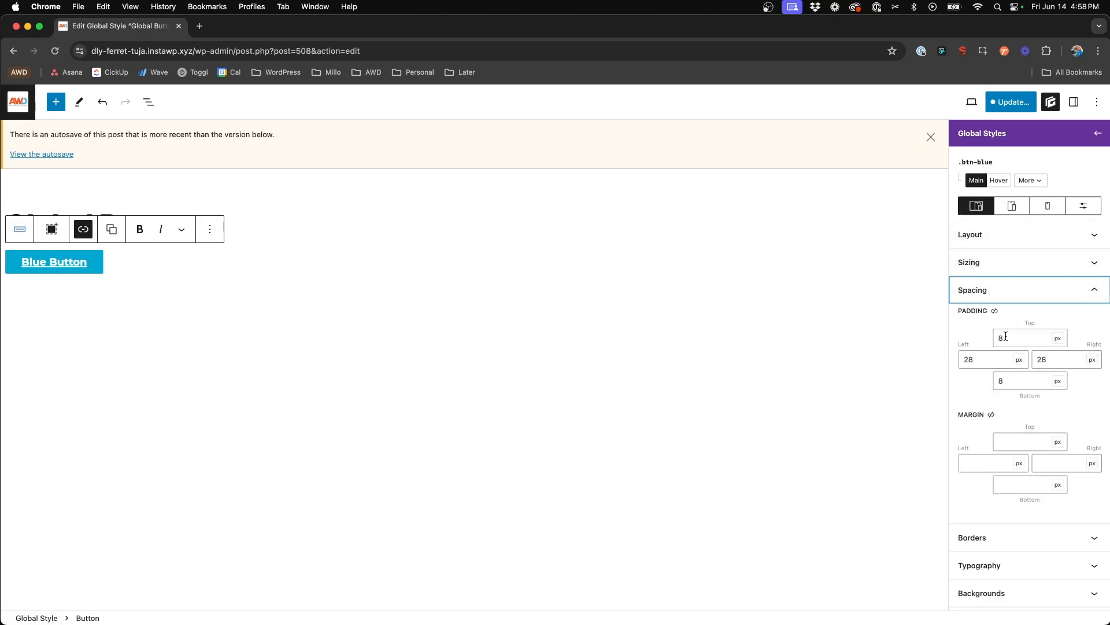
pyautogui.scroll(-3)
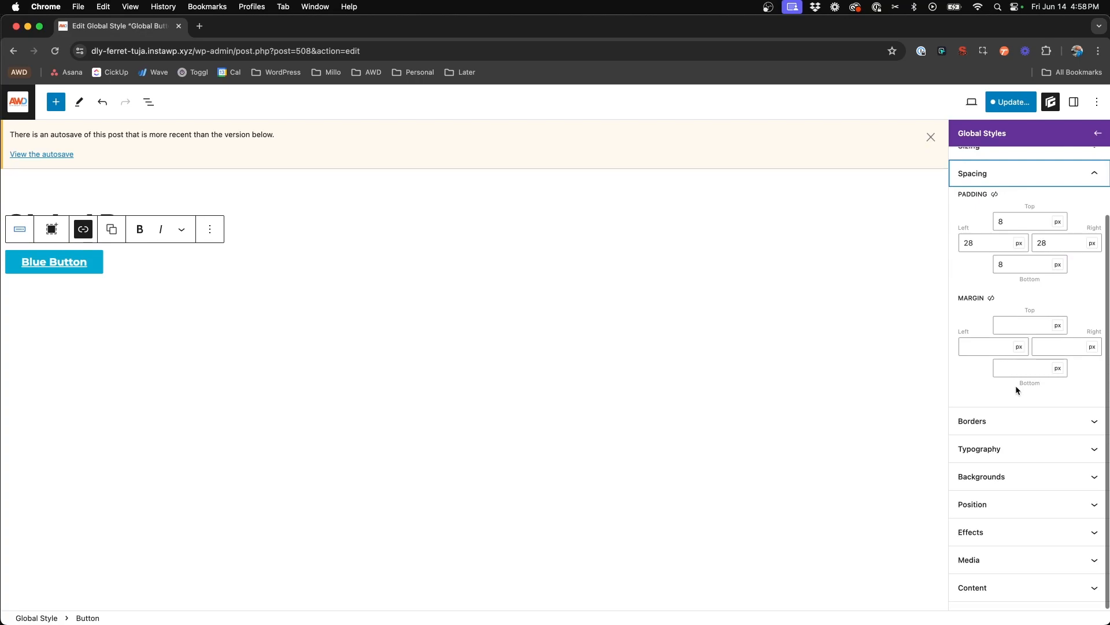
pyautogui.moveTo(1008, 463)
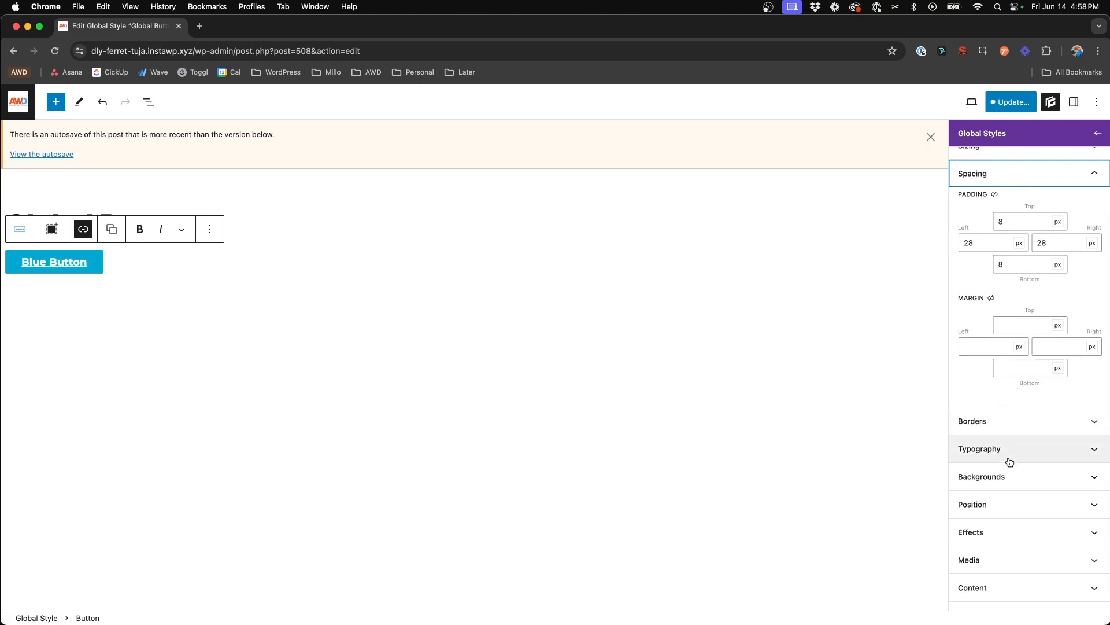
pyautogui.click(981, 476)
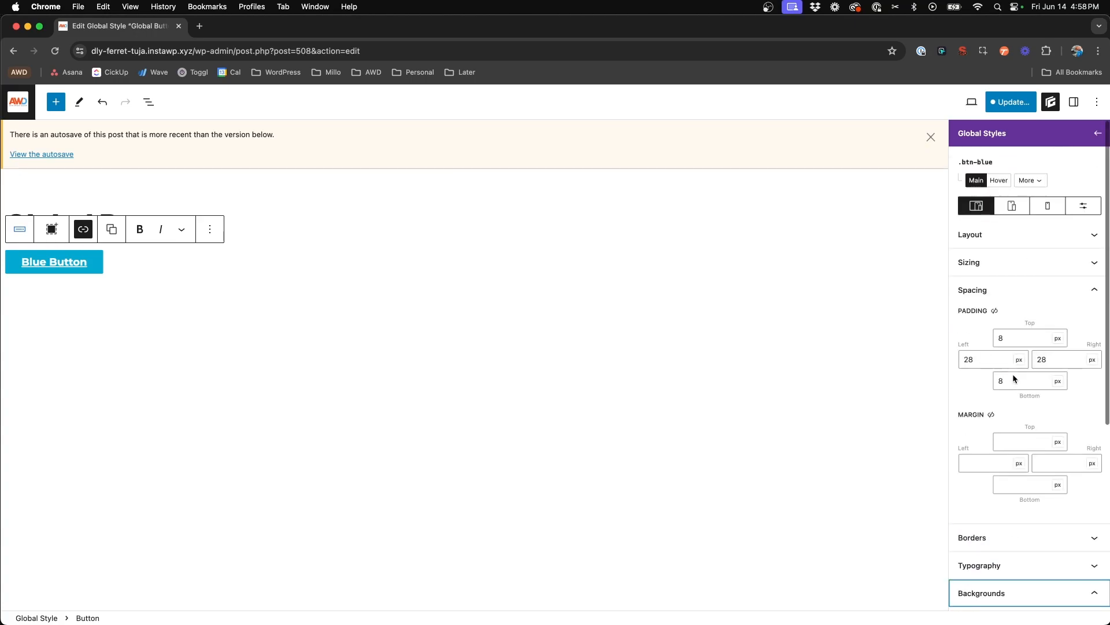
pyautogui.moveTo(999, 179)
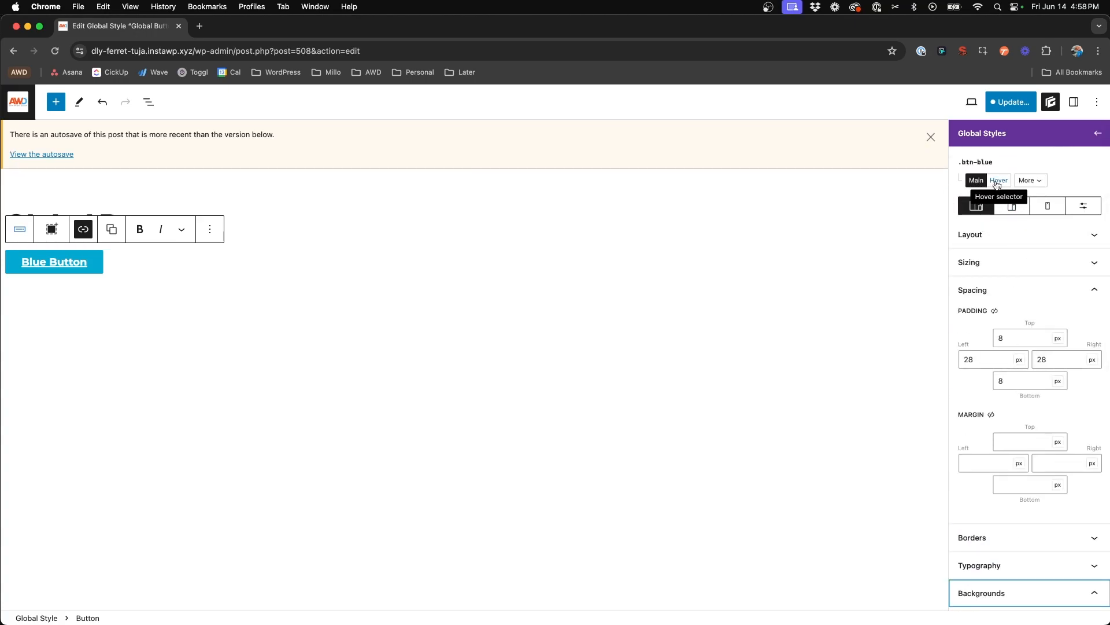
# Switch .btn-blue to its Hover selector and review its background, sizing and layout settings.
pyautogui.click(999, 179)
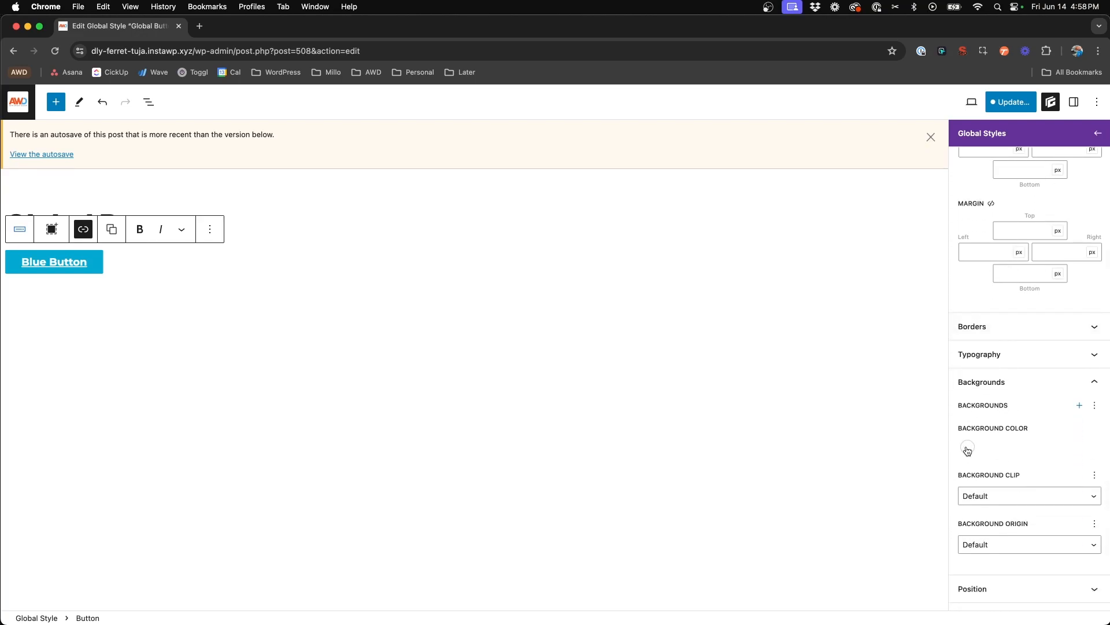
pyautogui.click(967, 446)
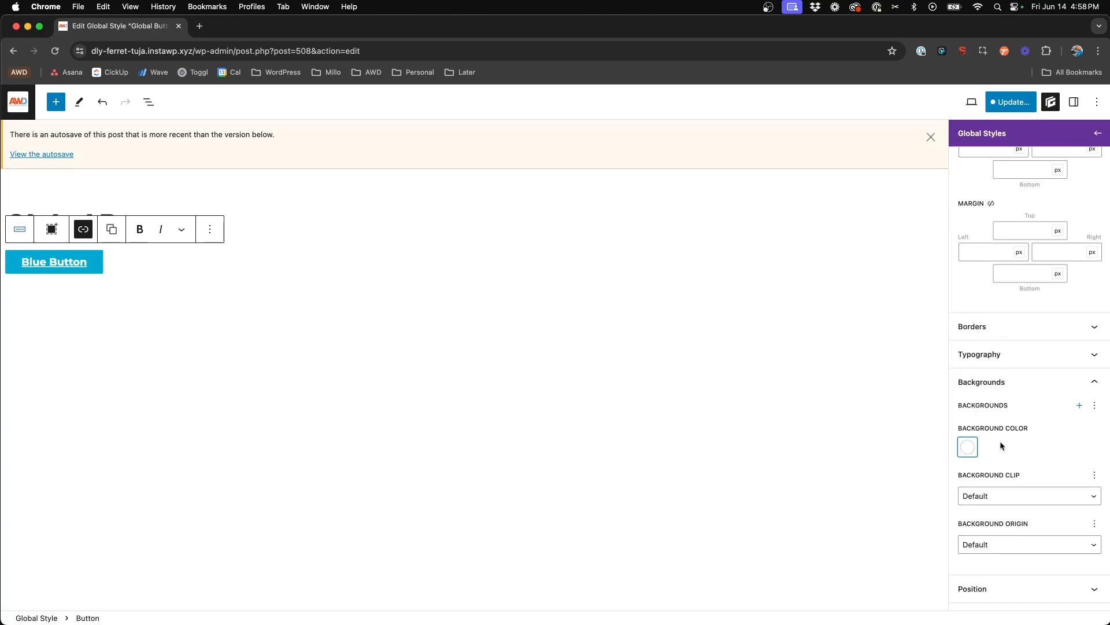
pyautogui.click(999, 179)
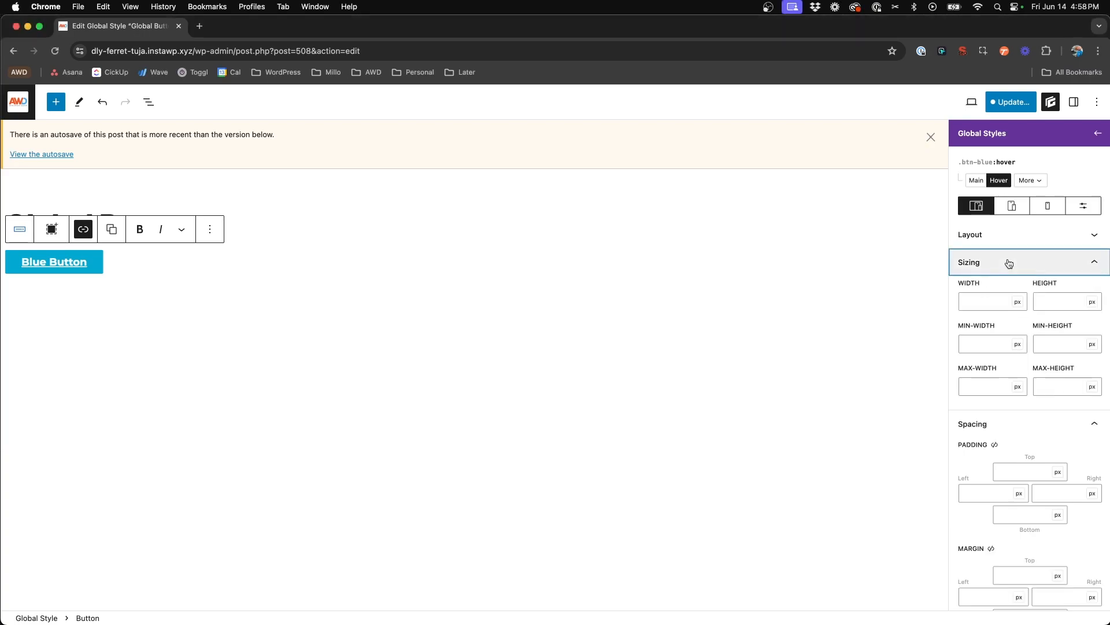
pyautogui.click(1003, 233)
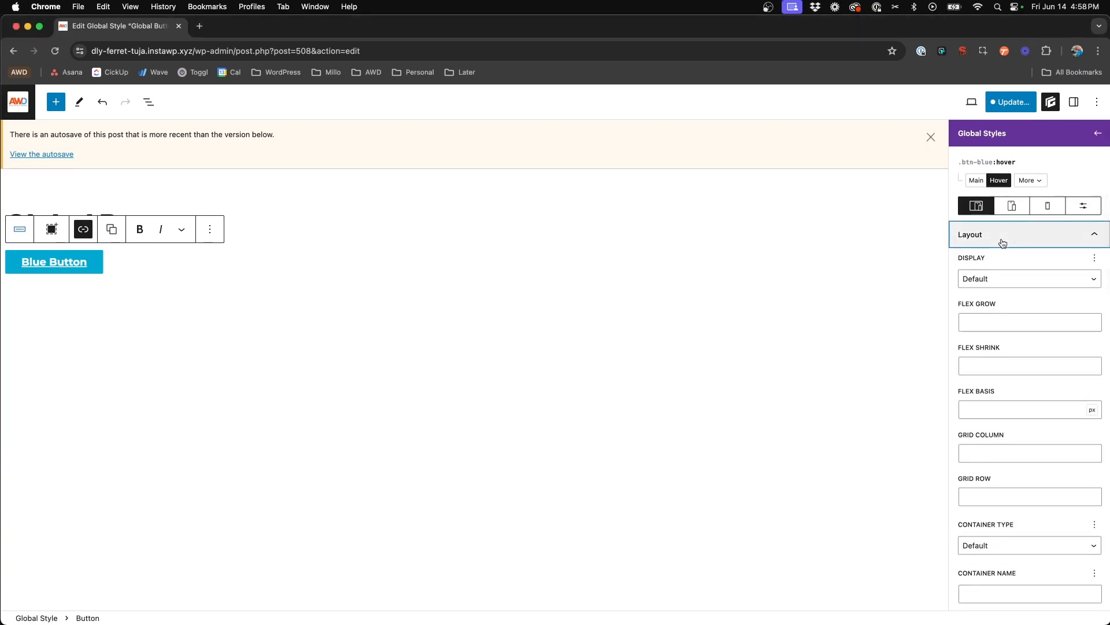
pyautogui.scroll(-3)
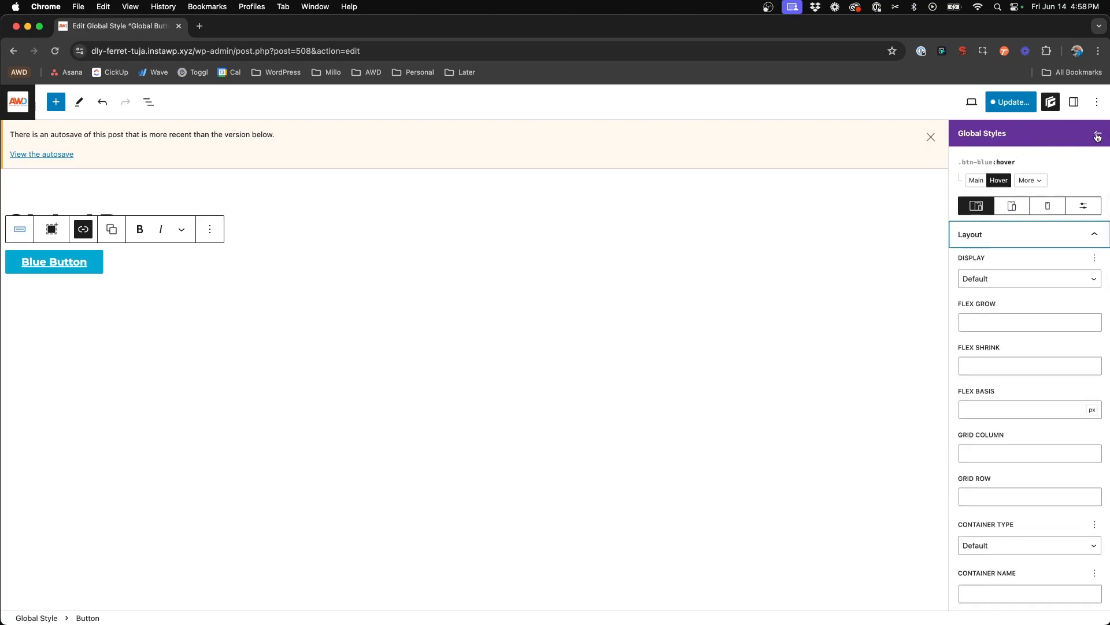
pyautogui.click(1094, 137)
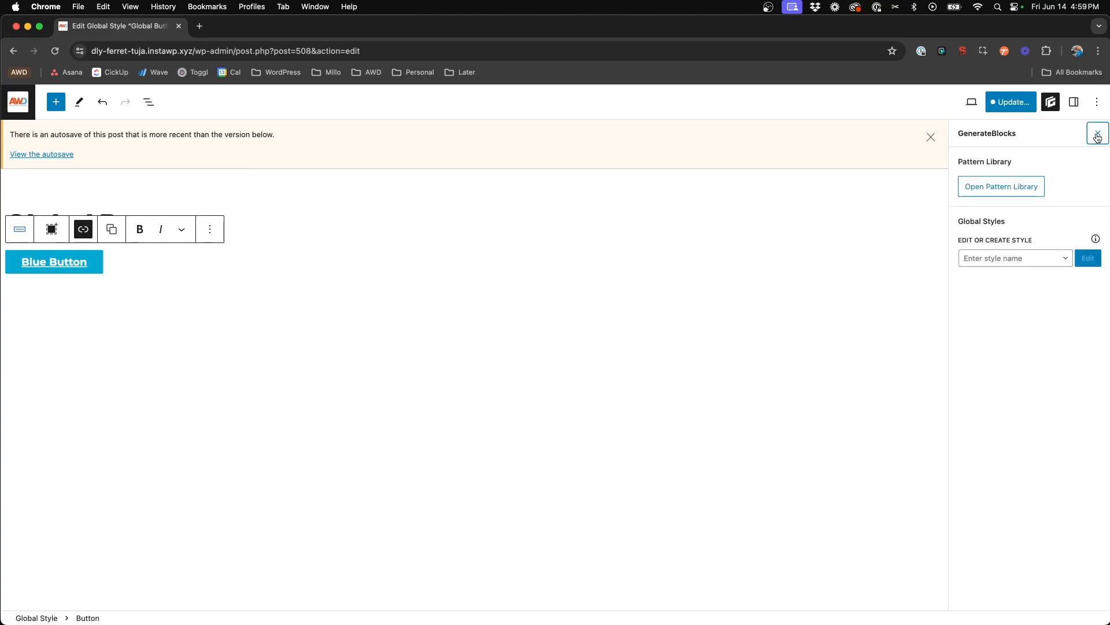
pyautogui.click(1073, 102)
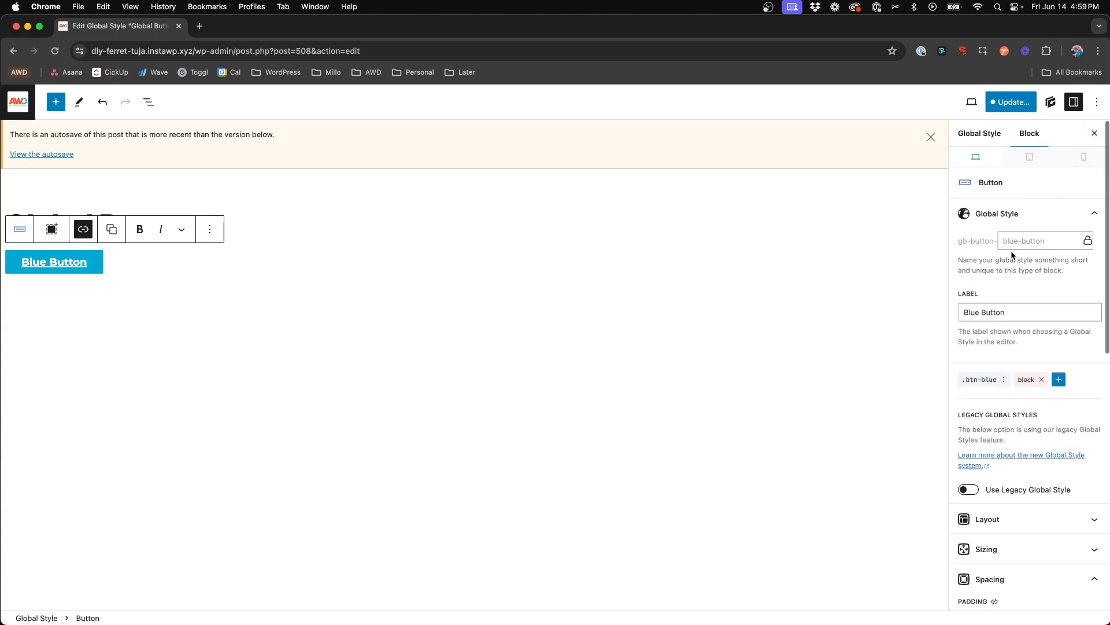
pyautogui.scroll(-3)
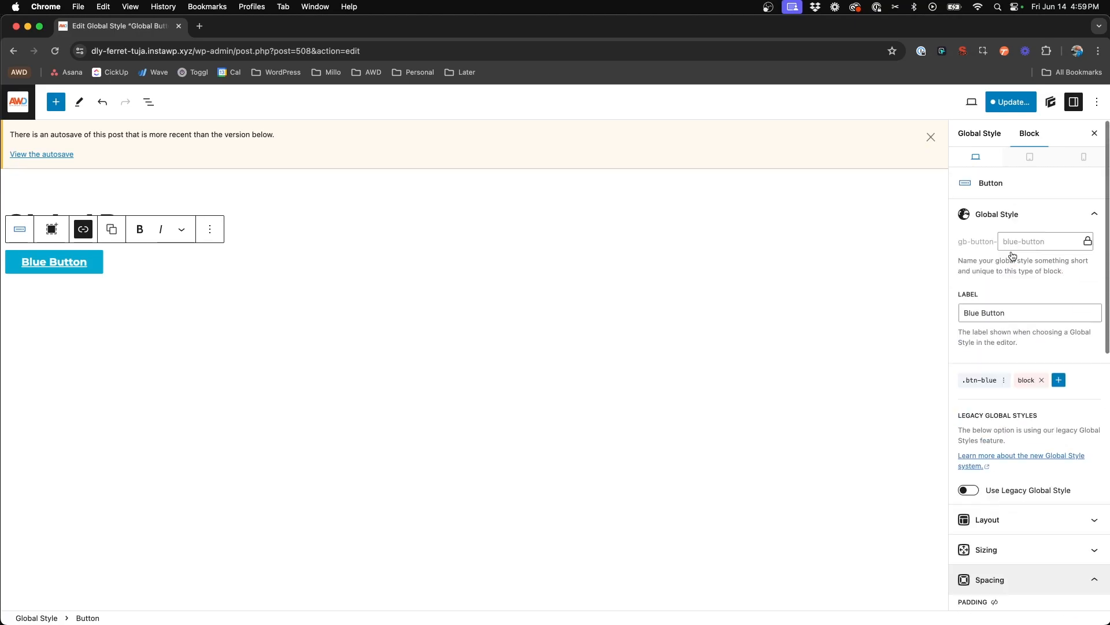
pyautogui.scroll(-3)
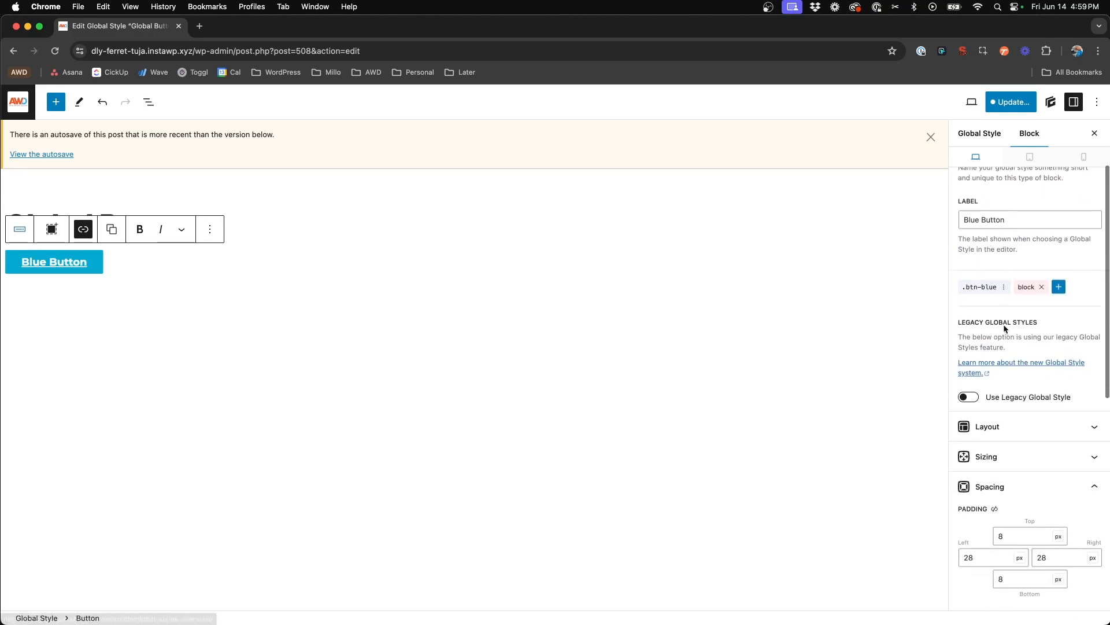
pyautogui.moveTo(979, 286)
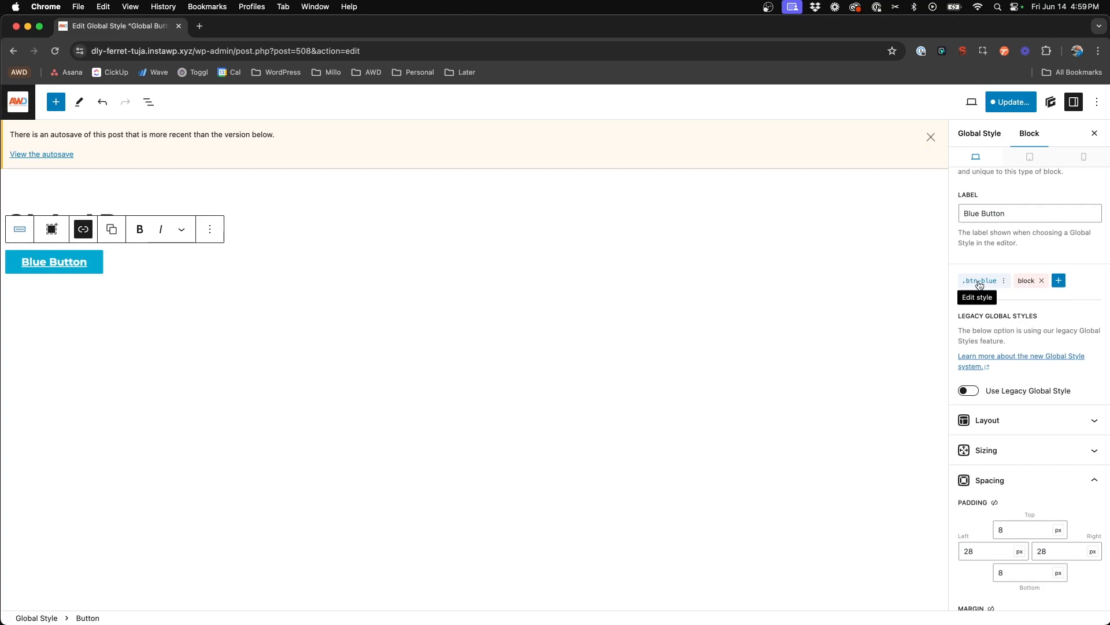
pyautogui.moveTo(1004, 280)
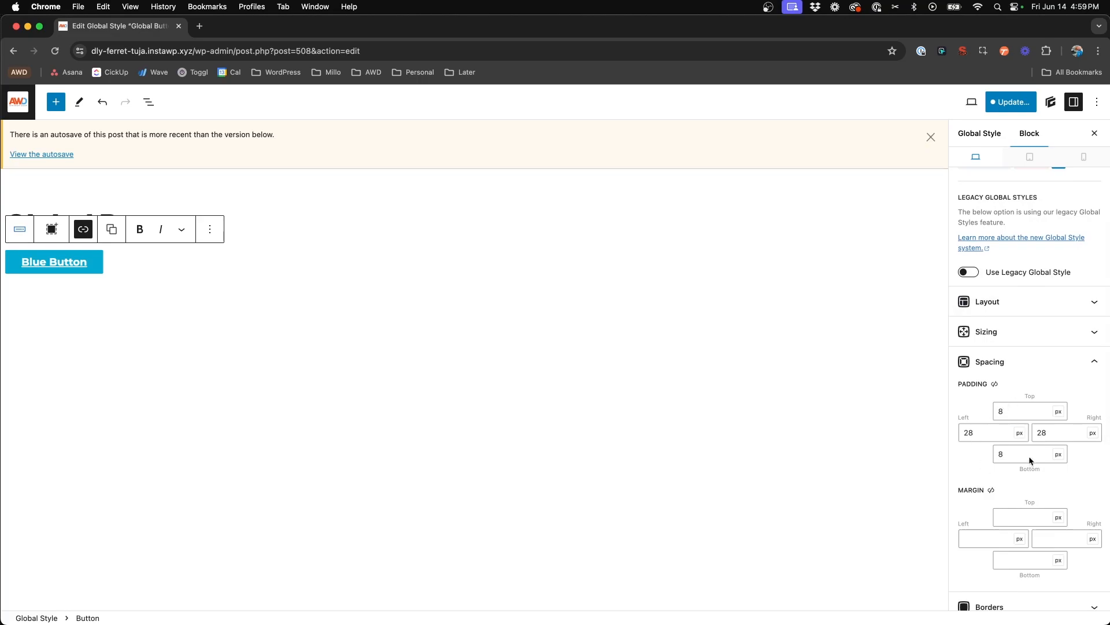
pyautogui.scroll(-3)
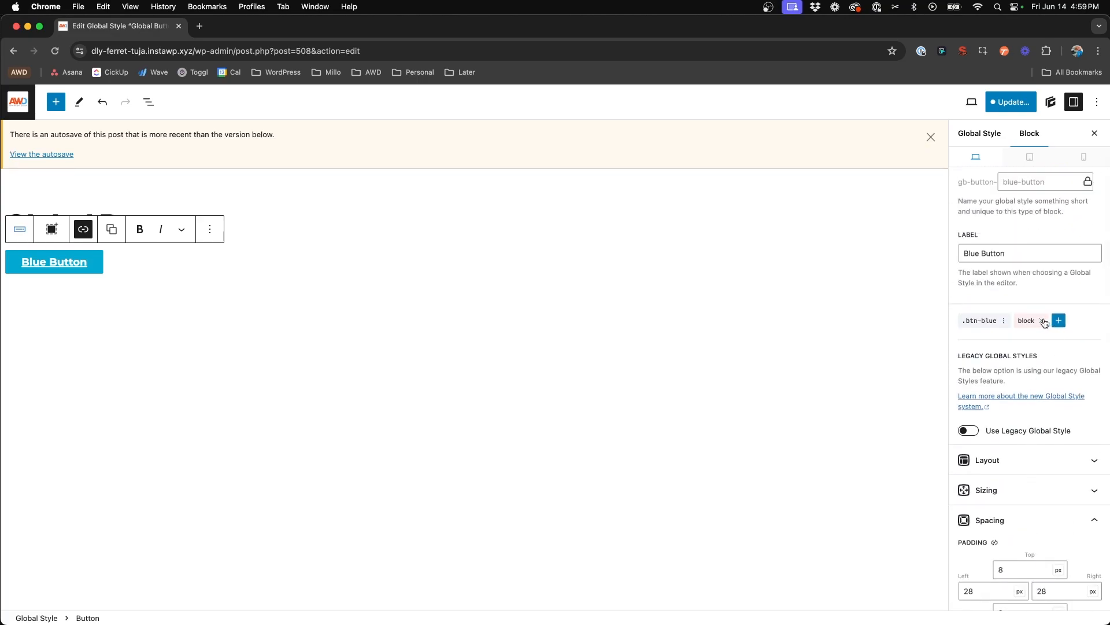
# Remove all the Blue Button's local styles so it relies on .btn-blue, dismissing the autosave notice.
pyautogui.click(1043, 321)
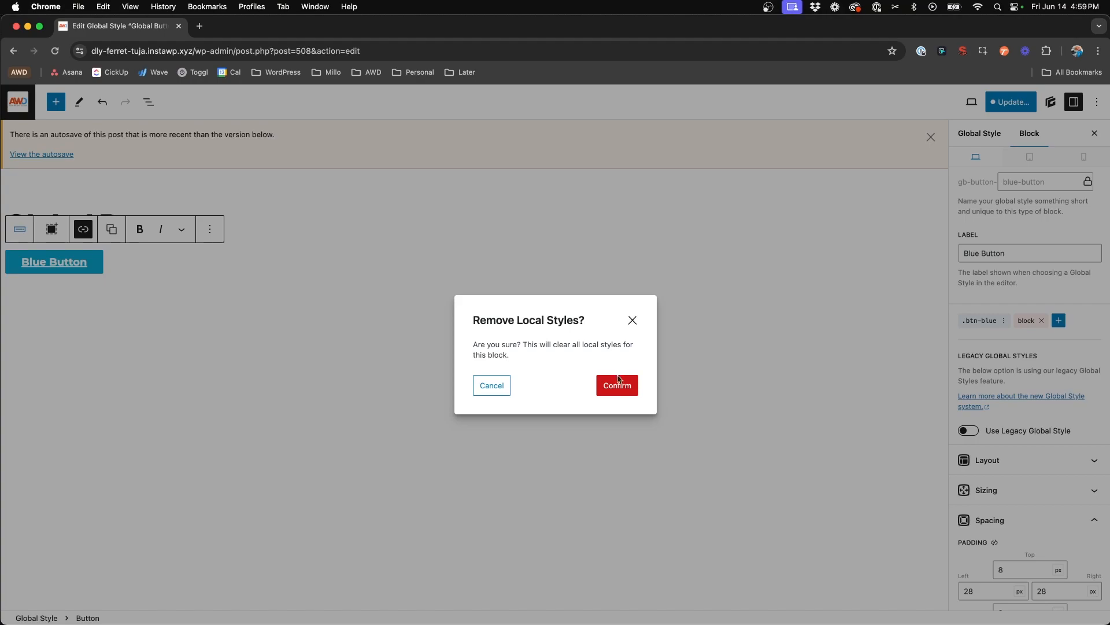
pyautogui.click(617, 385)
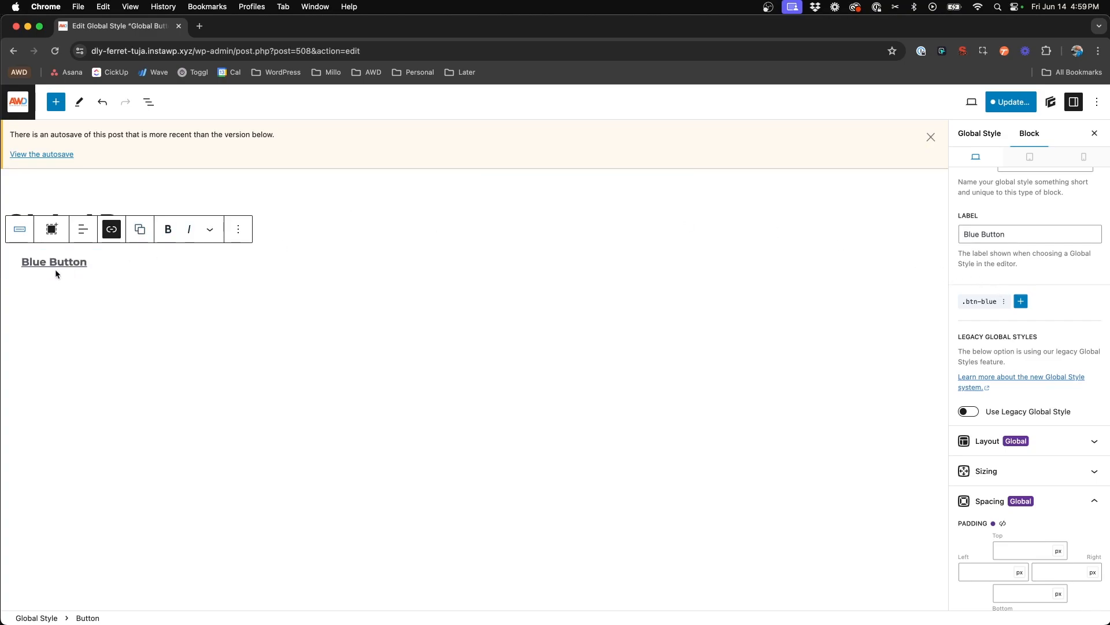
pyautogui.click(981, 300)
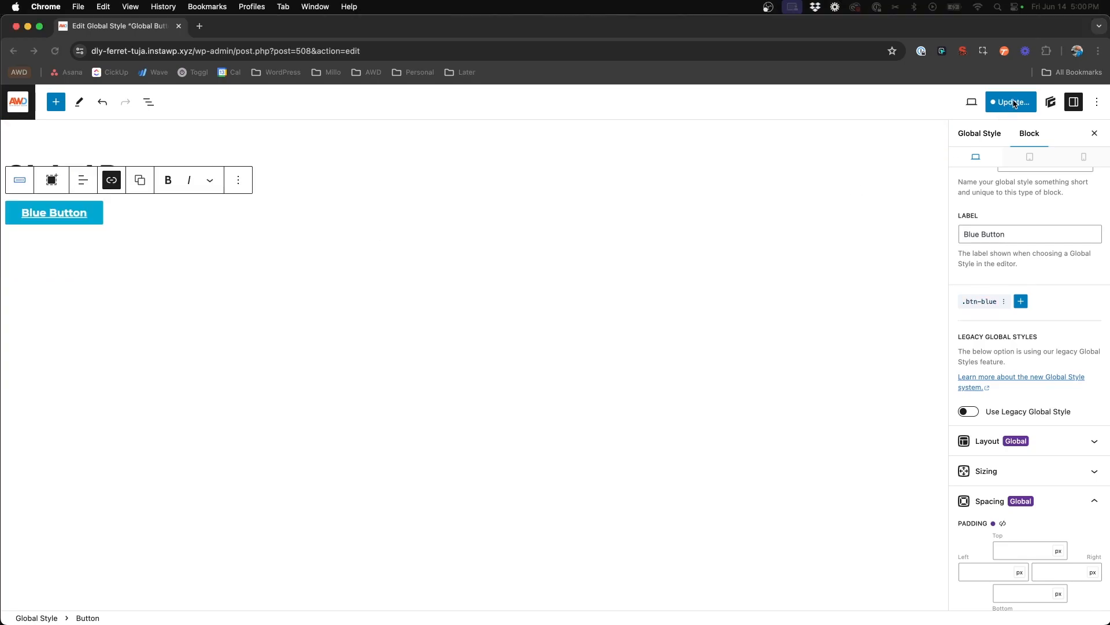
# Update and save both pending site changes, .btn-blue and Global Buttons.
pyautogui.click(1011, 101)
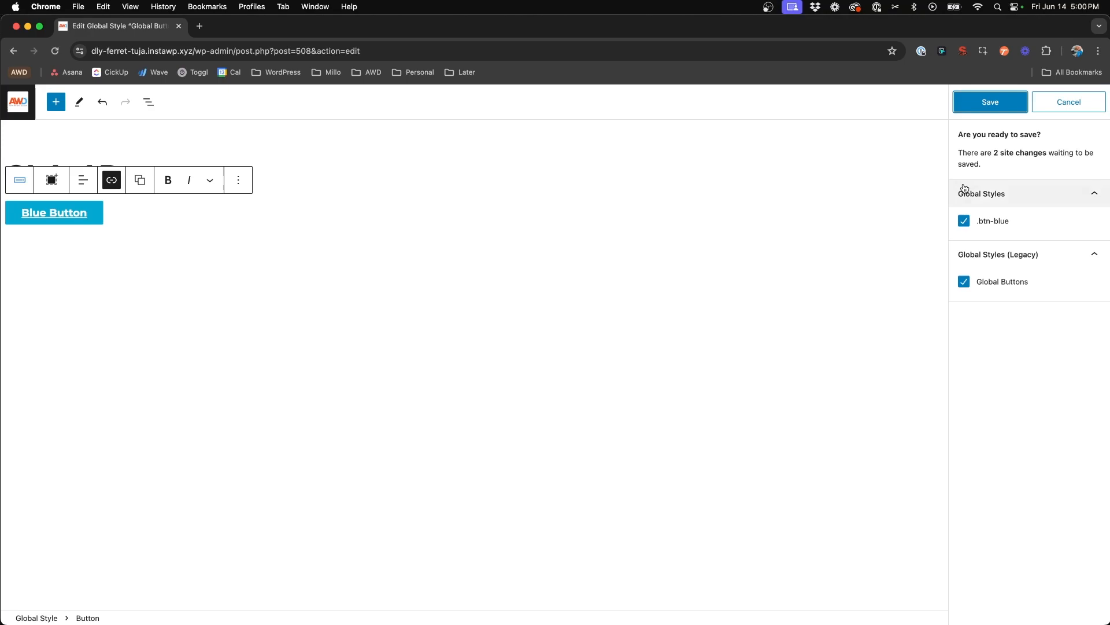
pyautogui.moveTo(977, 199)
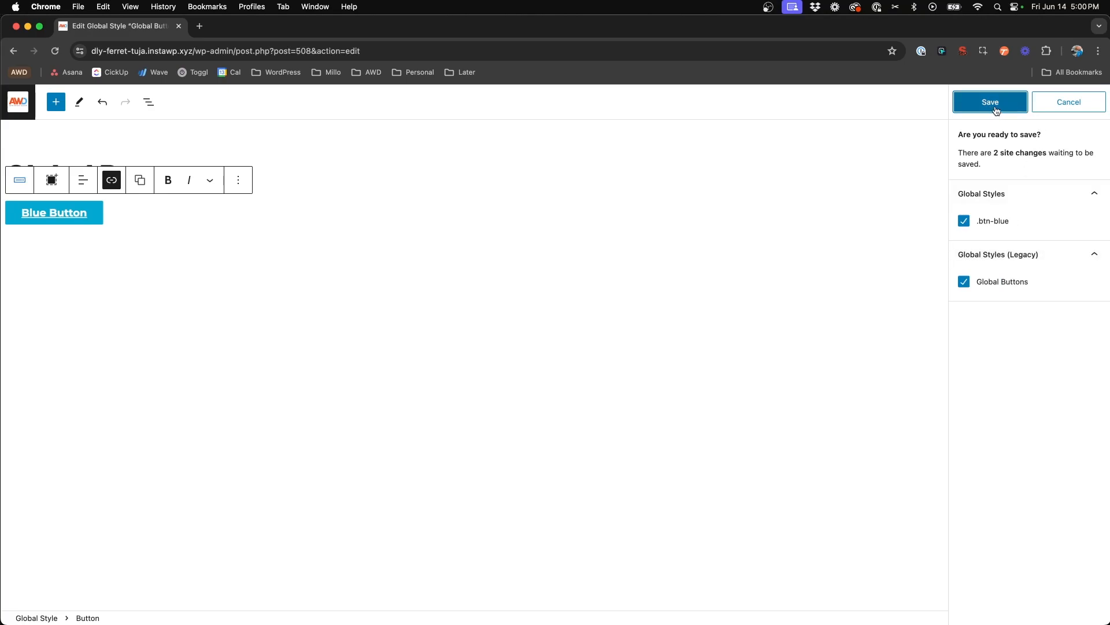
pyautogui.click(990, 102)
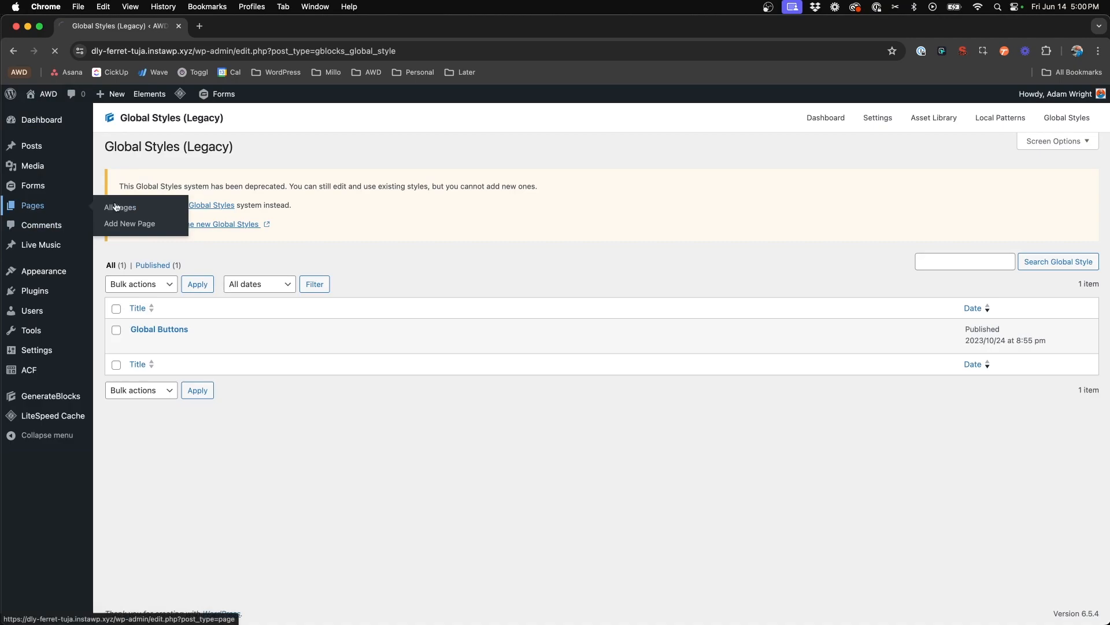
# Reach the About page from All Pages via its live view and edit it in the block editor.
pyautogui.click(119, 207)
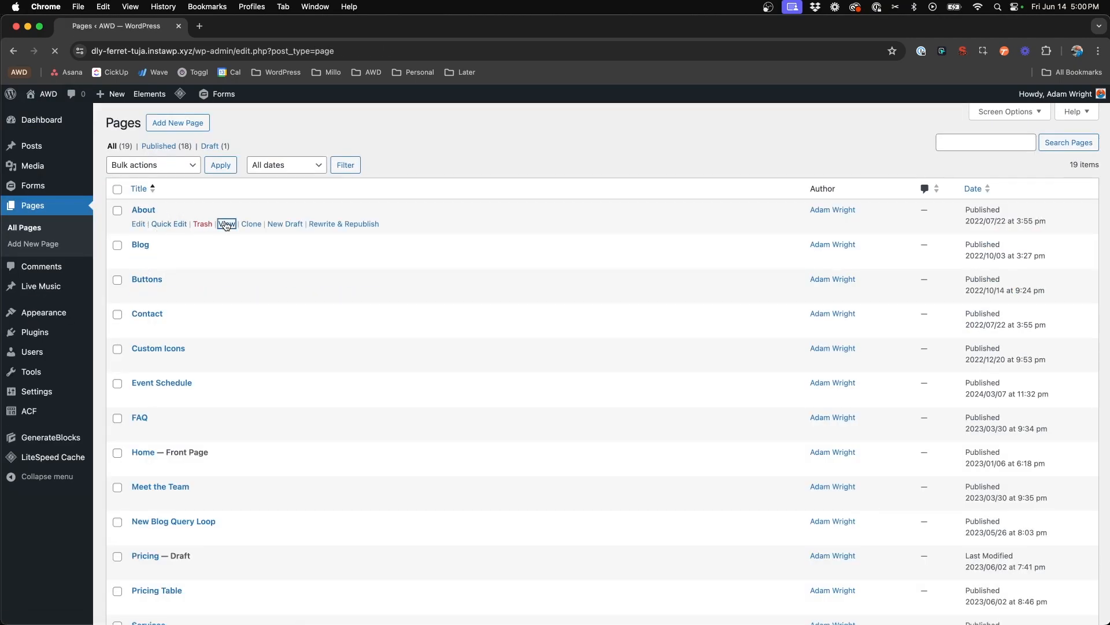
pyautogui.click(227, 224)
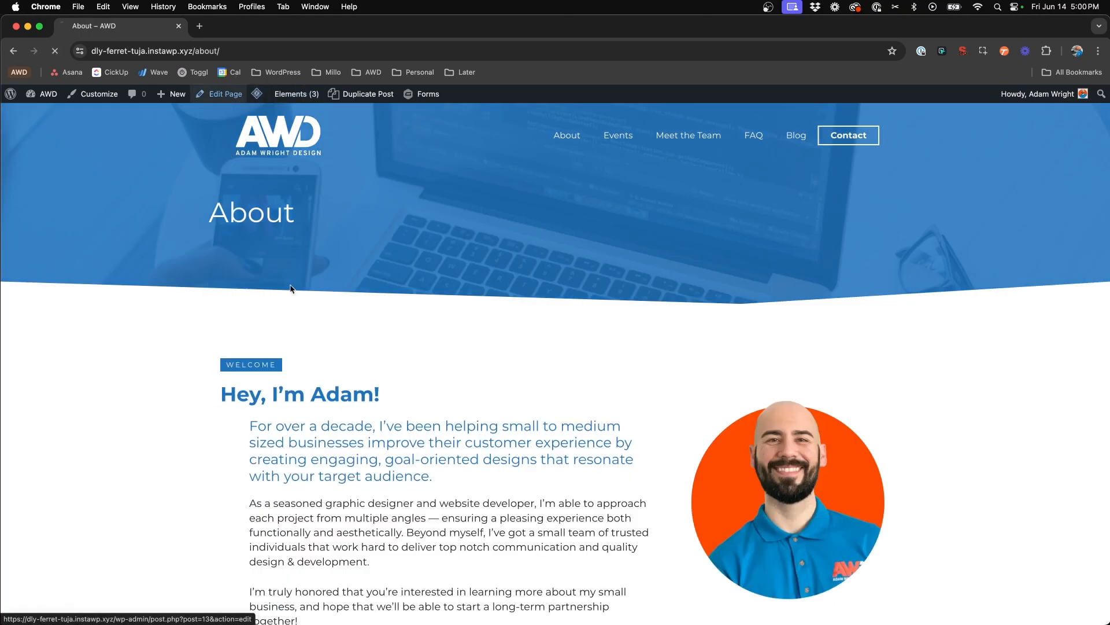
pyautogui.click(224, 94)
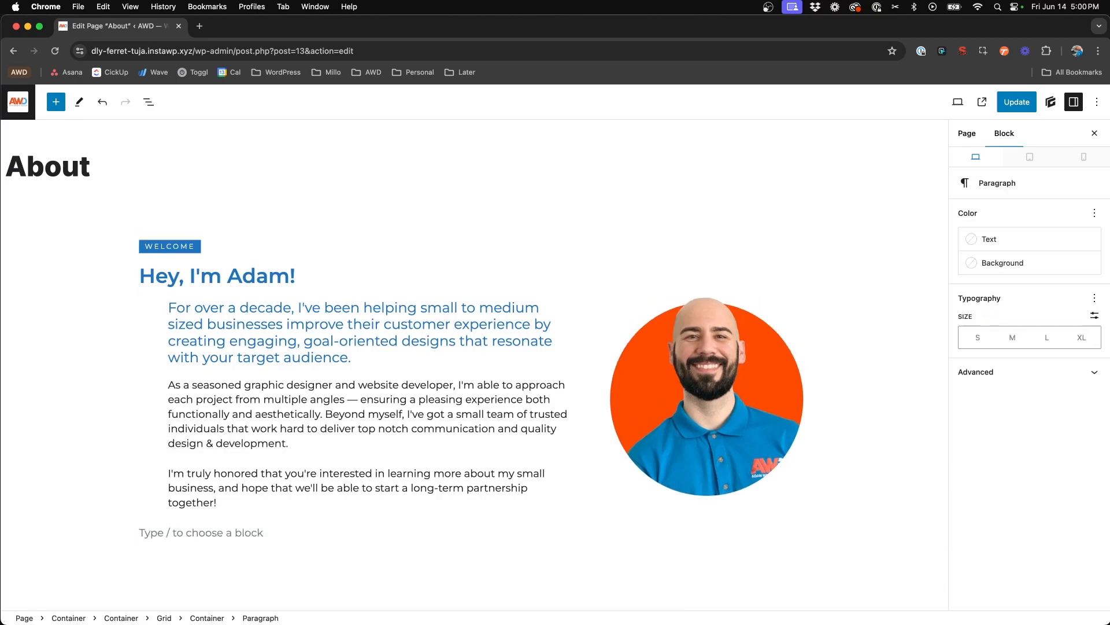
# Insert a Button block below the last paragraph via /button and show the List View outline.
pyautogui.write('/bo')
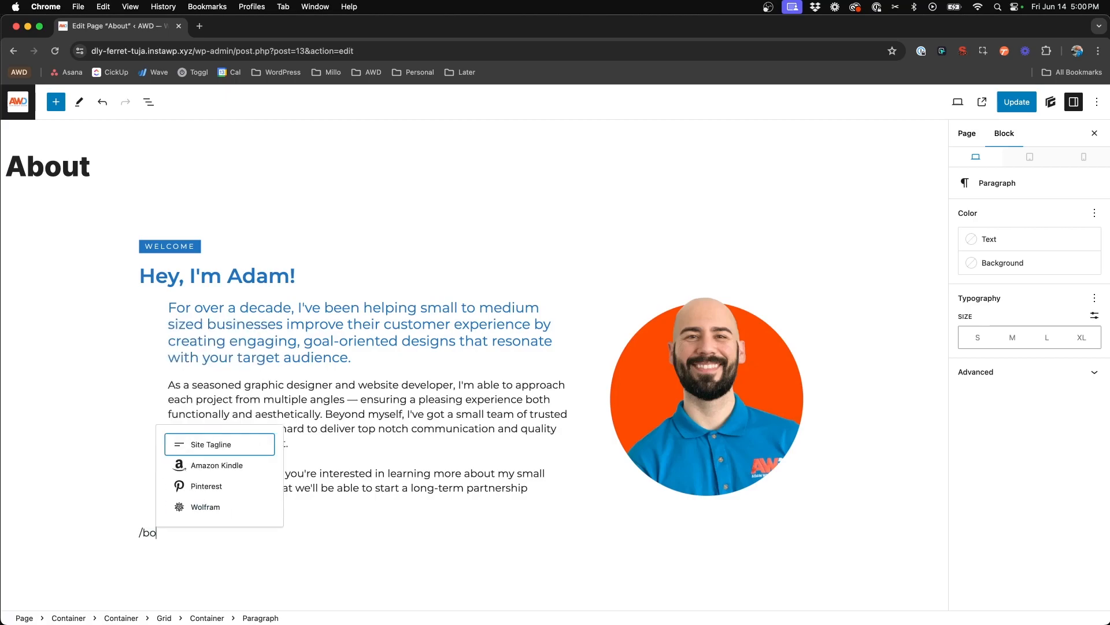
pyautogui.write('ok')
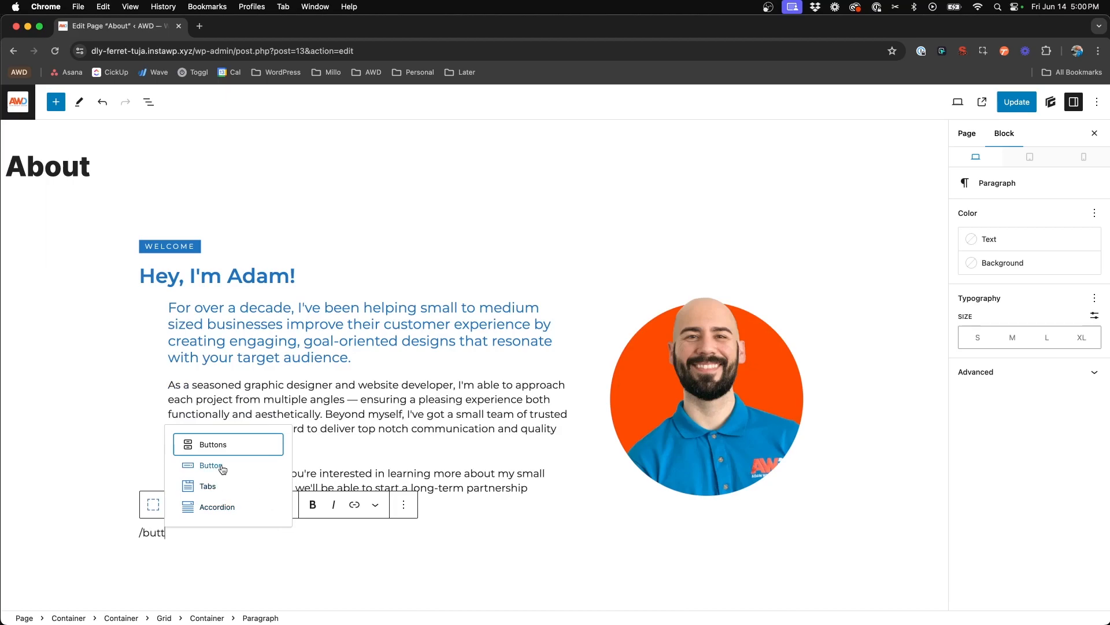
pyautogui.click(211, 465)
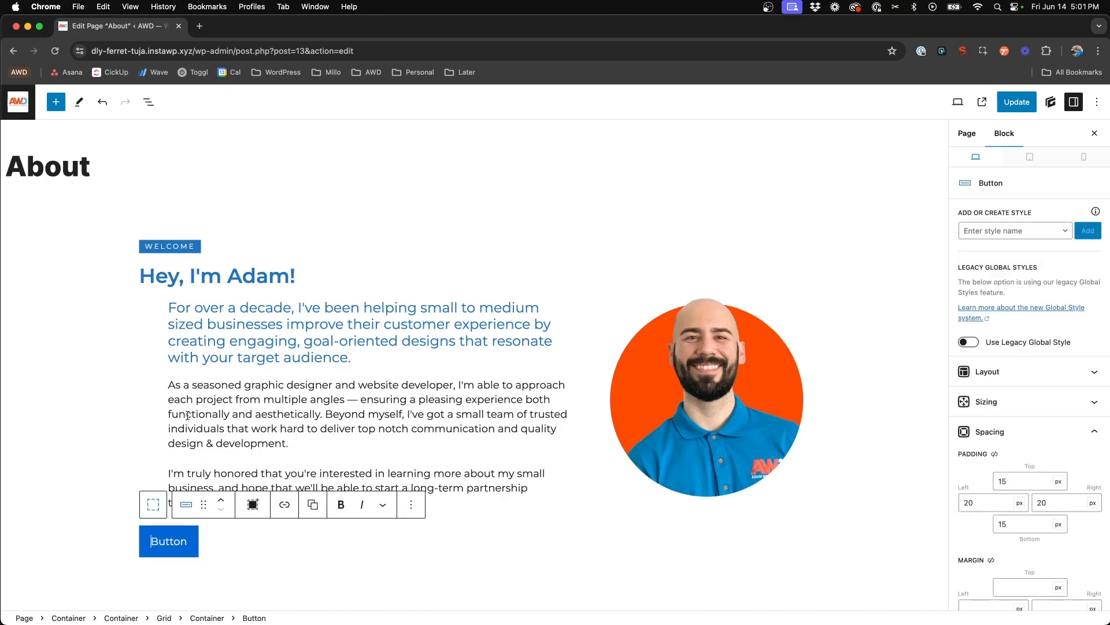
pyautogui.click(148, 102)
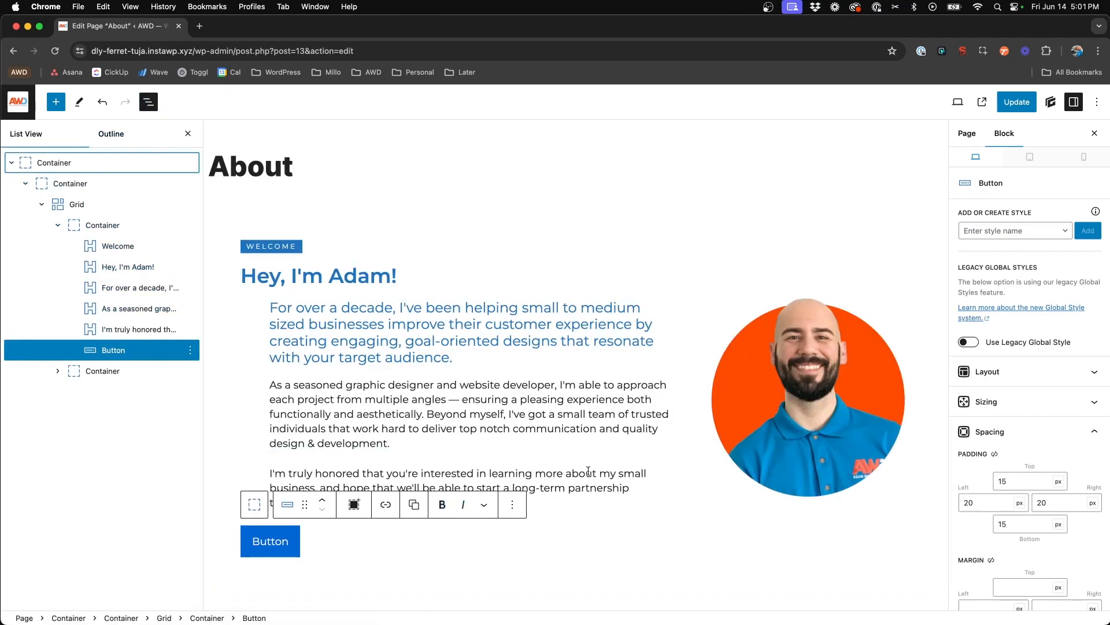
pyautogui.moveTo(983, 243)
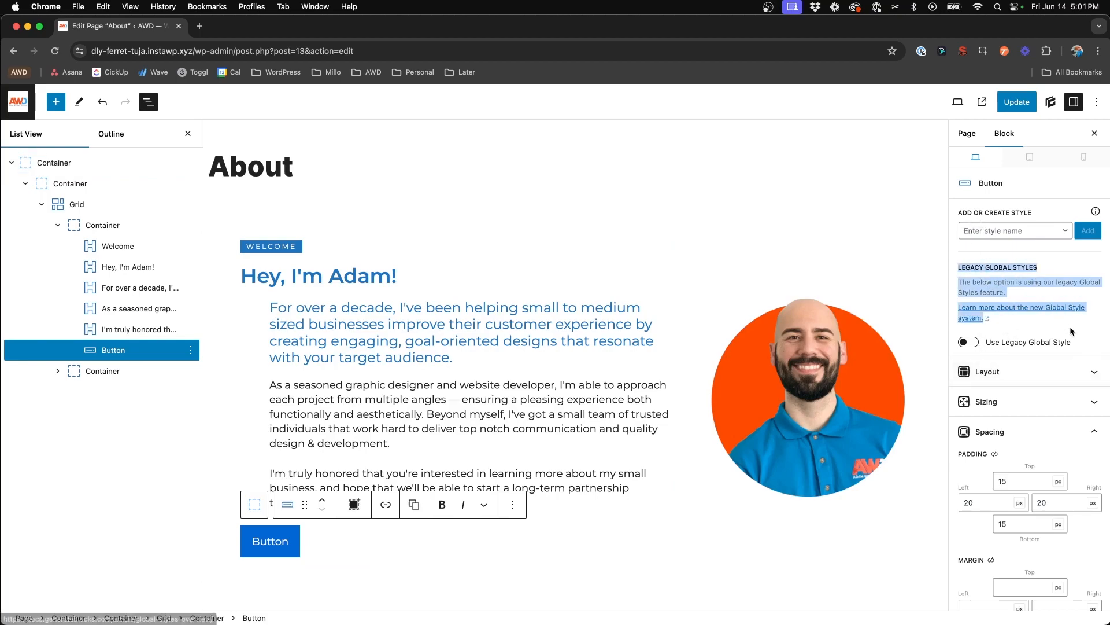
# Apply the existing .btn-blue global style to the new button.
pyautogui.click(968, 341)
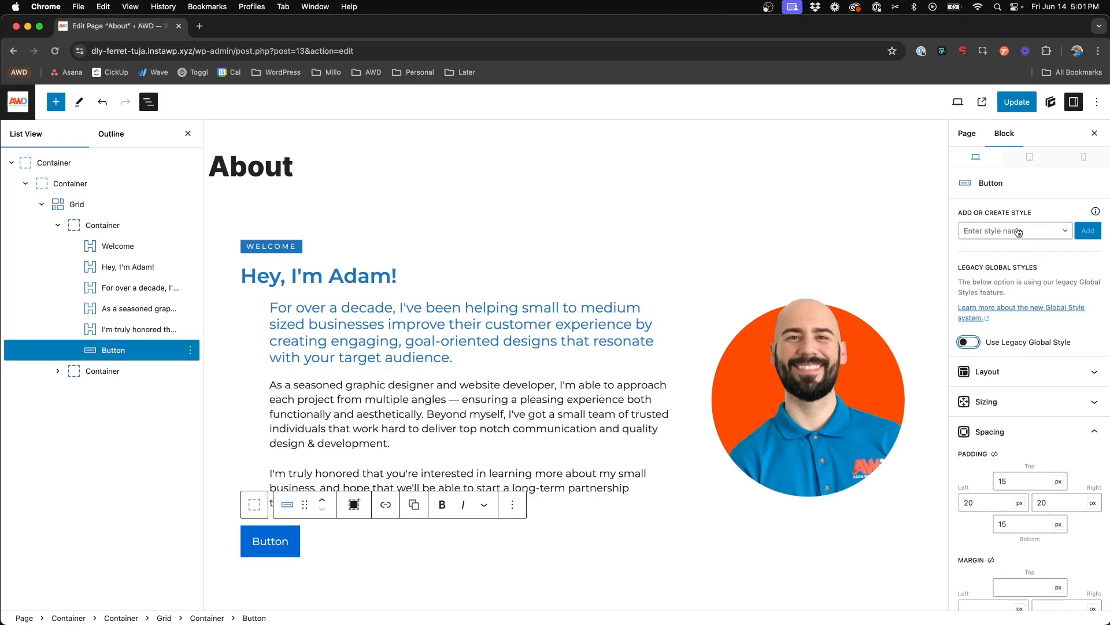
pyautogui.click(1015, 230)
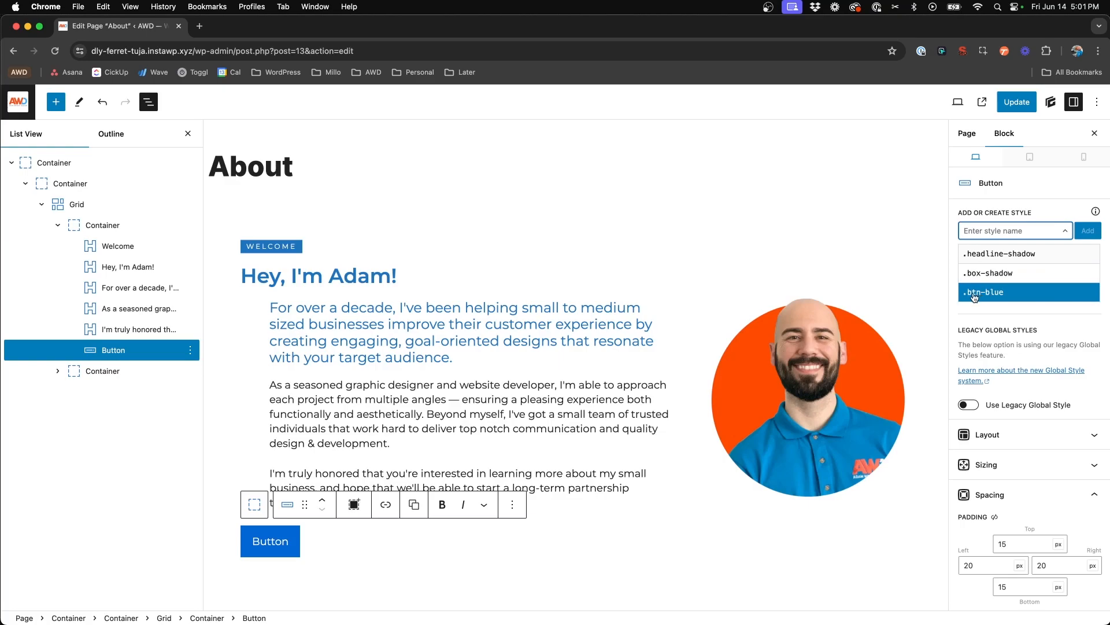
pyautogui.moveTo(1000, 298)
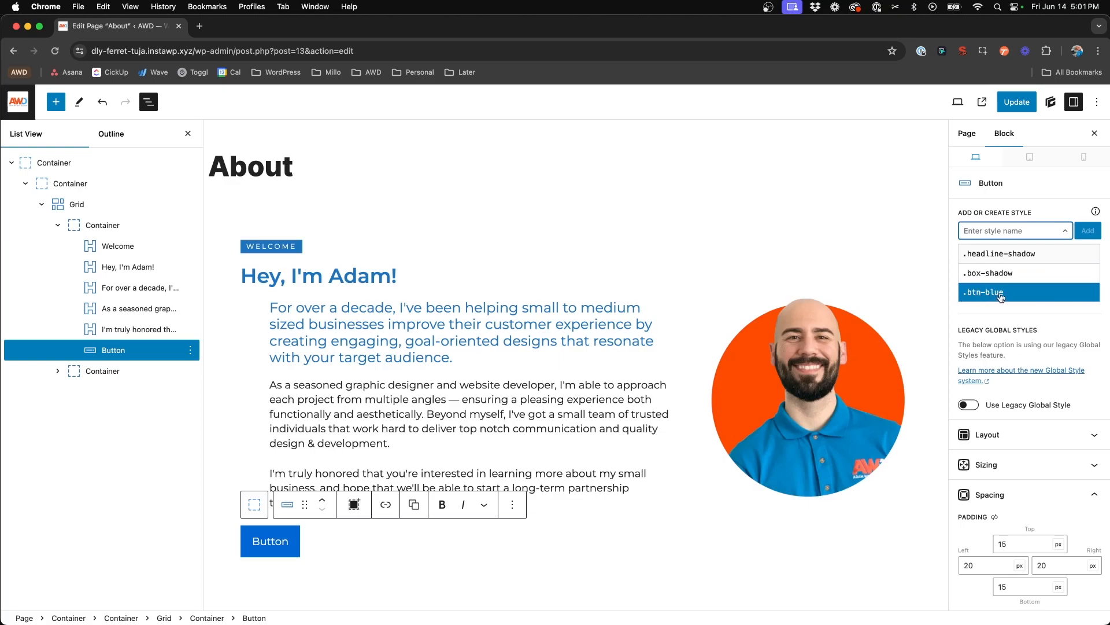
pyautogui.moveTo(989, 290)
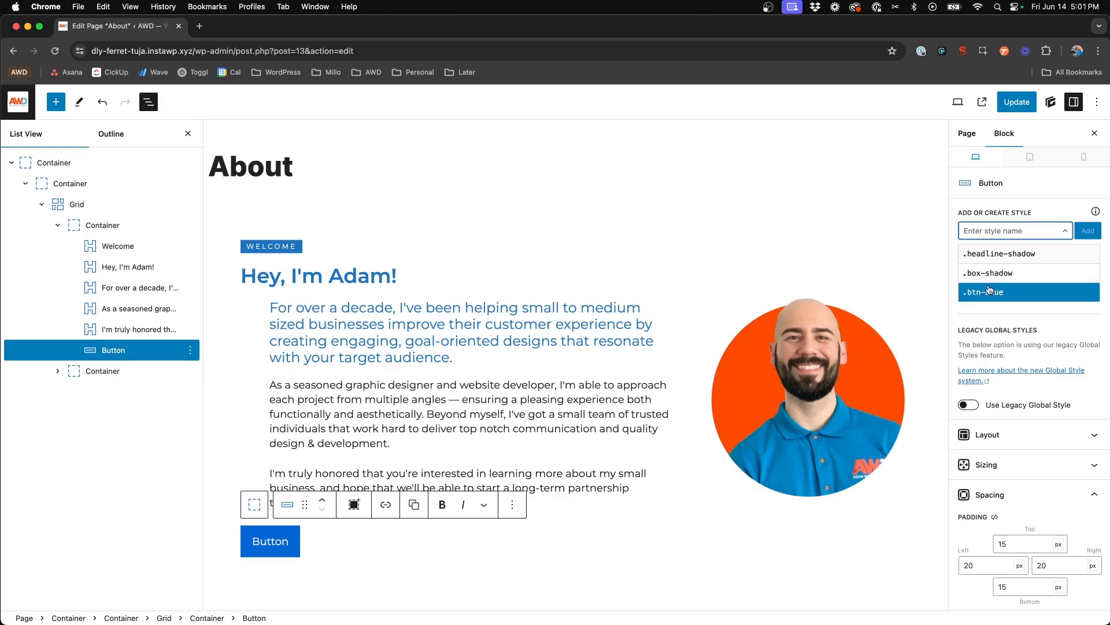
pyautogui.click(988, 291)
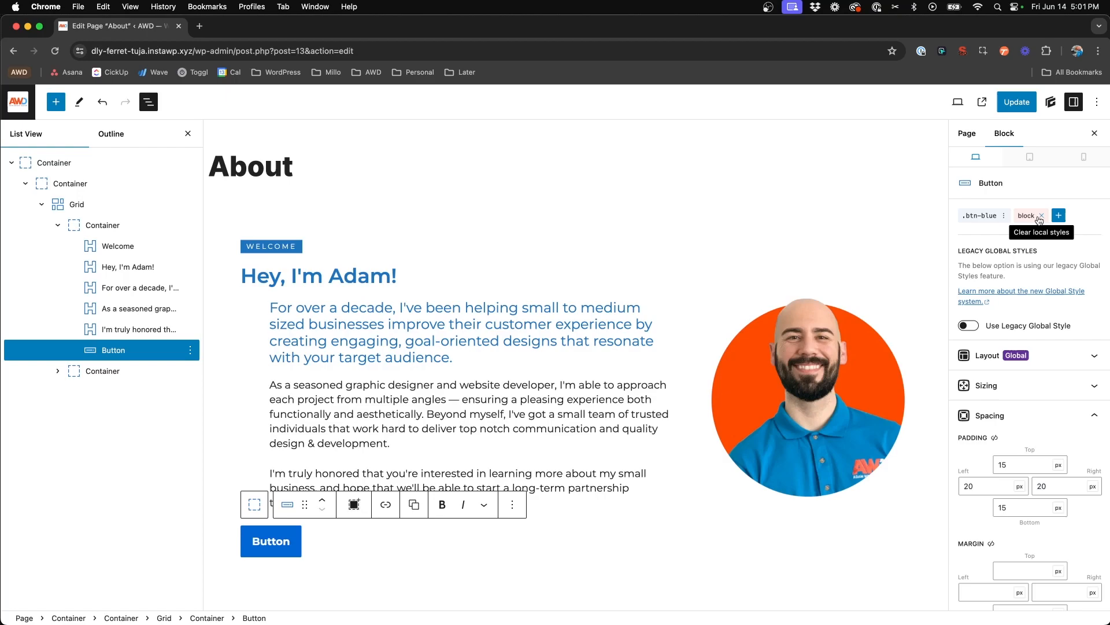
pyautogui.moveTo(1015, 218)
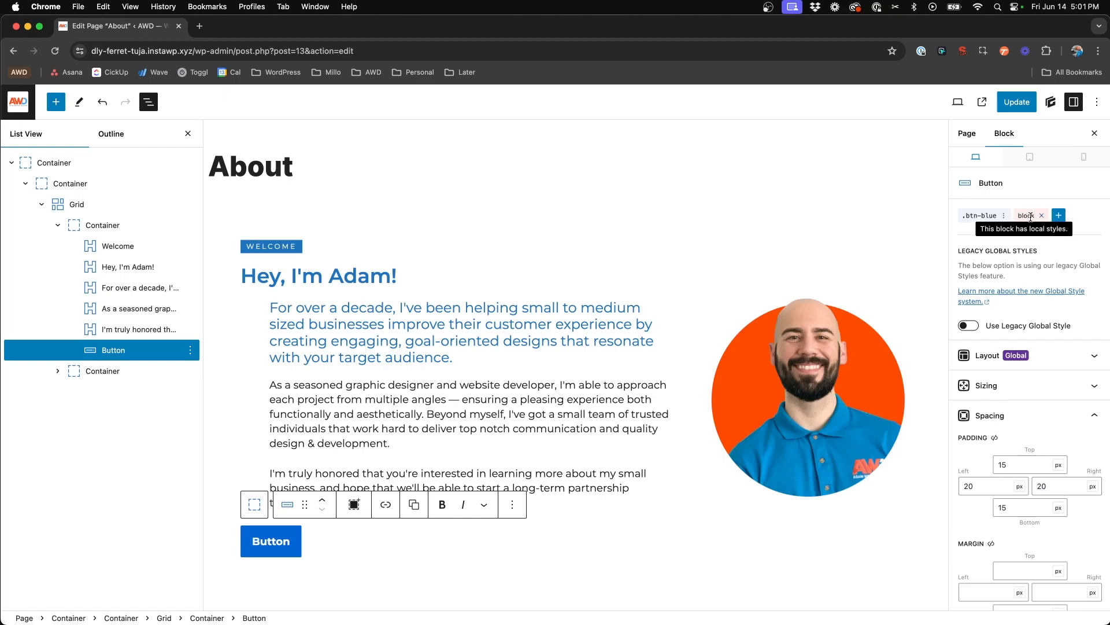
pyautogui.moveTo(1028, 215)
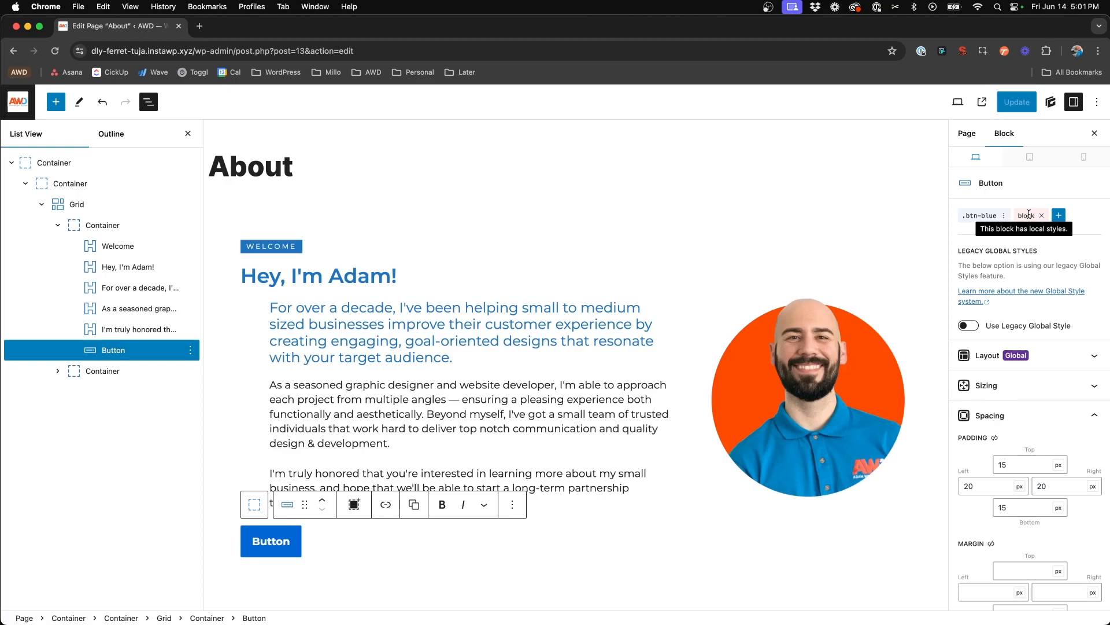
pyautogui.click(1041, 215)
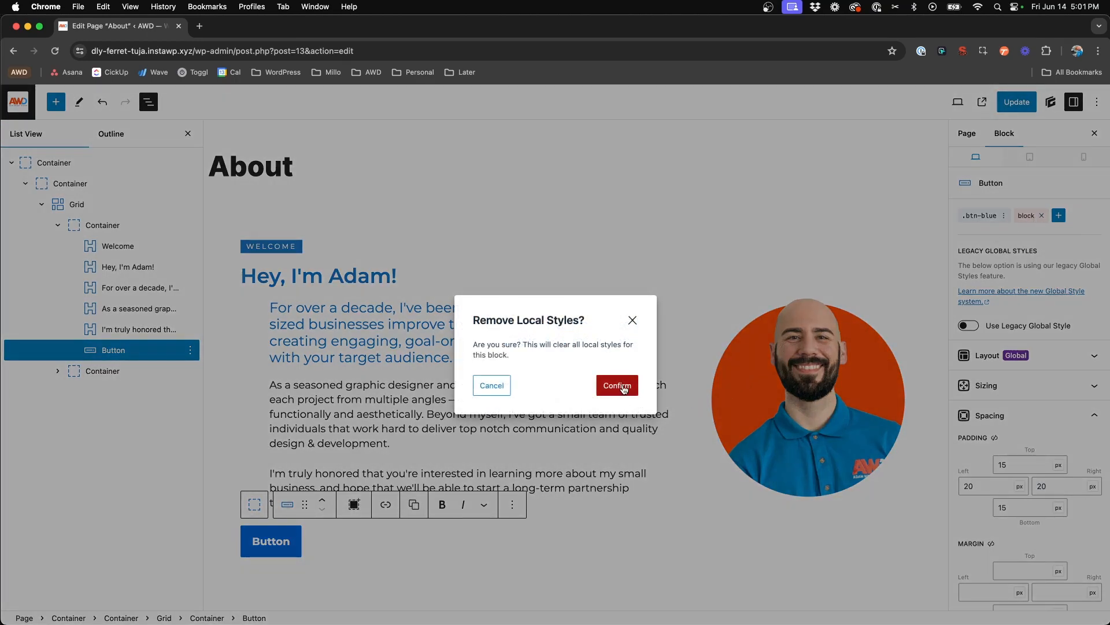
pyautogui.click(618, 385)
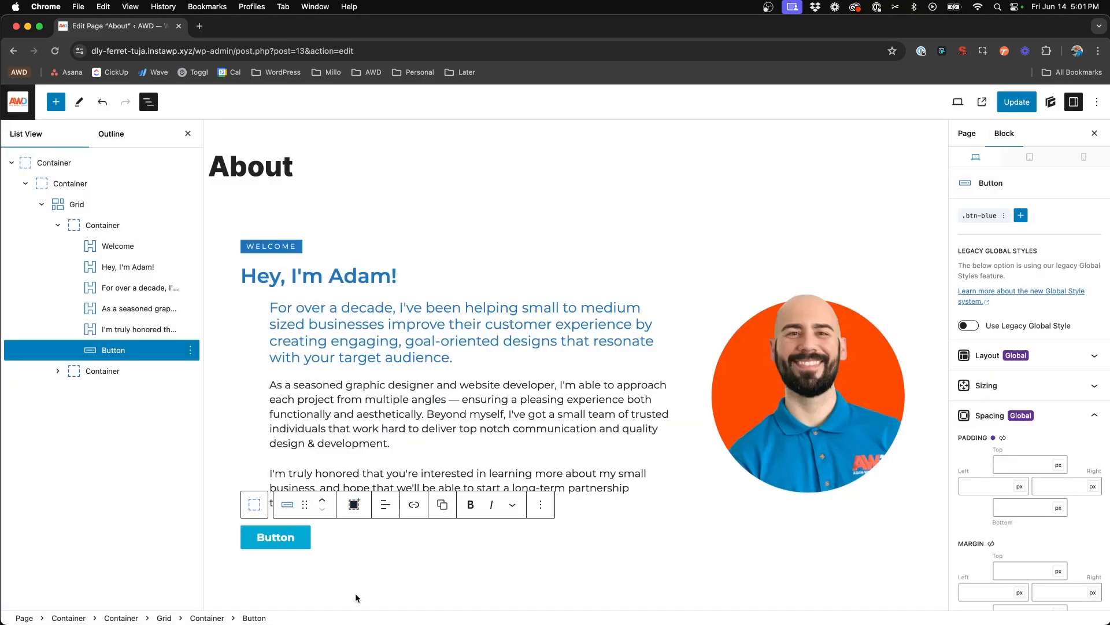
pyautogui.moveTo(380, 442)
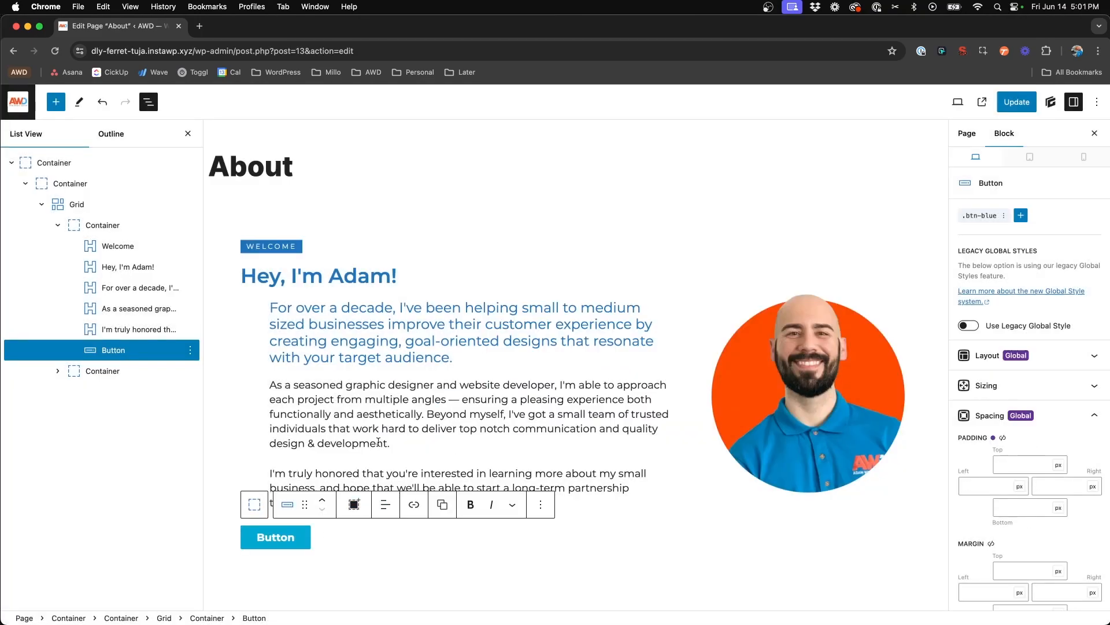
pyautogui.moveTo(814, 278)
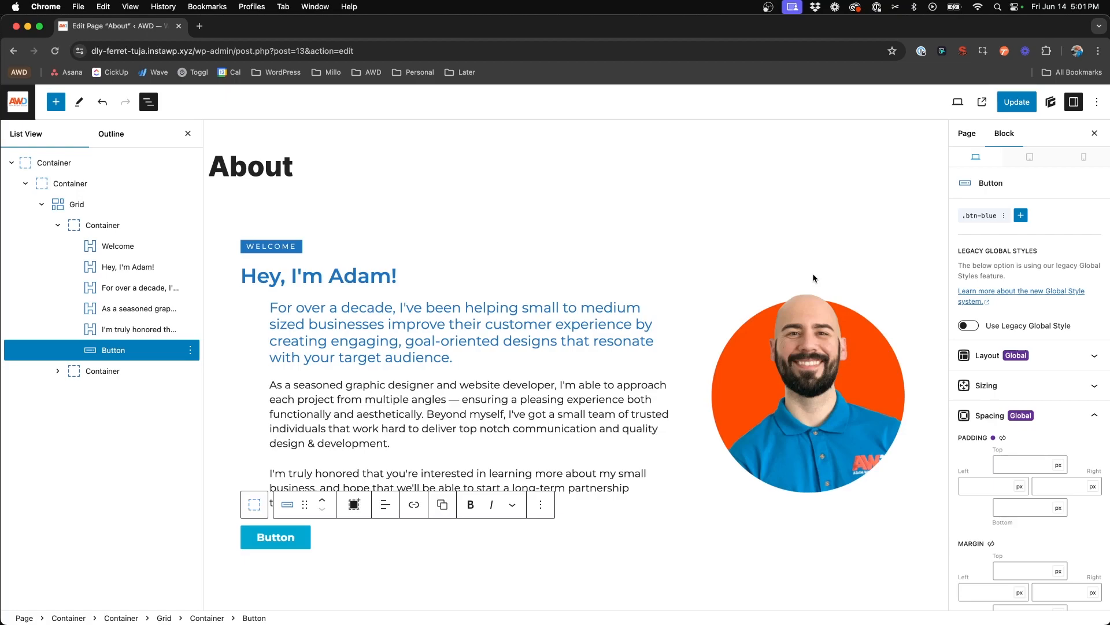
pyautogui.moveTo(966, 218)
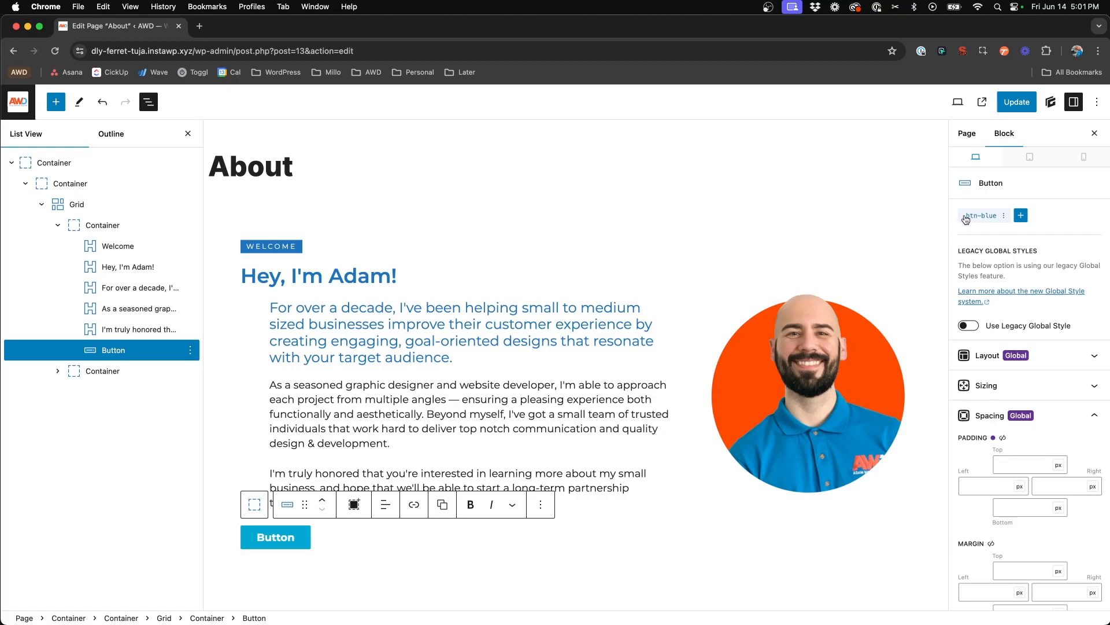
pyautogui.moveTo(979, 215)
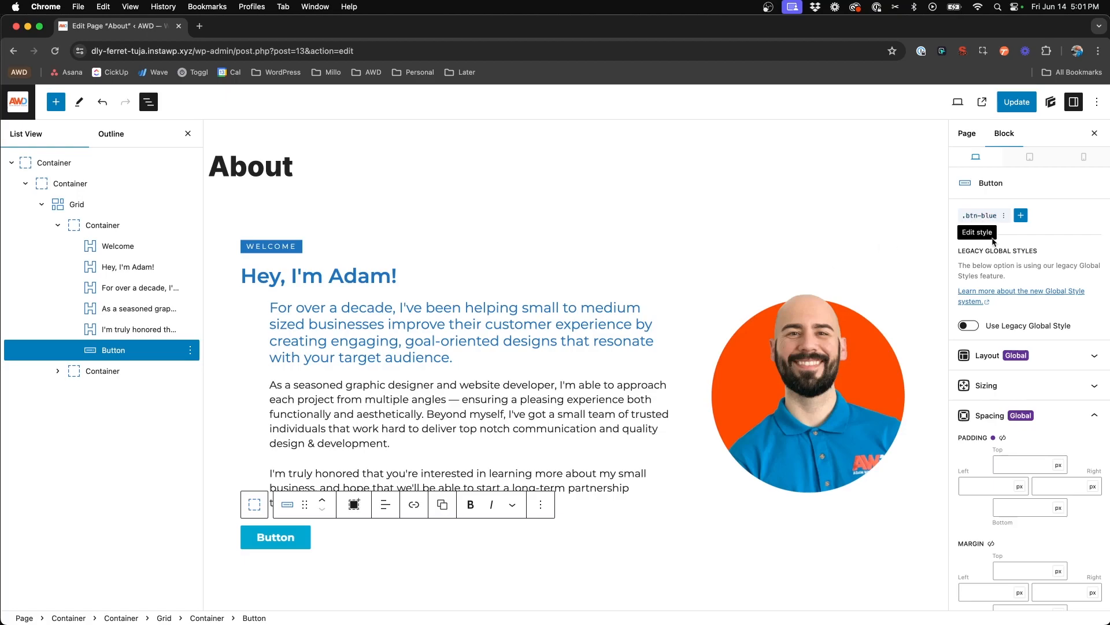
# Update the About page, view the live page in a new tab, and return to the editor.
pyautogui.click(1015, 102)
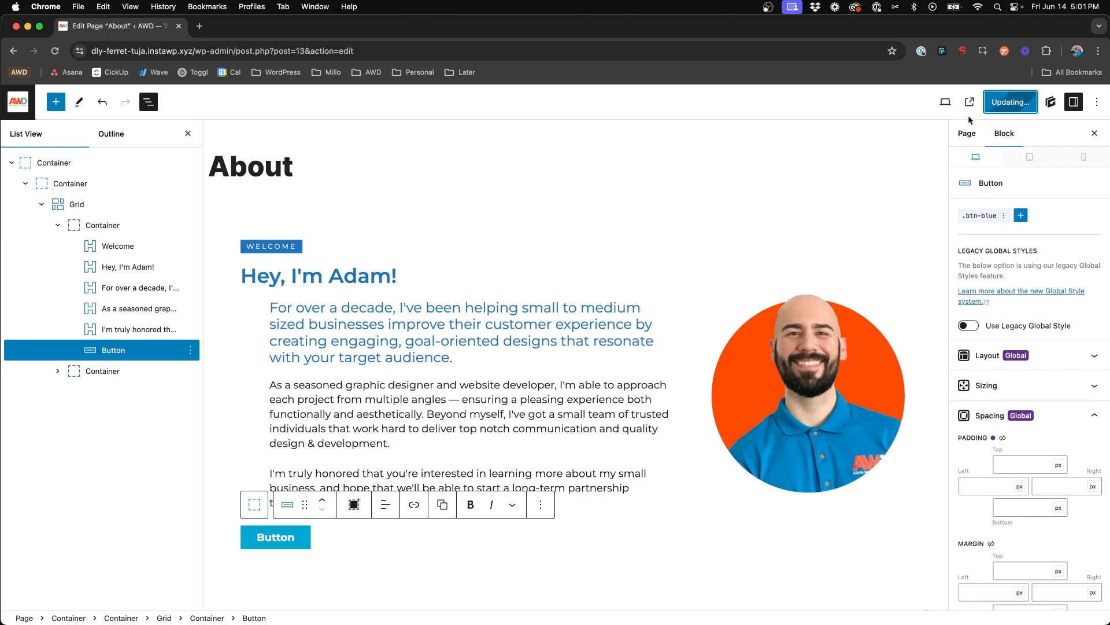
pyautogui.click(1011, 102)
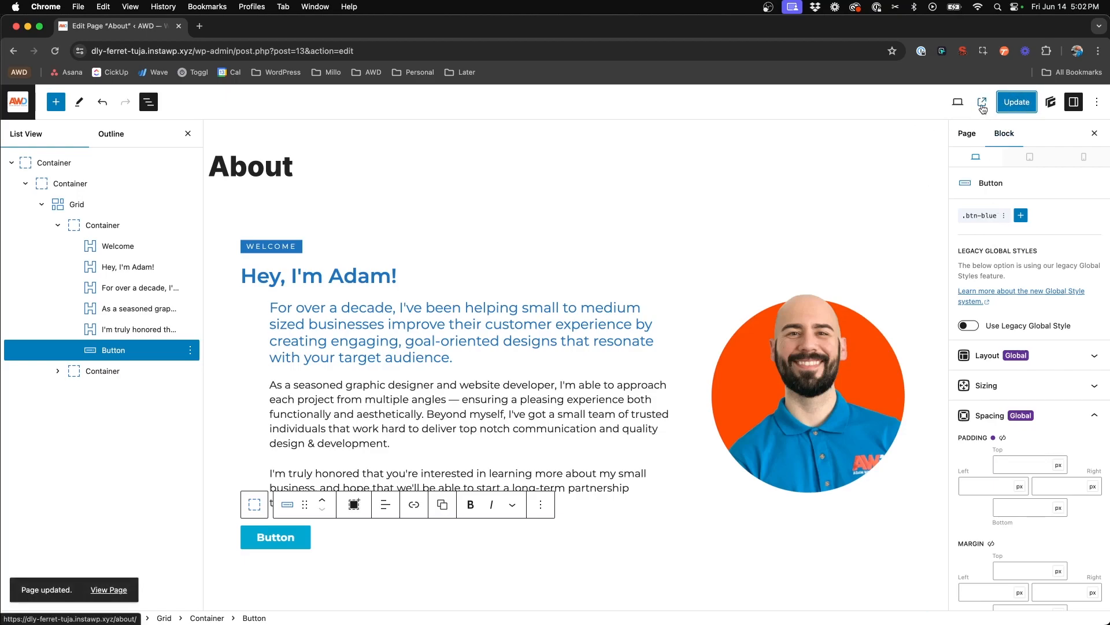
pyautogui.click(983, 102)
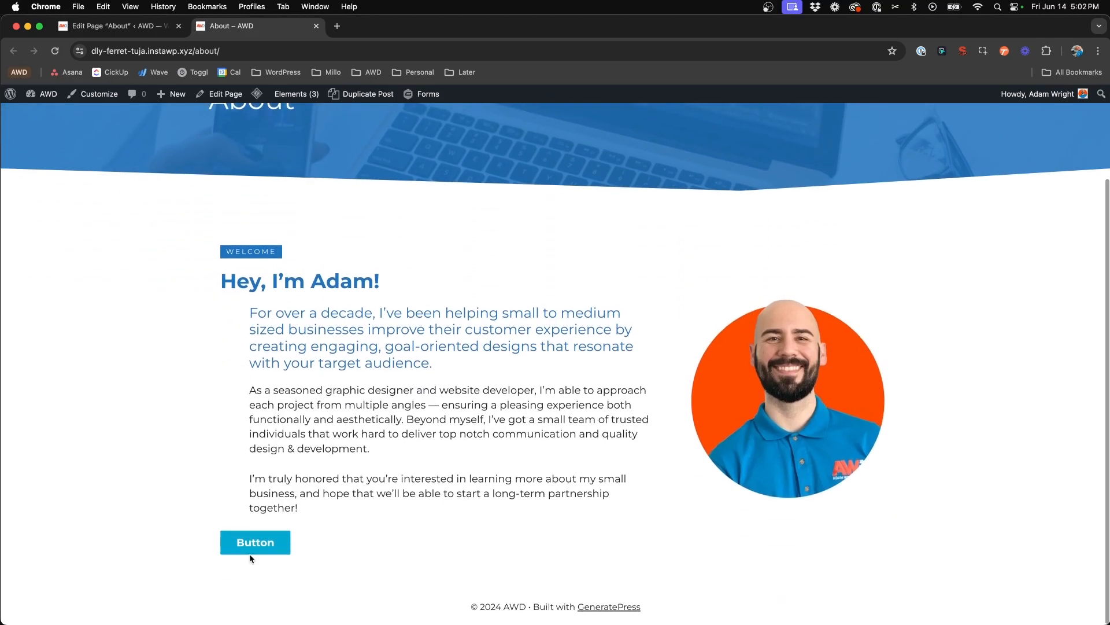
pyautogui.click(115, 25)
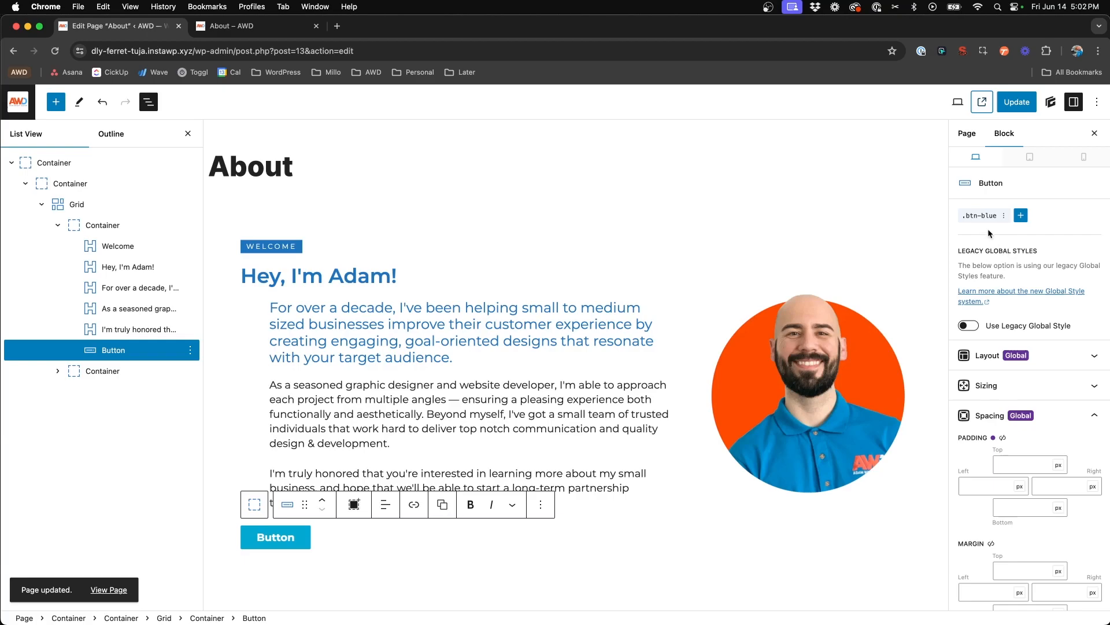
pyautogui.moveTo(982, 216)
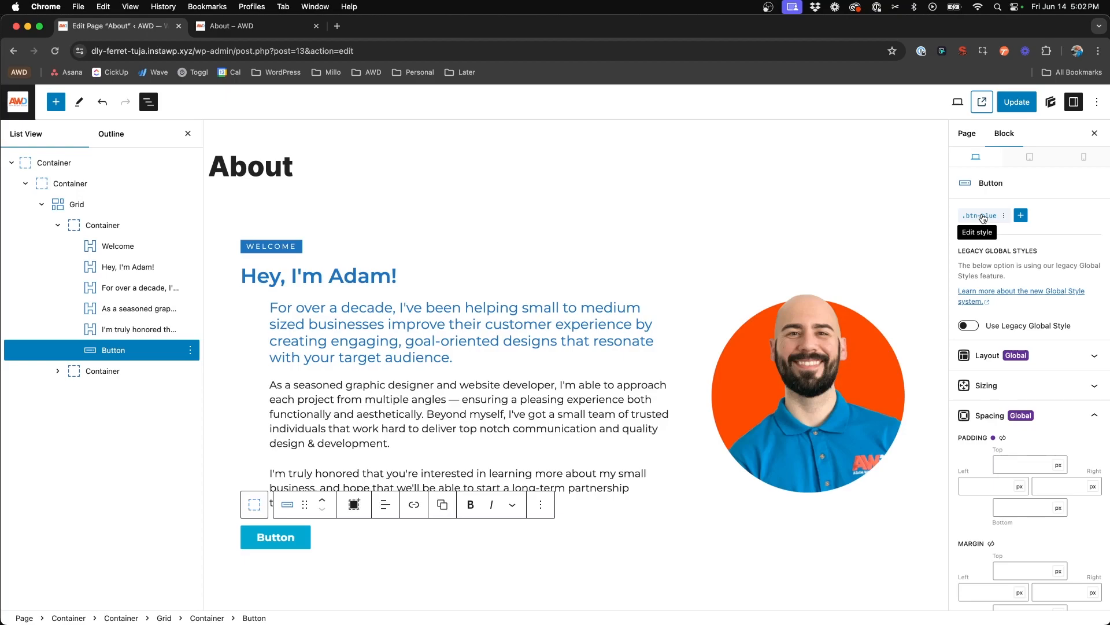
pyautogui.moveTo(979, 216)
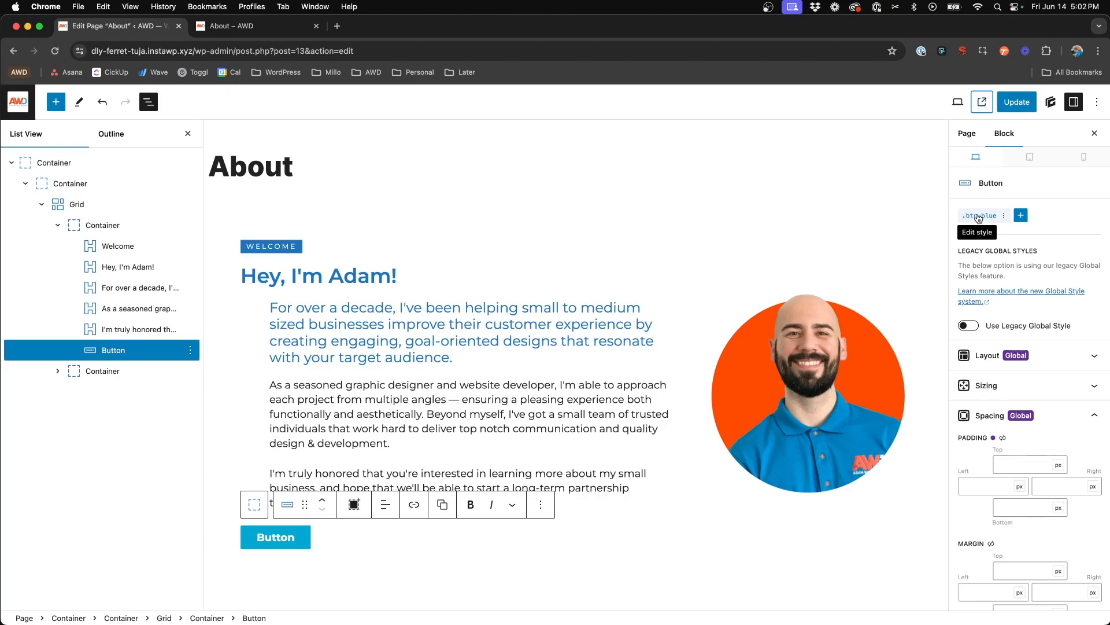
pyautogui.moveTo(254, 541)
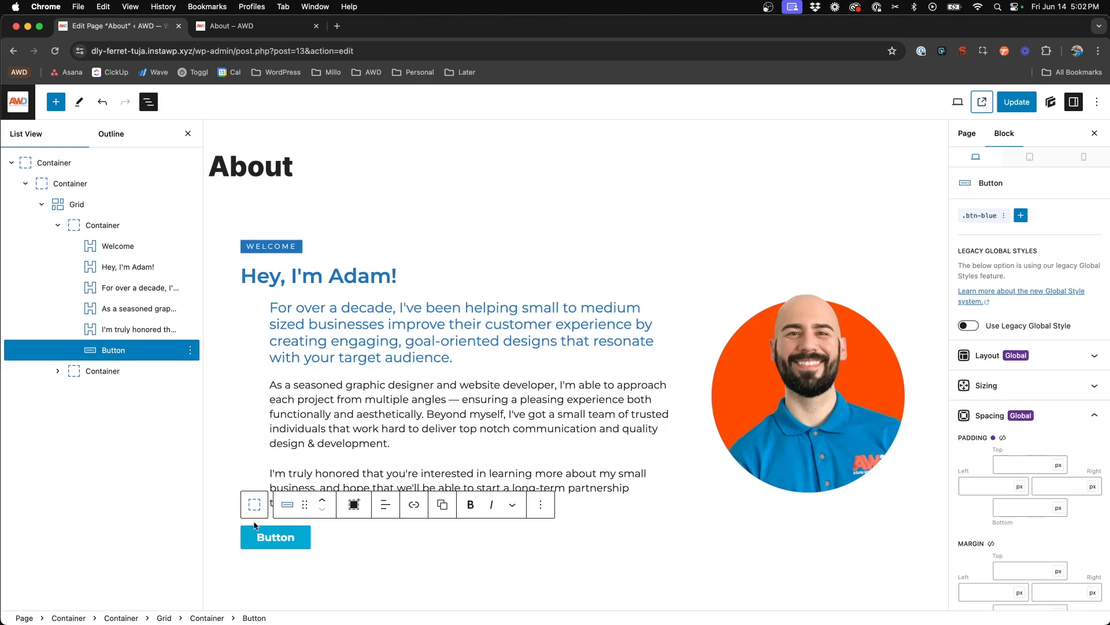
pyautogui.moveTo(972, 221)
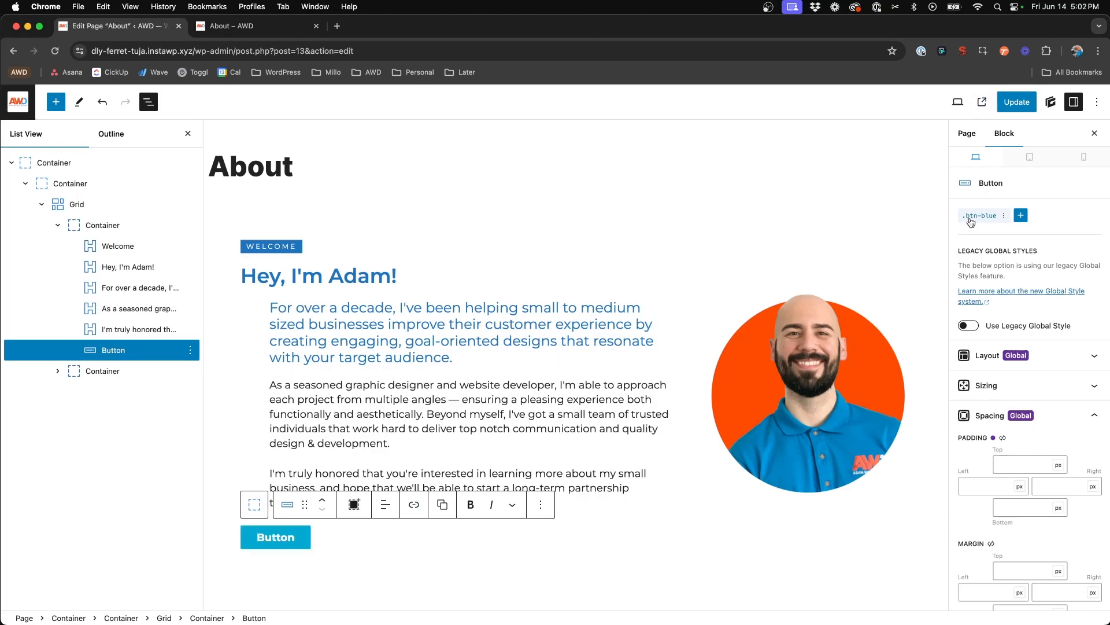
# Open the .btn-blue global style for editing, then leave the editor for the Pages list.
pyautogui.click(981, 215)
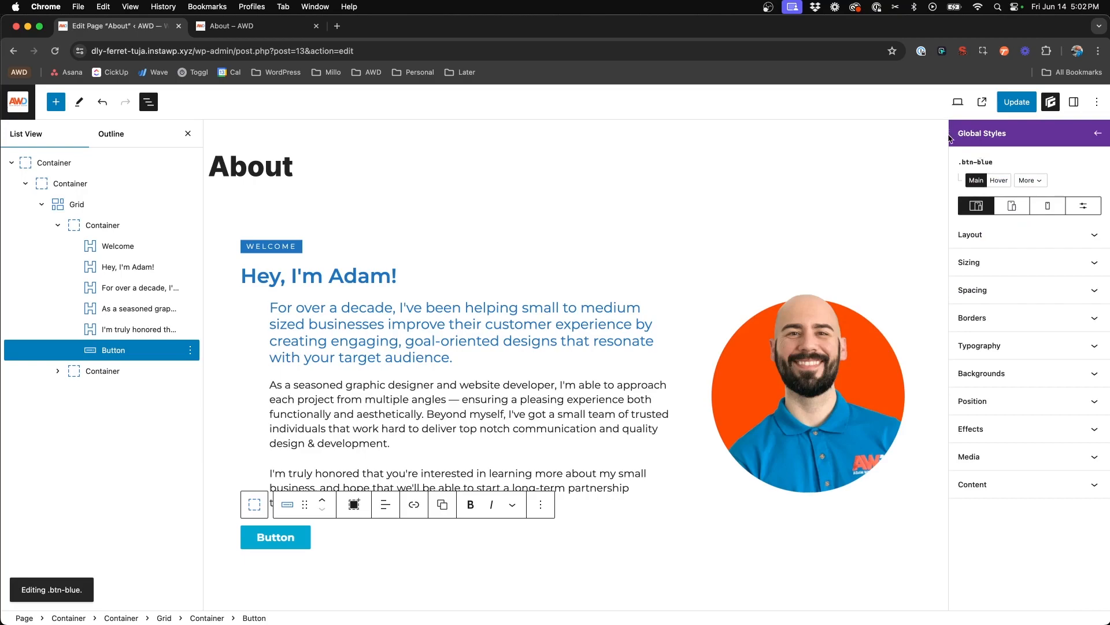
pyautogui.moveTo(1011, 116)
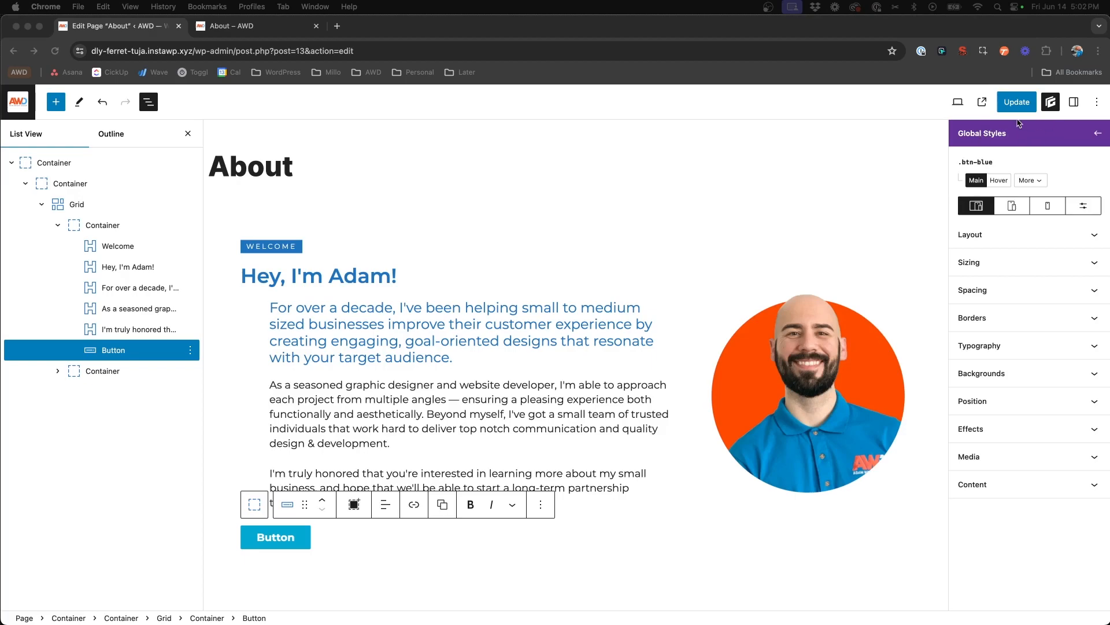
pyautogui.moveTo(1028, 134)
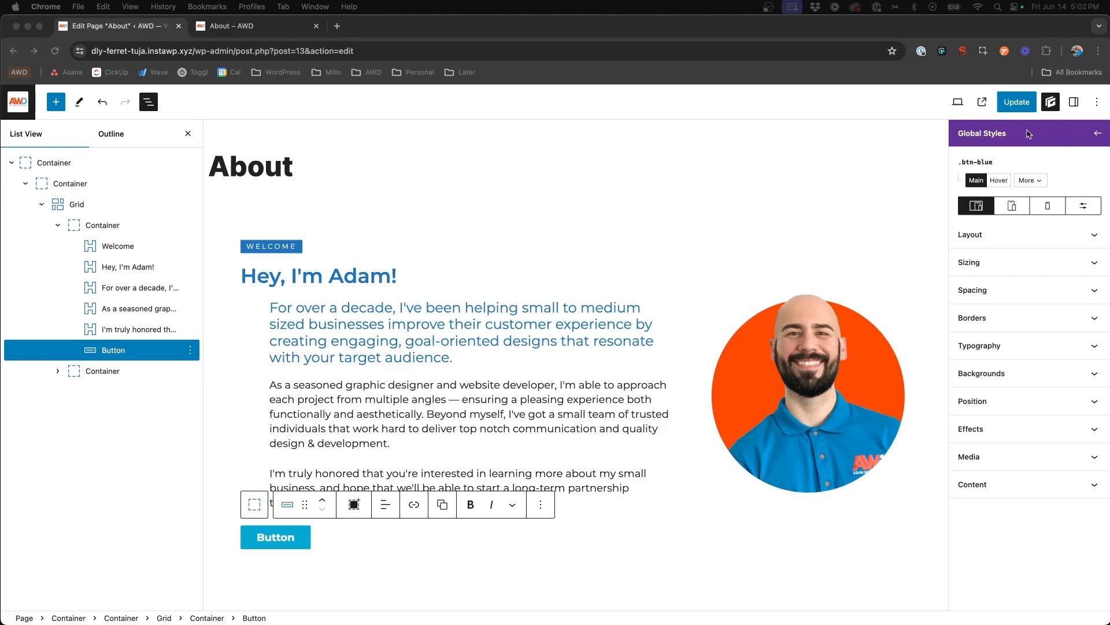
pyautogui.moveTo(987, 276)
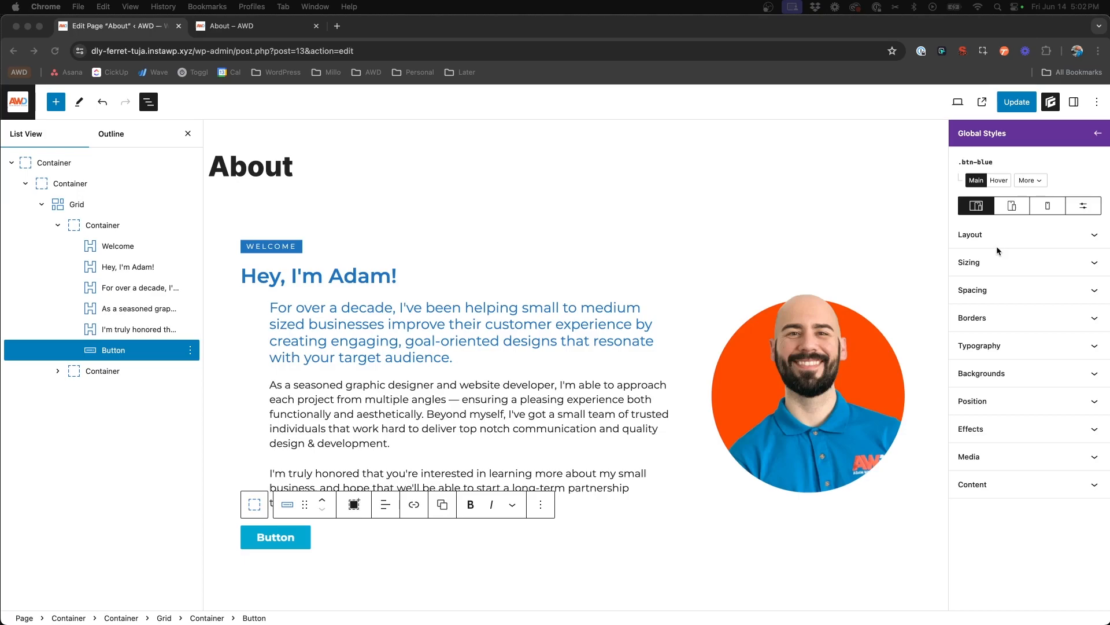
pyautogui.moveTo(673, 345)
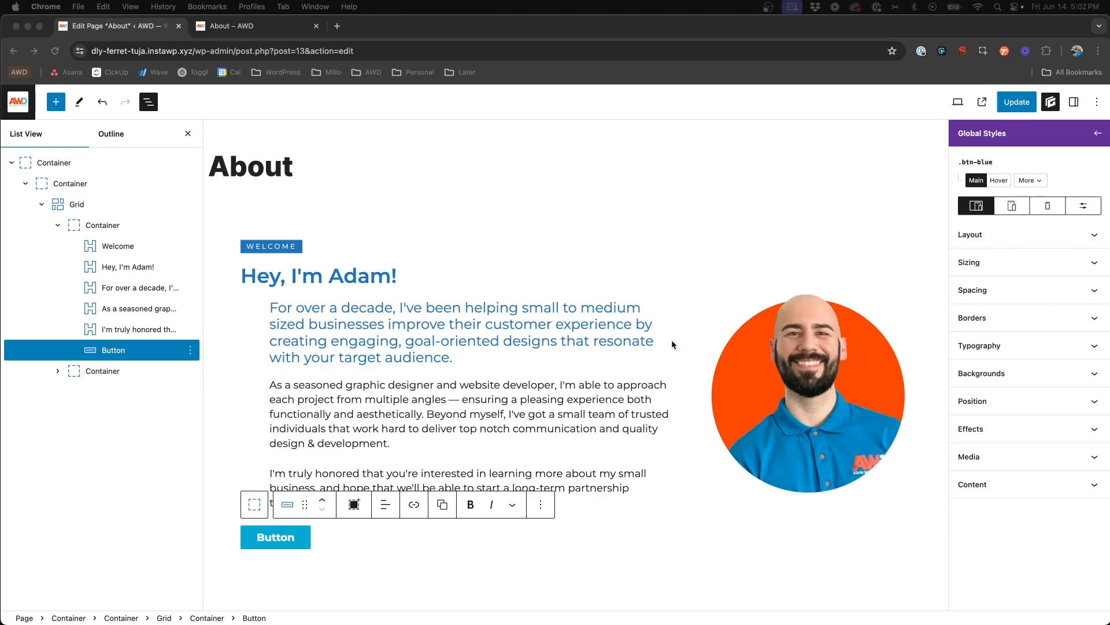
pyautogui.moveTo(345, 539)
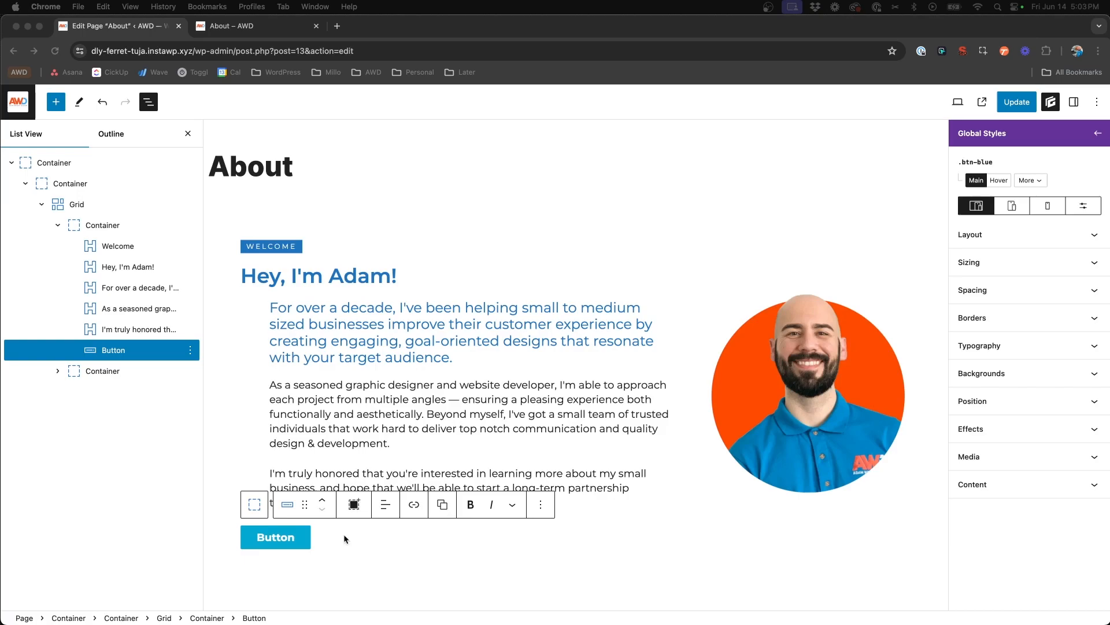
pyautogui.moveTo(704, 273)
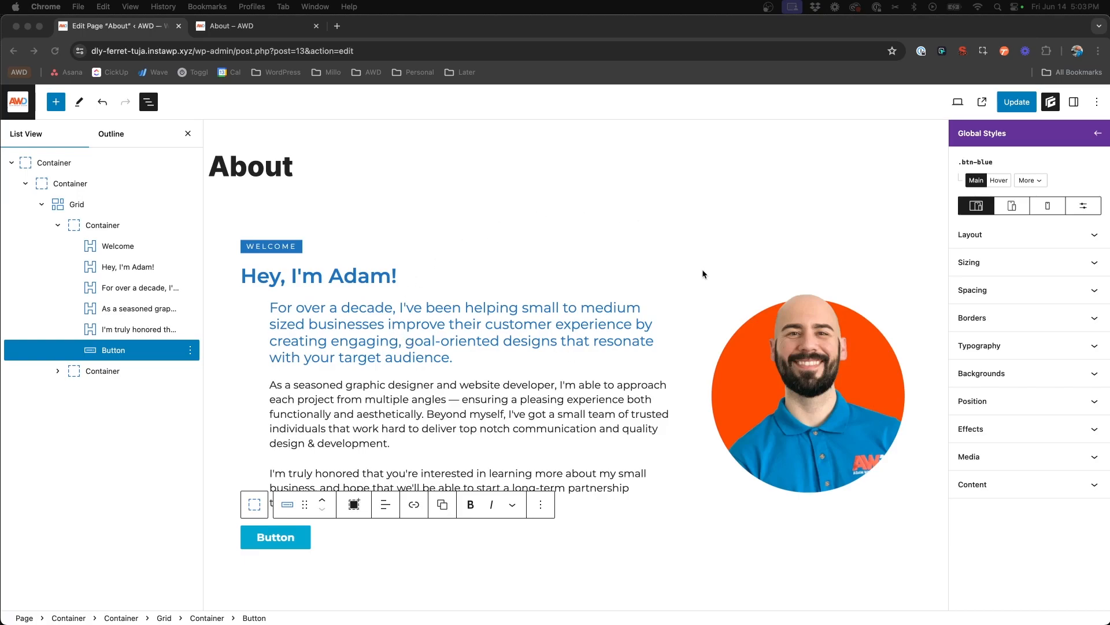
pyautogui.click(17, 101)
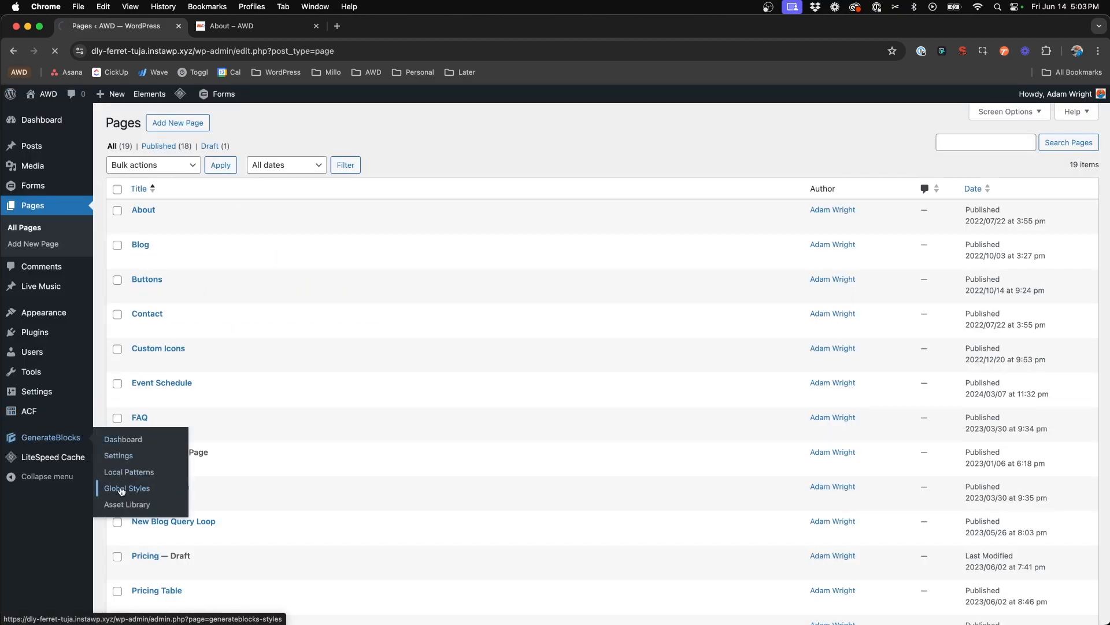
# In GenerateBlocks Global Styles, trash the legacy Global Buttons style, leaving the legacy list empty.
pyautogui.click(126, 488)
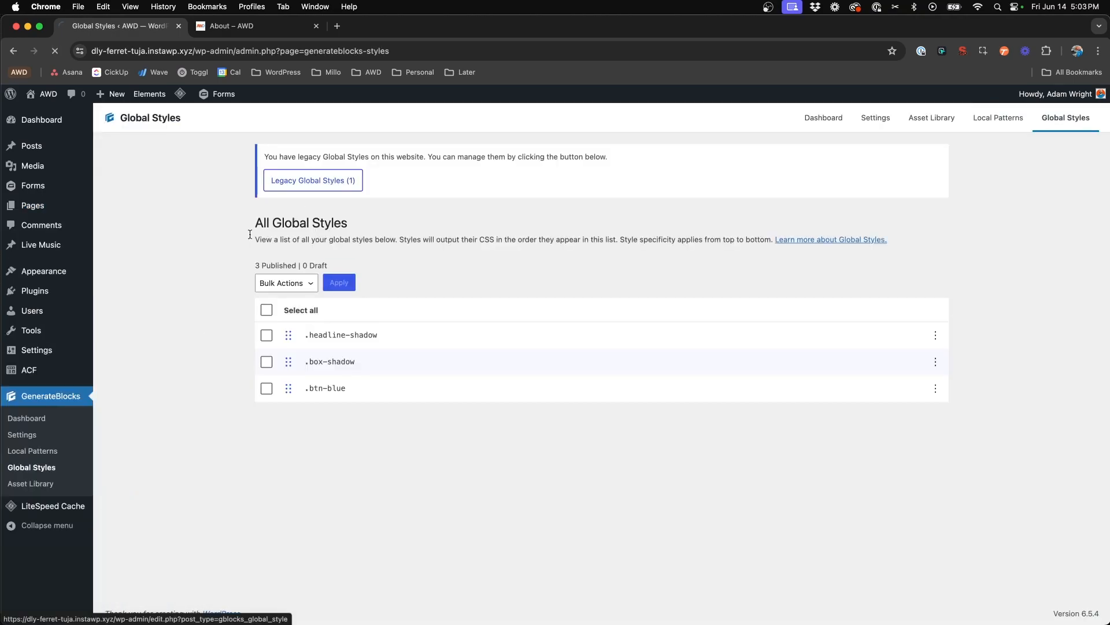
pyautogui.click(312, 180)
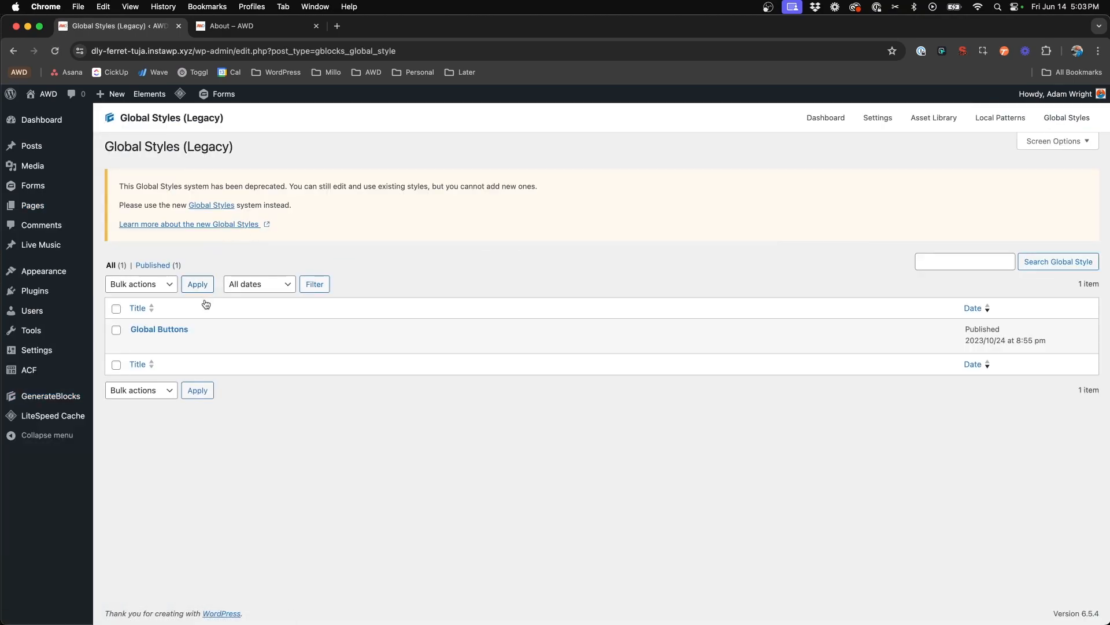
pyautogui.moveTo(160, 328)
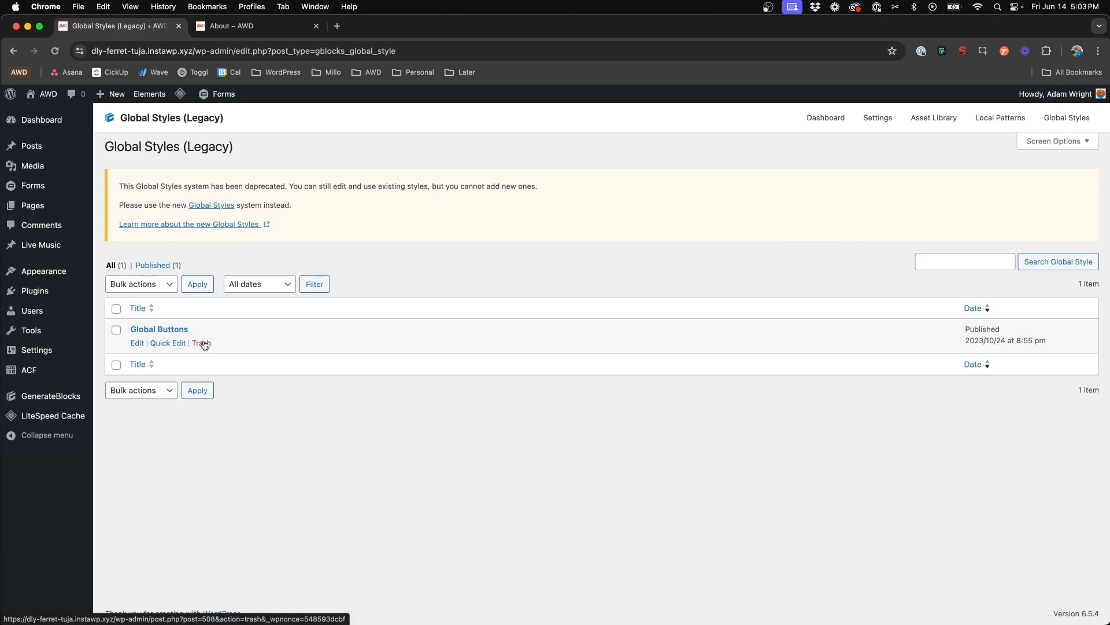
pyautogui.click(202, 343)
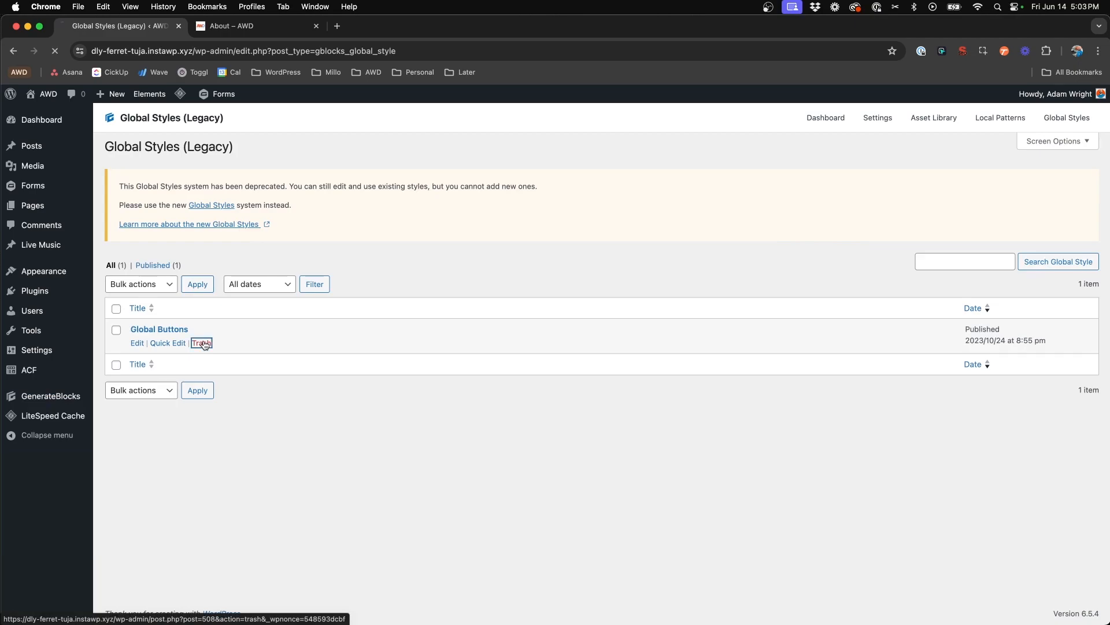
pyautogui.click(201, 343)
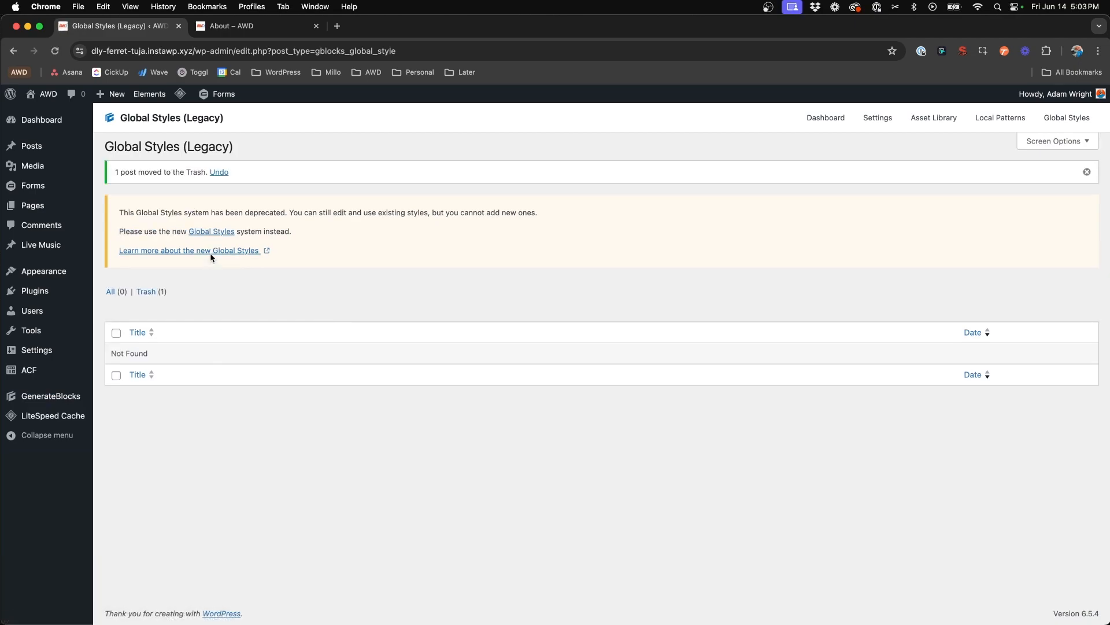